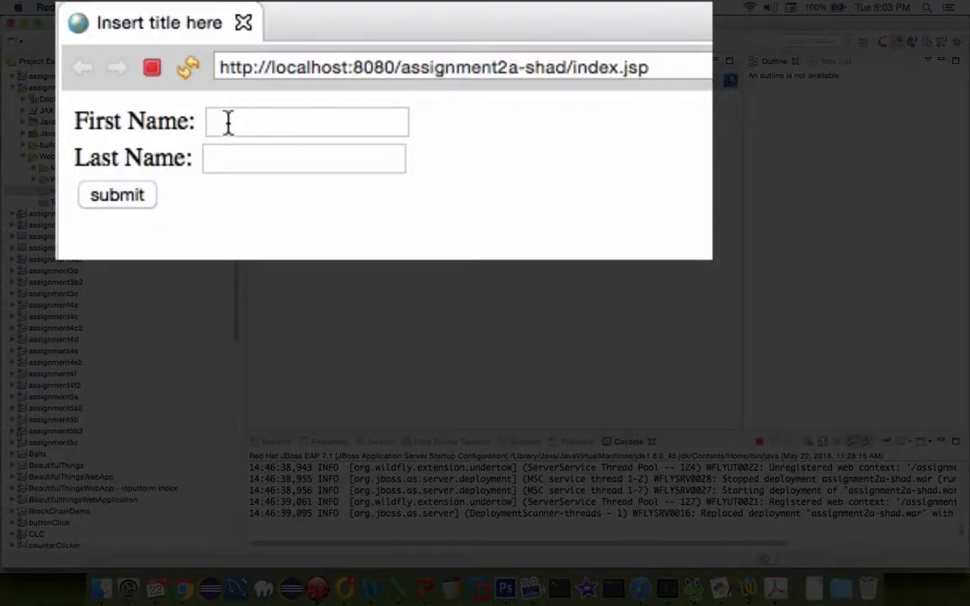
pyautogui.write('sha')
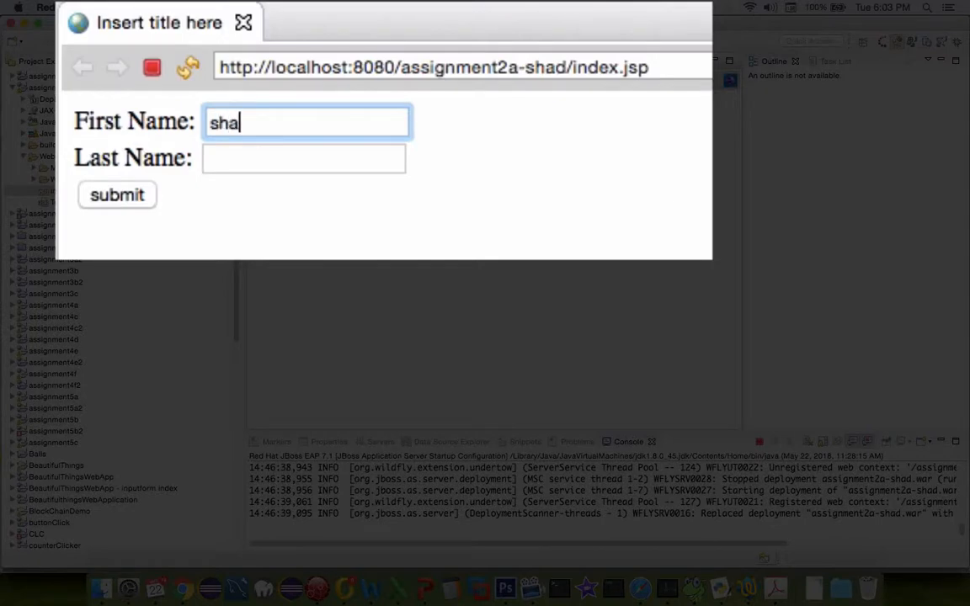
pyautogui.write('sluiter')
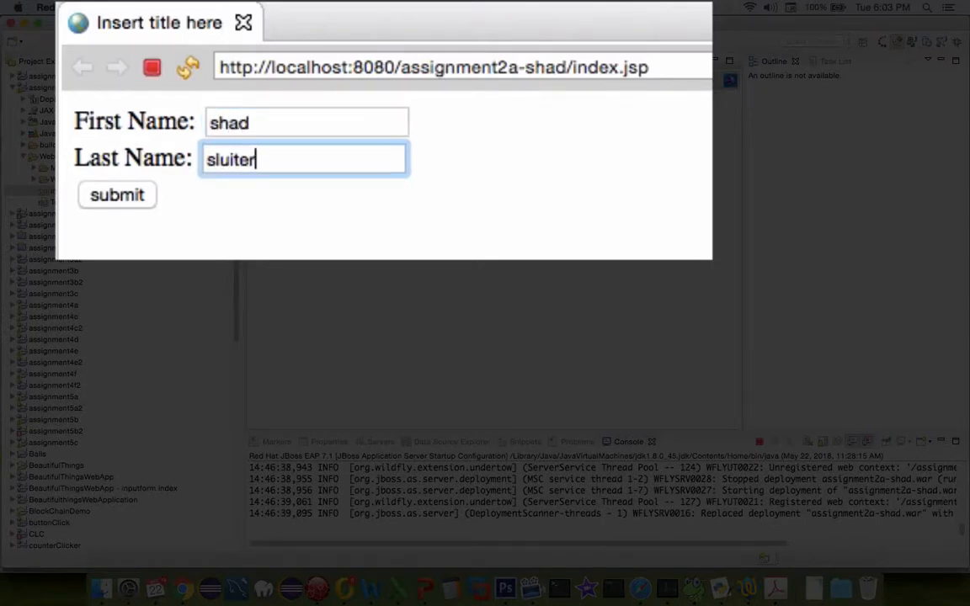
pyautogui.moveTo(461, 50)
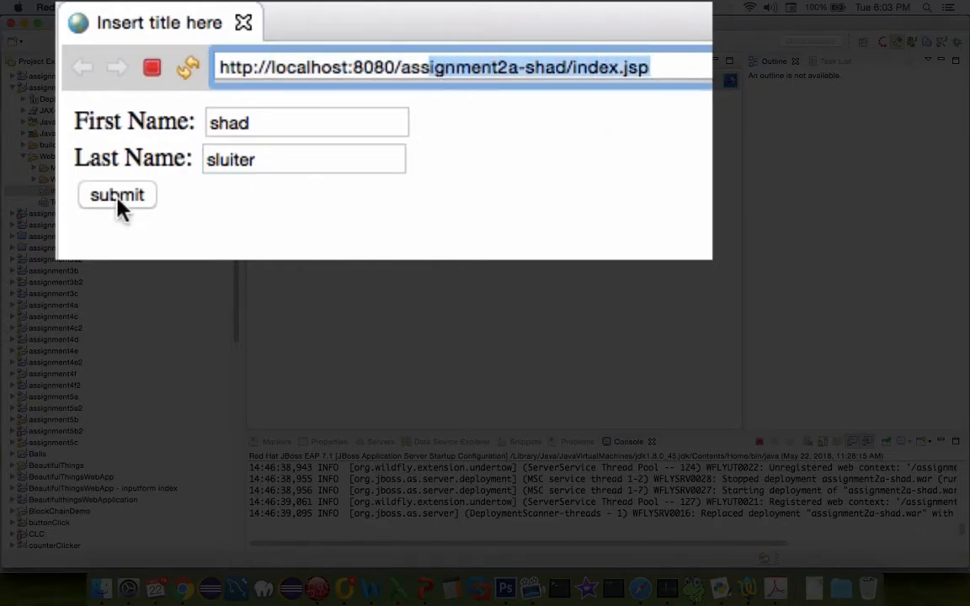
pyautogui.click(118, 196)
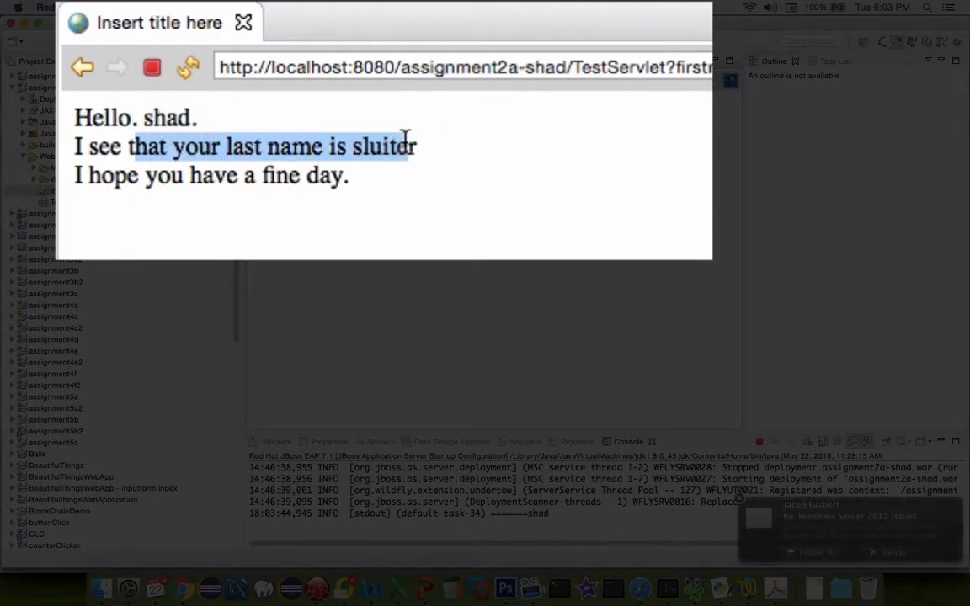
pyautogui.moveTo(185, 175); pyautogui.dragTo(347, 175)
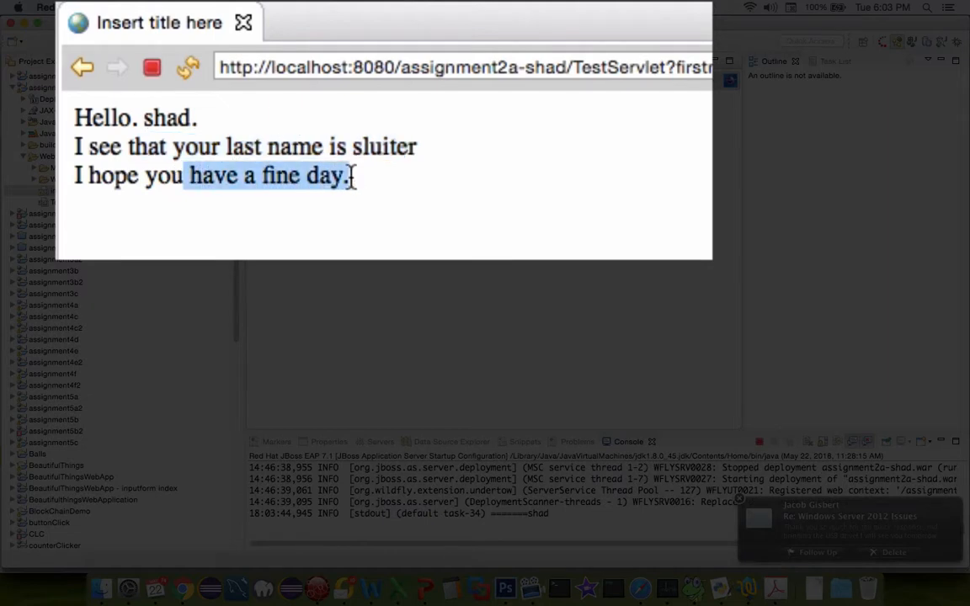
pyautogui.moveTo(593, 47)
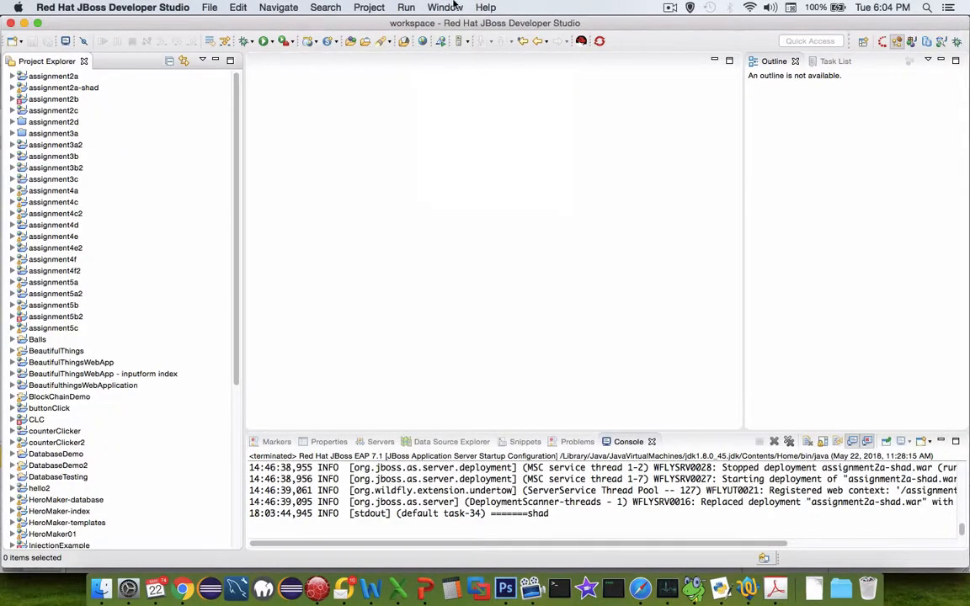
# Switch the workspace to the JBoss perspective and bring up the File menu's new-item choices
pyautogui.click(444, 7)
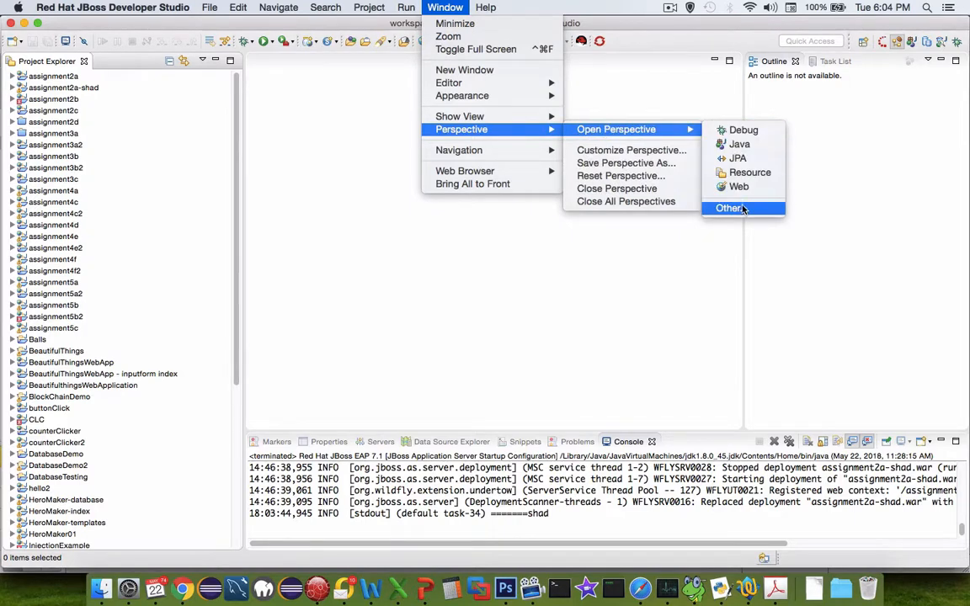
pyautogui.click(729, 208)
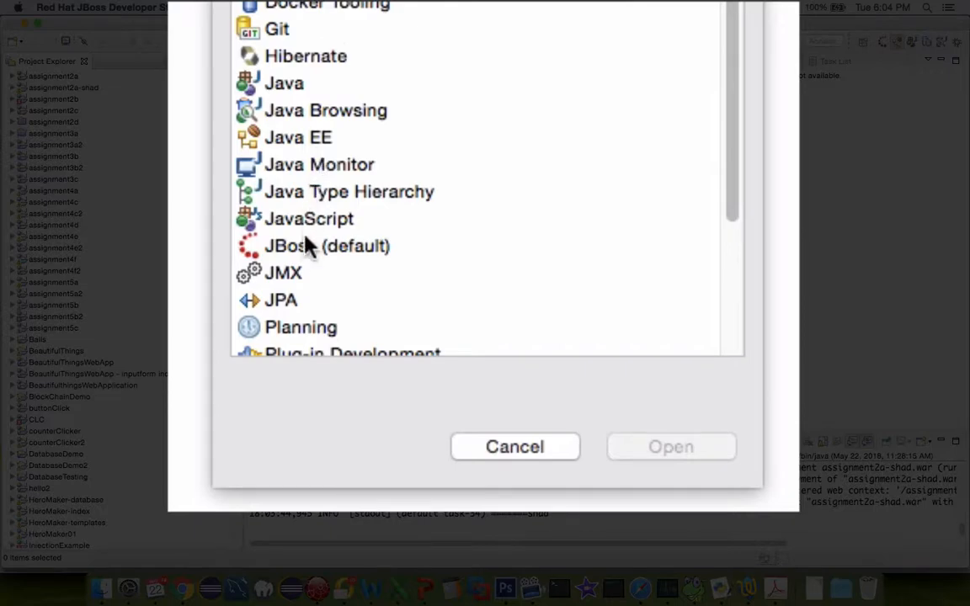
pyautogui.click(516, 446)
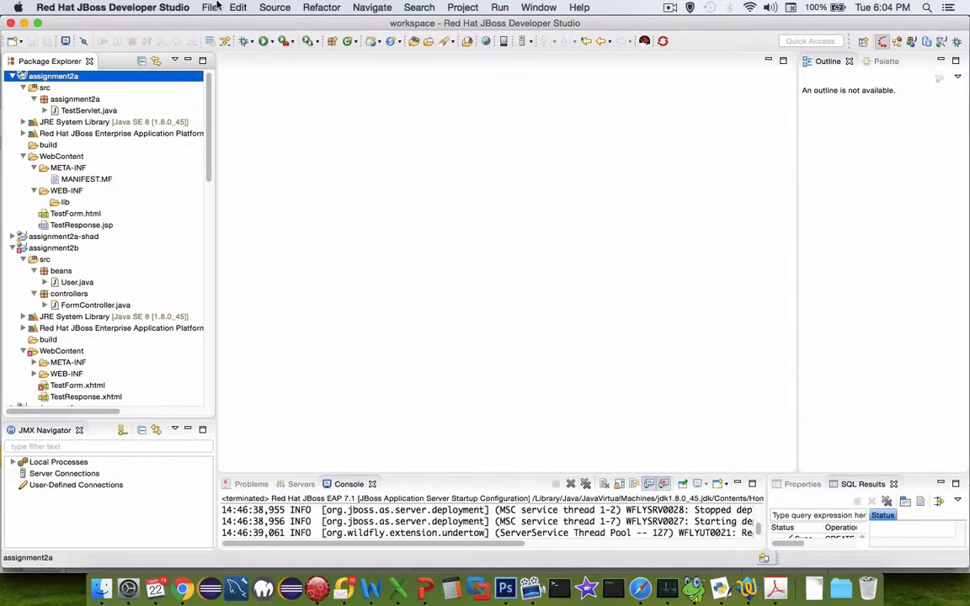
pyautogui.click(209, 7)
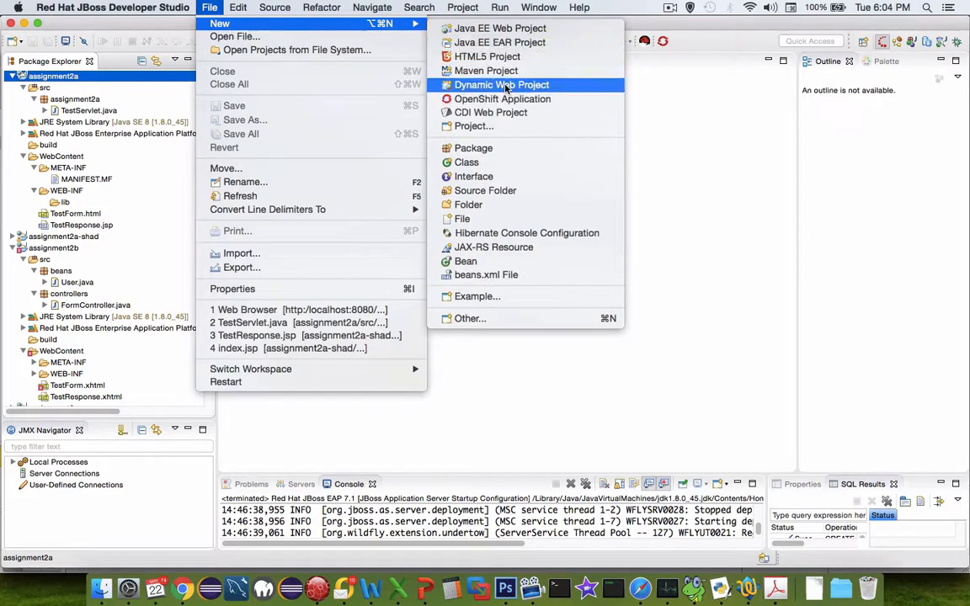
# Create a dynamic web project named Assignment2-JSP with default settings
pyautogui.click(502, 84)
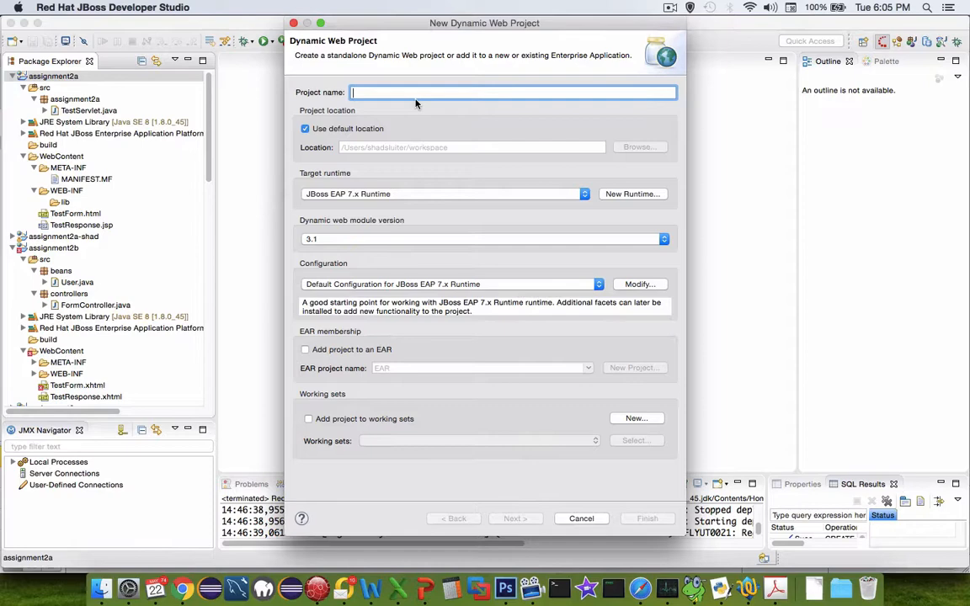
pyautogui.write('Assignment2-')
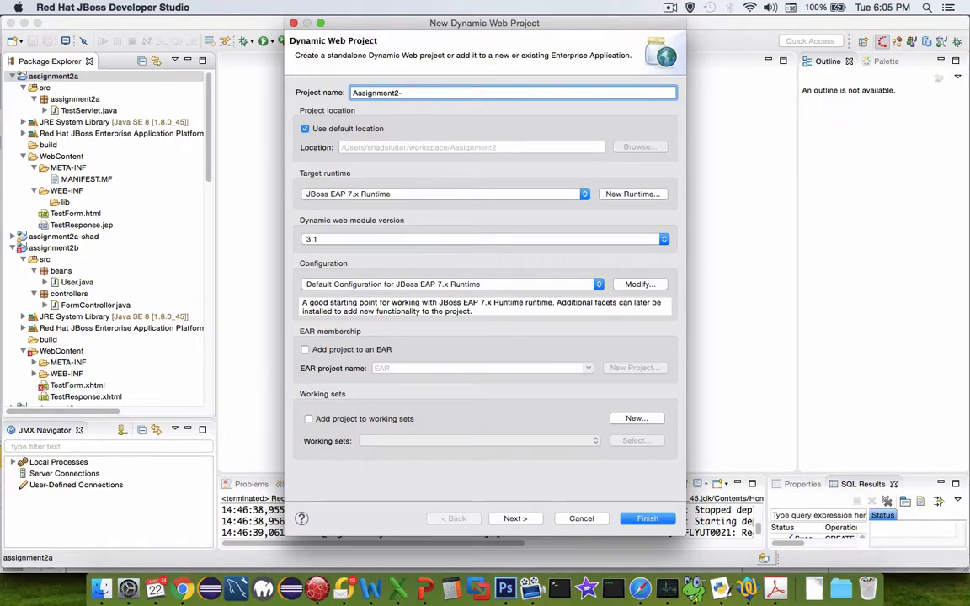
pyautogui.write('JSP')
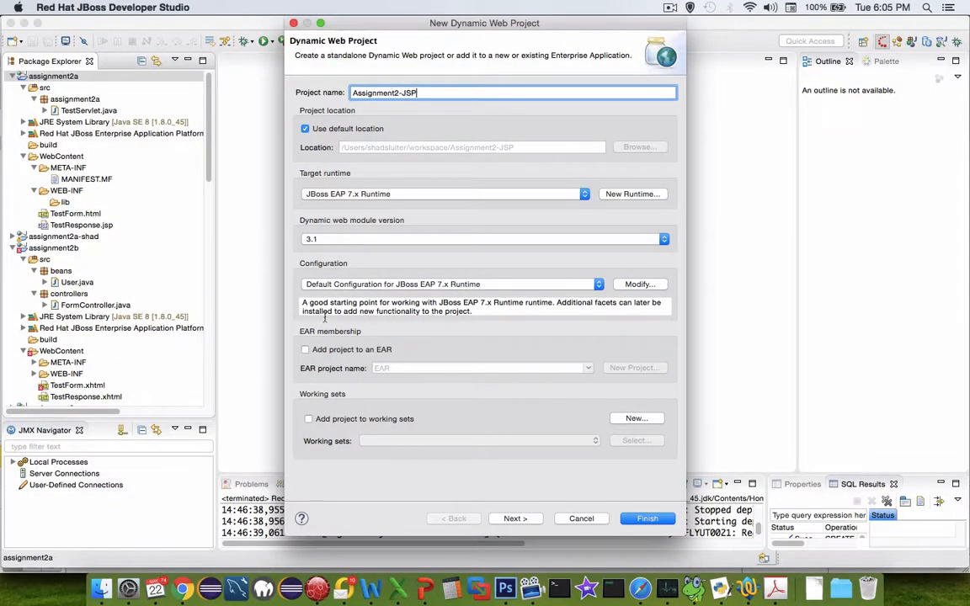
pyautogui.click(646, 518)
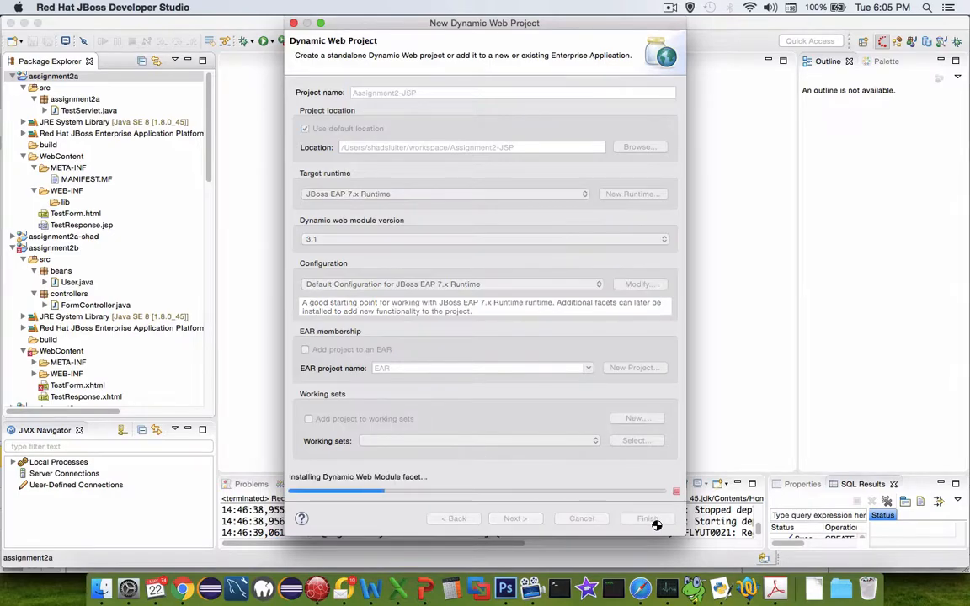
pyautogui.click(647, 519)
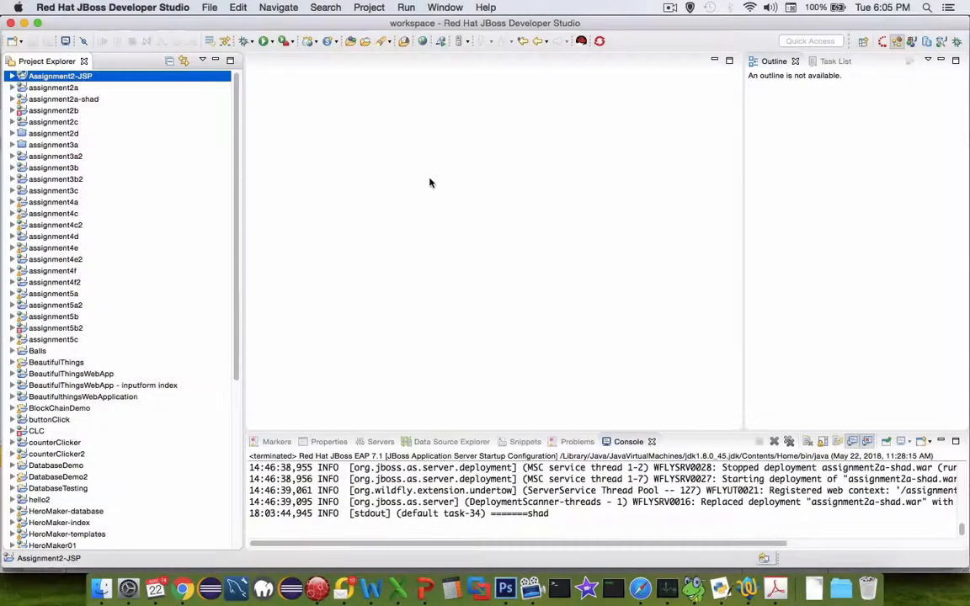
pyautogui.moveTo(271, 125)
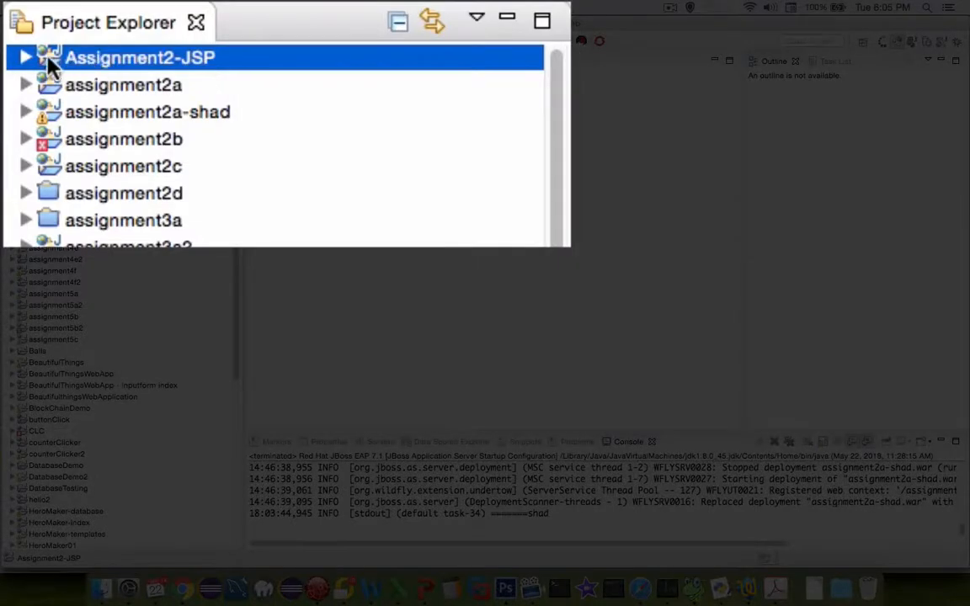
# Expand Assignment2-JSP to reveal WebContent's META-INF and WEB-INF folders and Java Resources' src
pyautogui.click(18, 56)
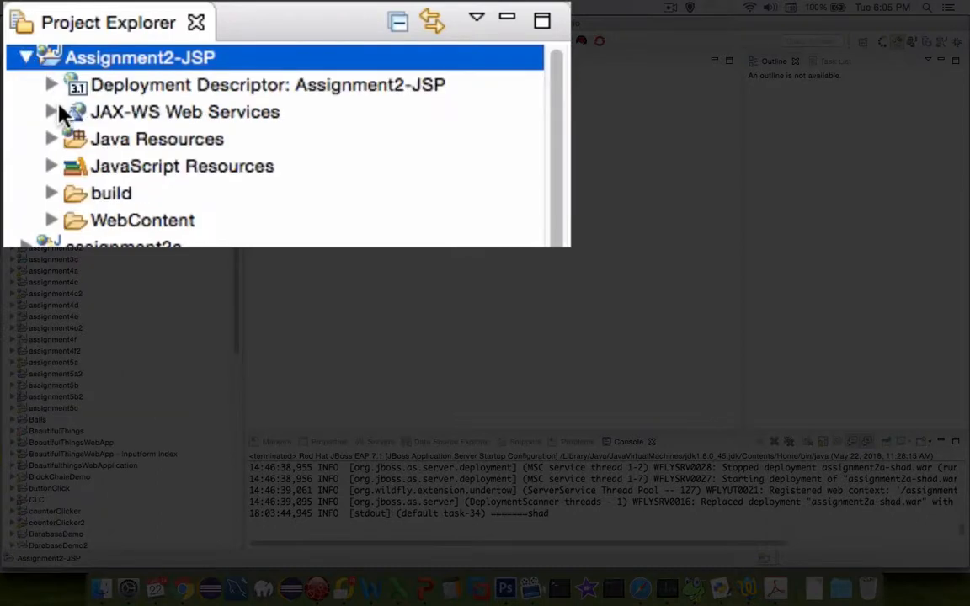
pyautogui.moveTo(57, 227)
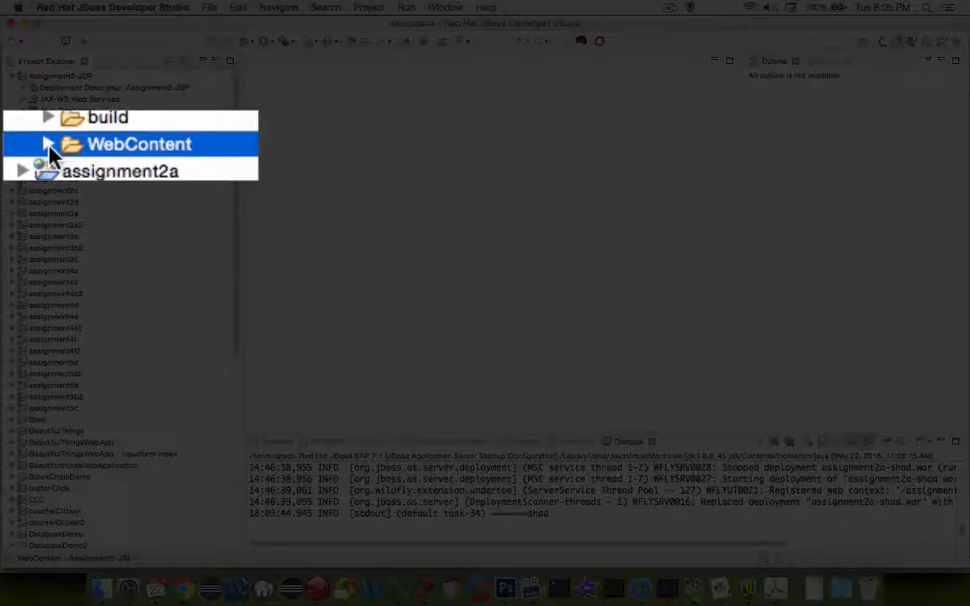
pyautogui.click(55, 143)
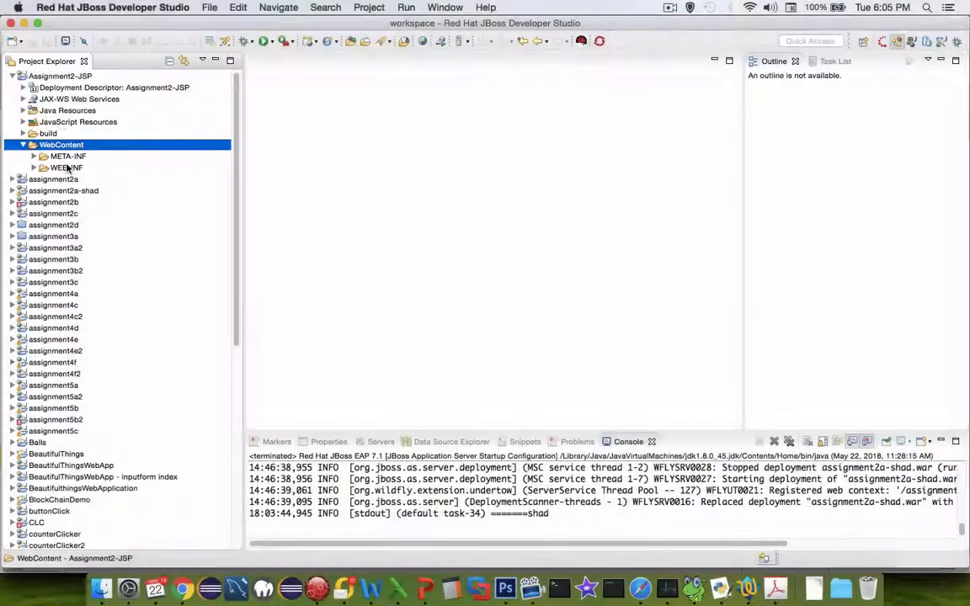
pyautogui.click(67, 112)
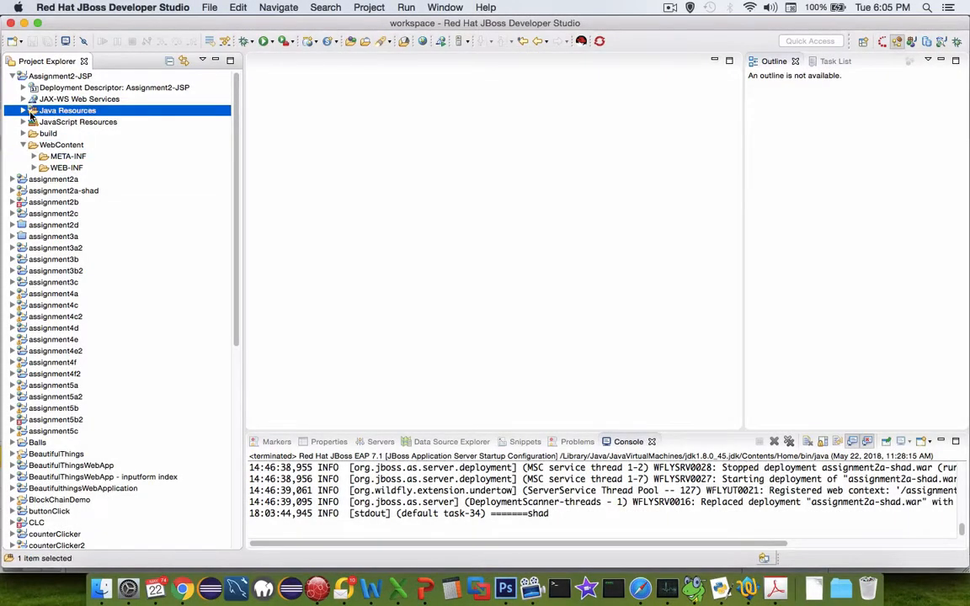
pyautogui.click(23, 111)
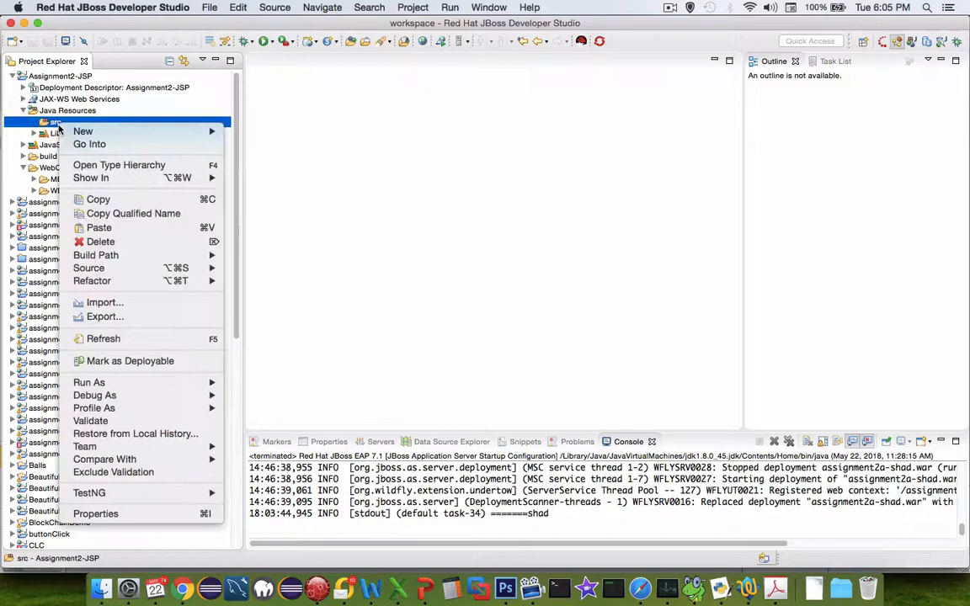
pyautogui.moveTo(82, 131)
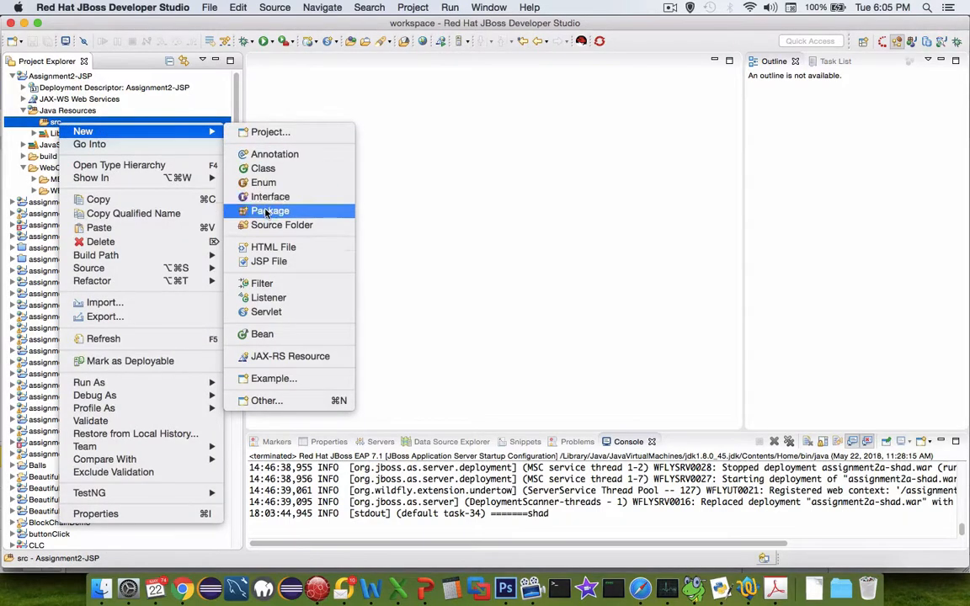
# Create a Java package named assignment2 under src and select it
pyautogui.click(270, 210)
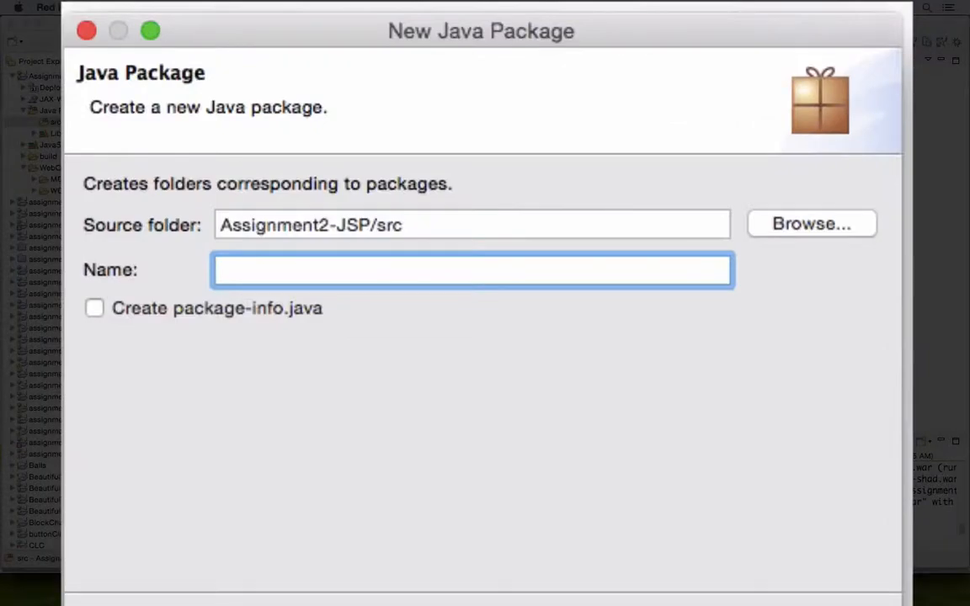
pyautogui.write('assignment2a')
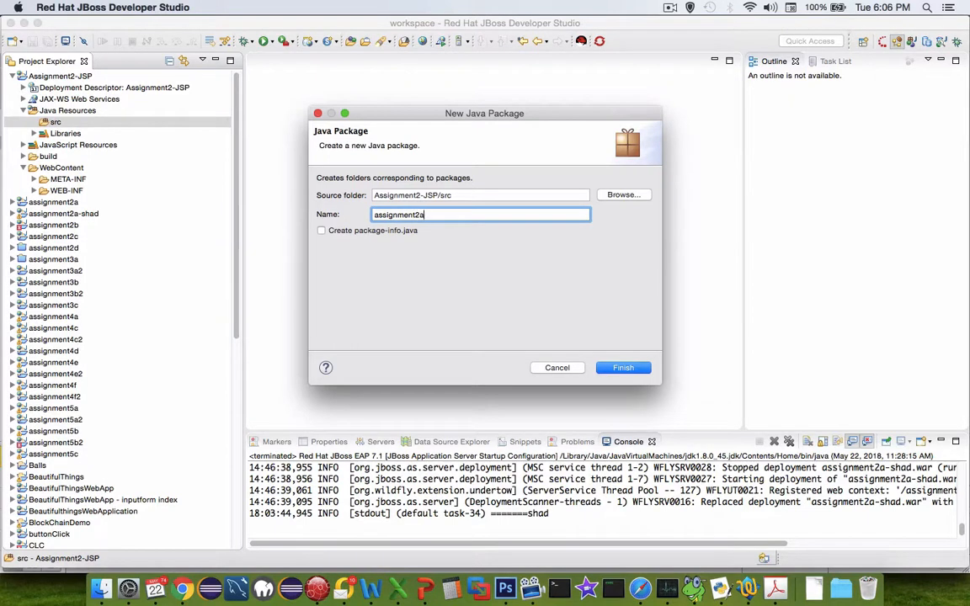
pyautogui.press('Backspace')
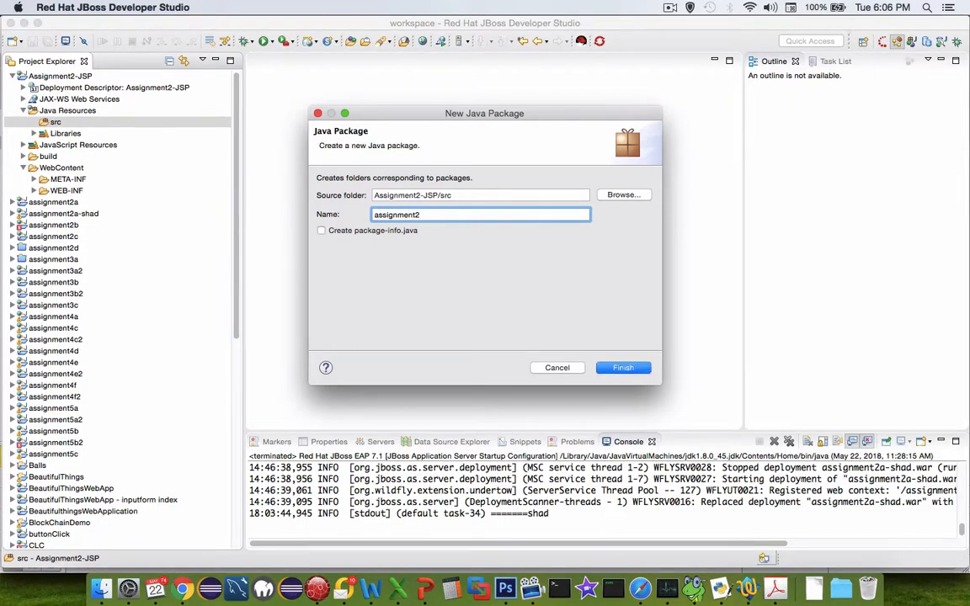
pyautogui.click(624, 367)
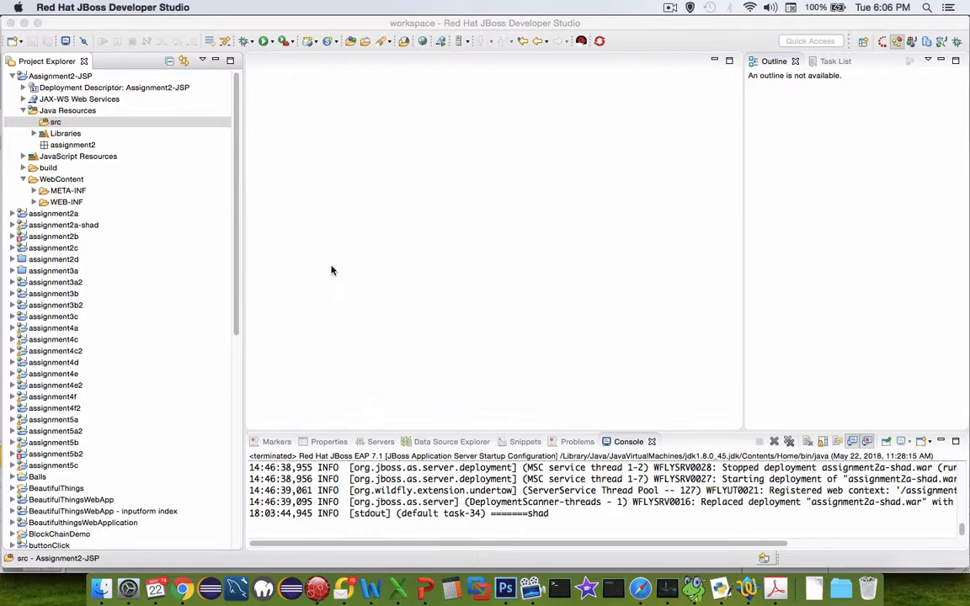
pyautogui.click(73, 145)
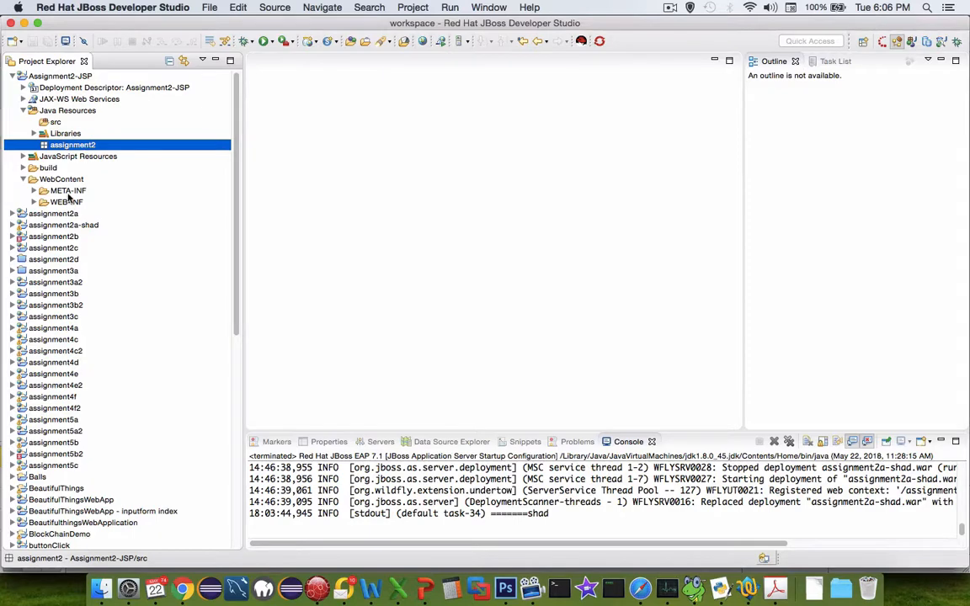
# Create a new JSP file named index.jsp in the WebContent folder
pyautogui.click(60, 178)
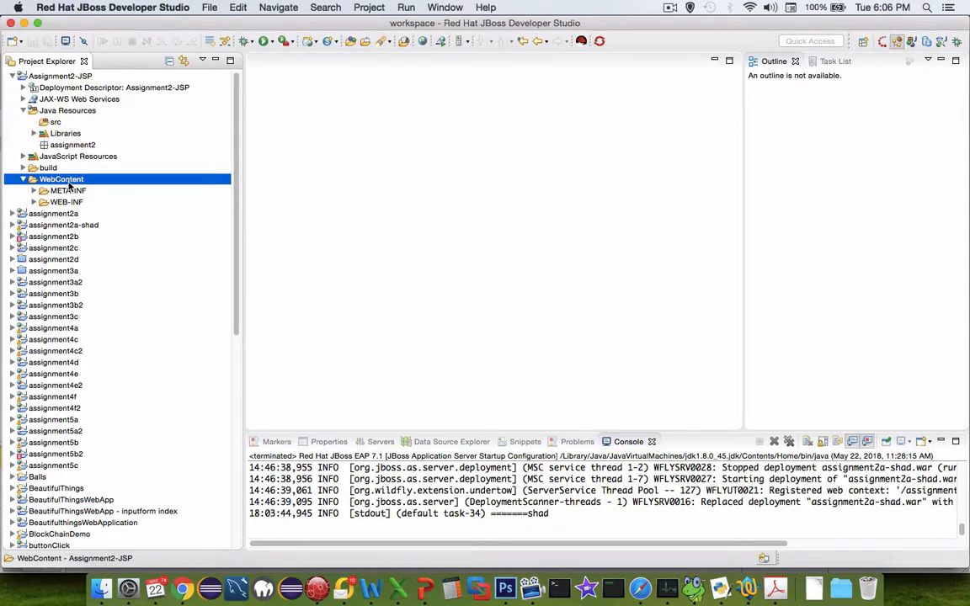
pyautogui.rightClick(60, 178)
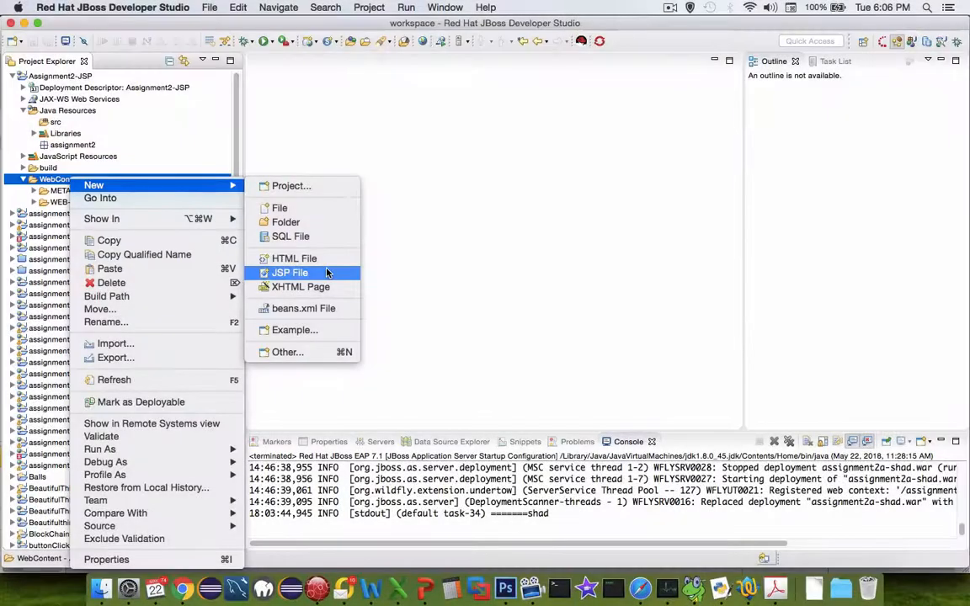
pyautogui.click(289, 273)
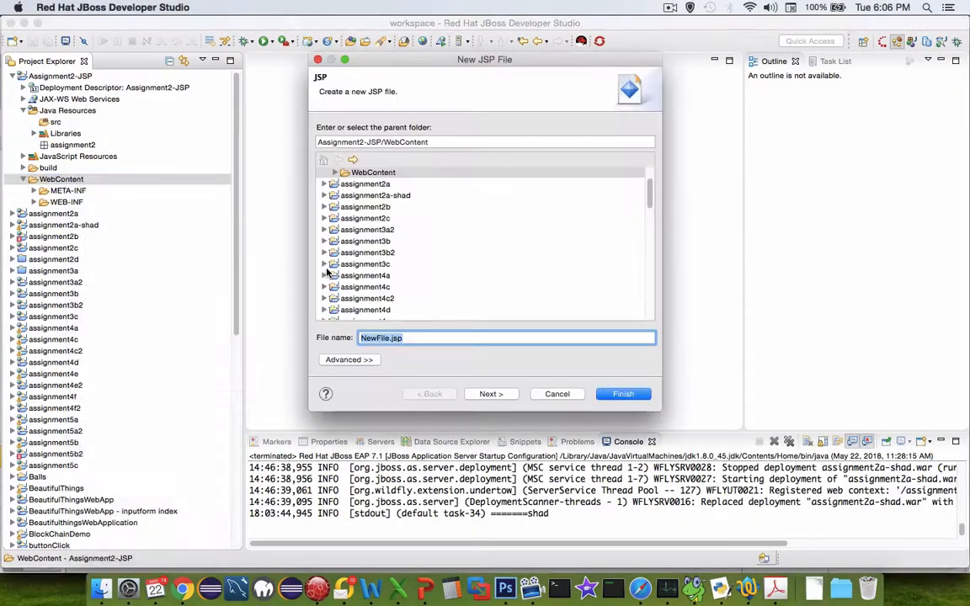
pyautogui.write('index.js')
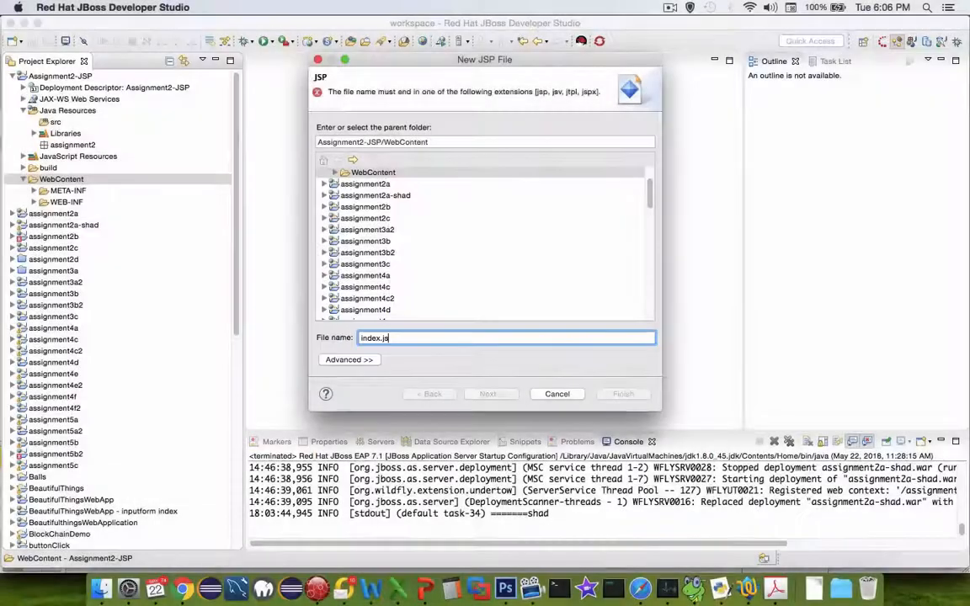
pyautogui.click(623, 394)
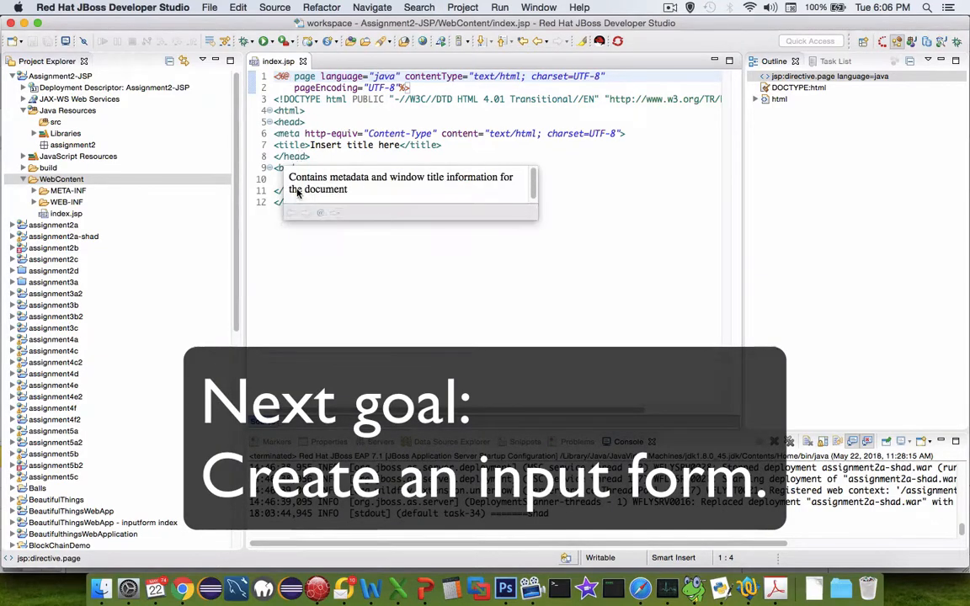
pyautogui.click(324, 179)
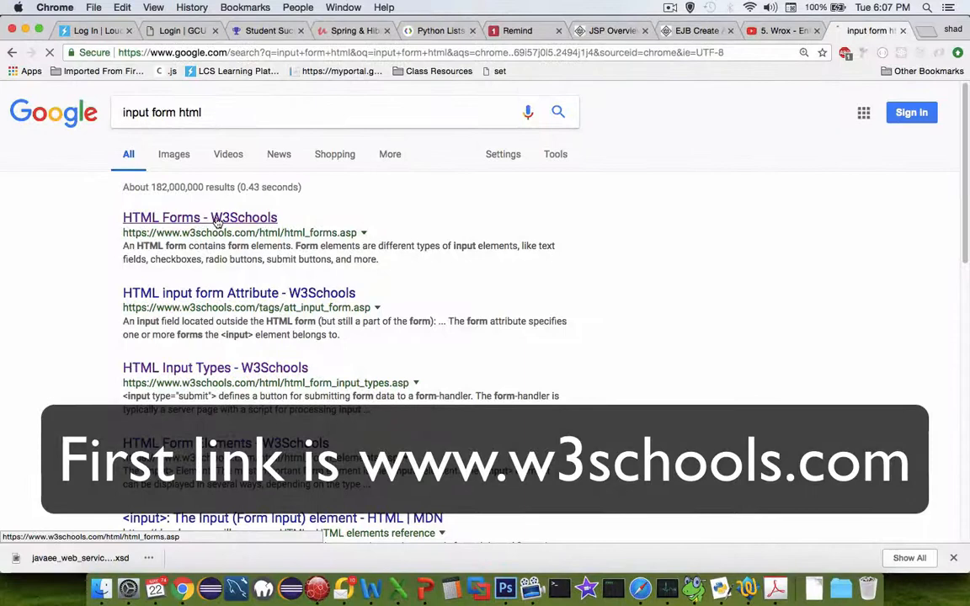
# Select the first-name/last-name form code in the W3Schools HTML Forms try-it editor
pyautogui.click(199, 217)
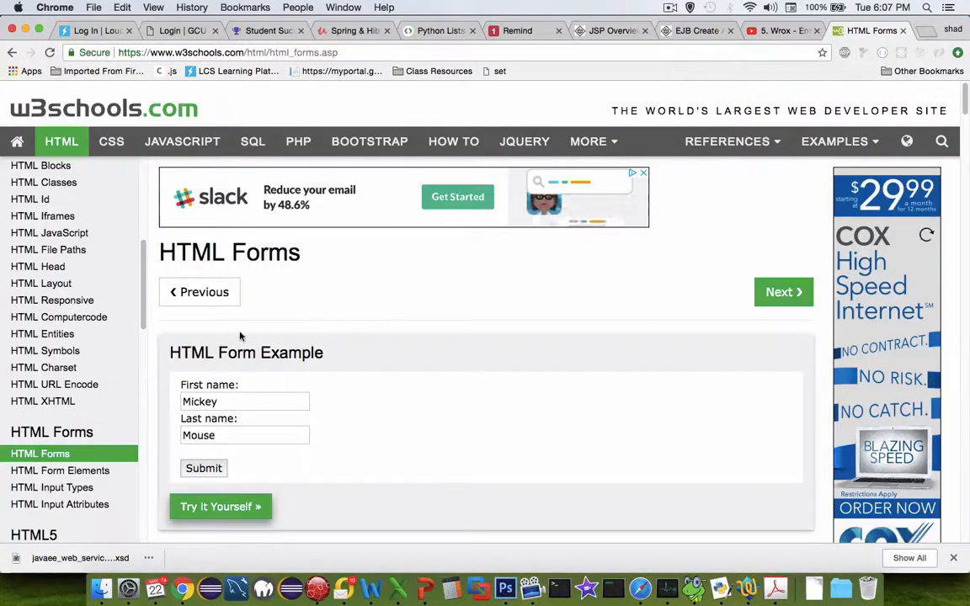
pyautogui.scroll(-3)
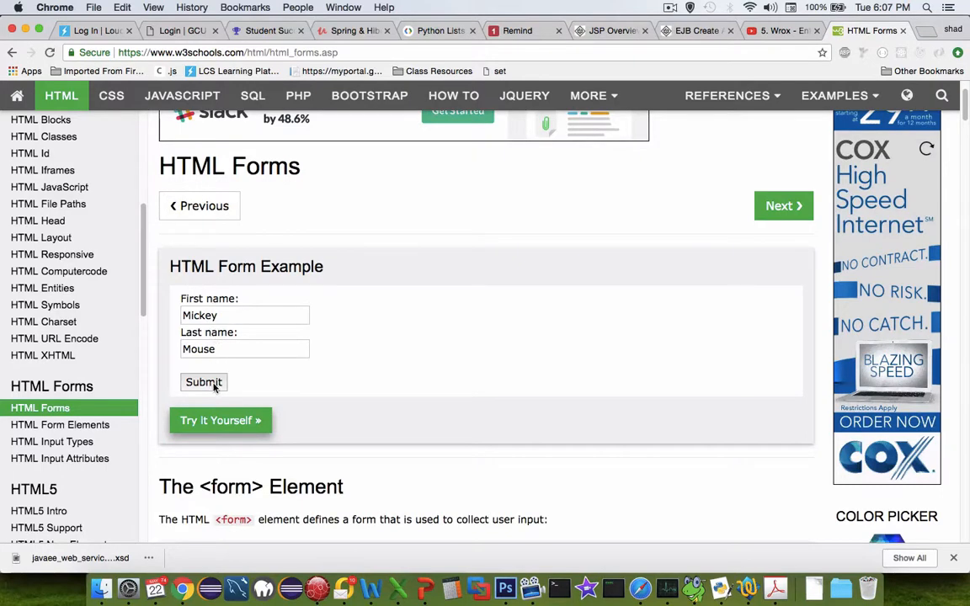
pyautogui.moveTo(212, 429)
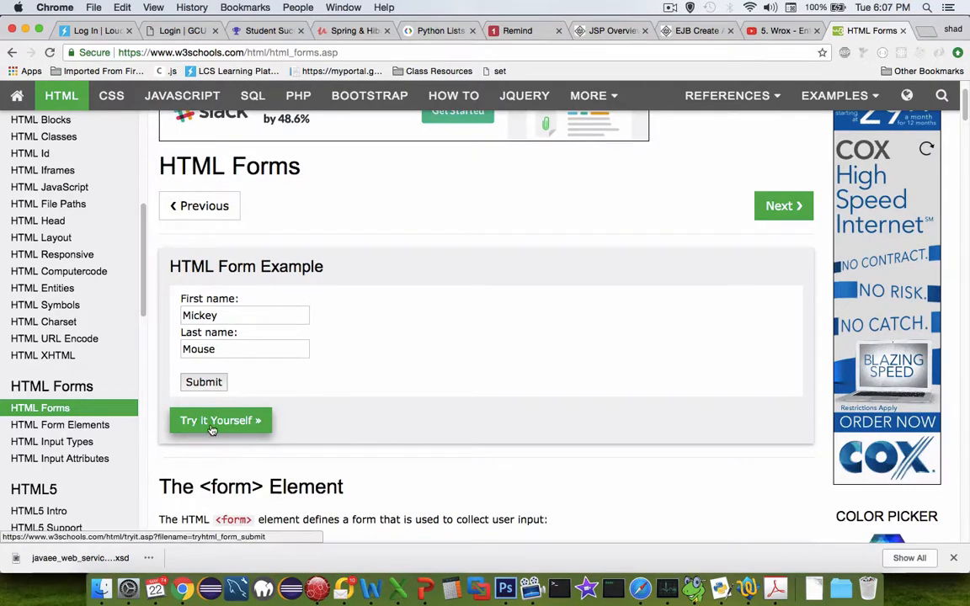
pyautogui.click(219, 421)
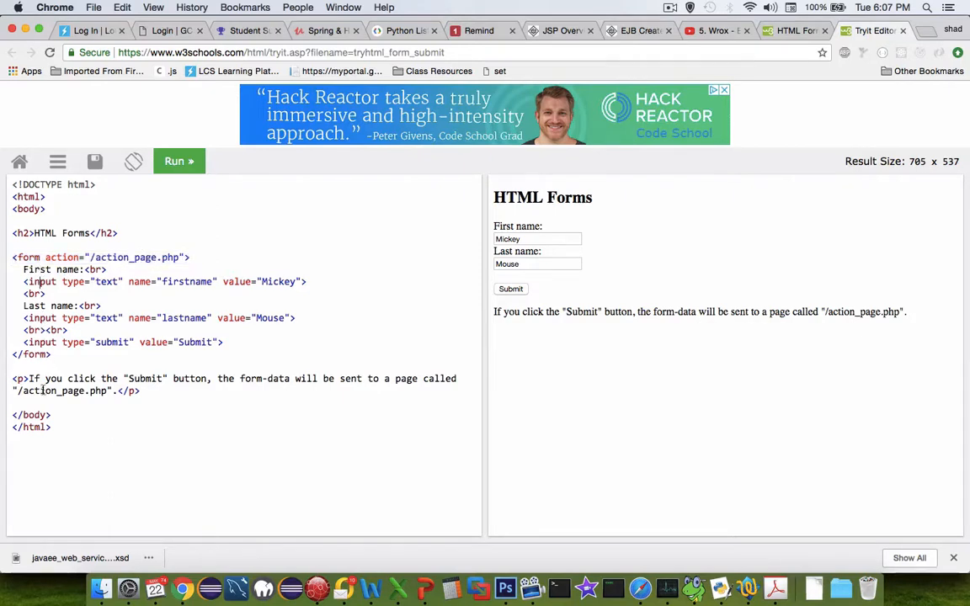
pyautogui.moveTo(24, 281); pyautogui.dragTo(50, 354)
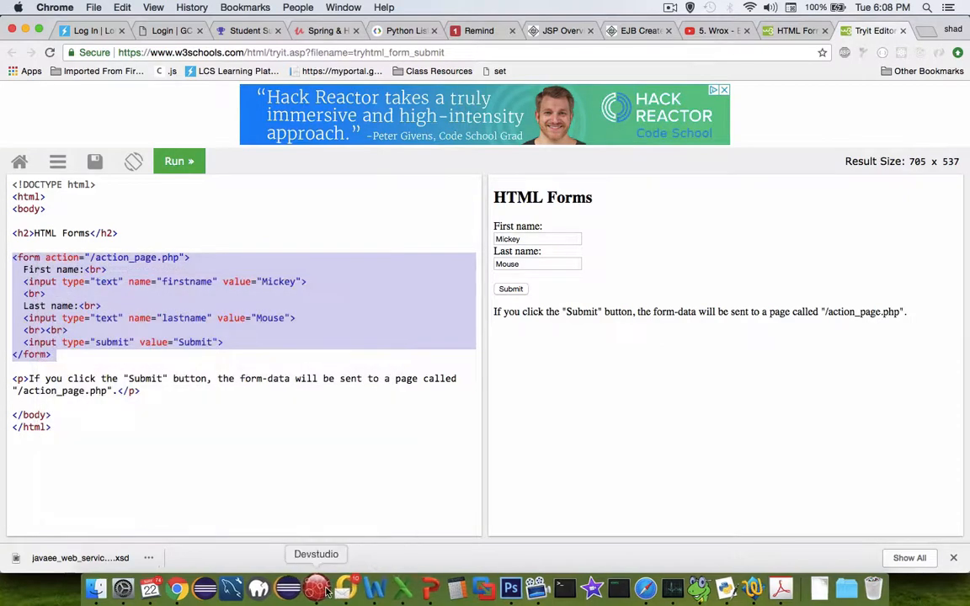
# Paste the name form into the index.jsp body and empty its action attribute
pyautogui.click(317, 583)
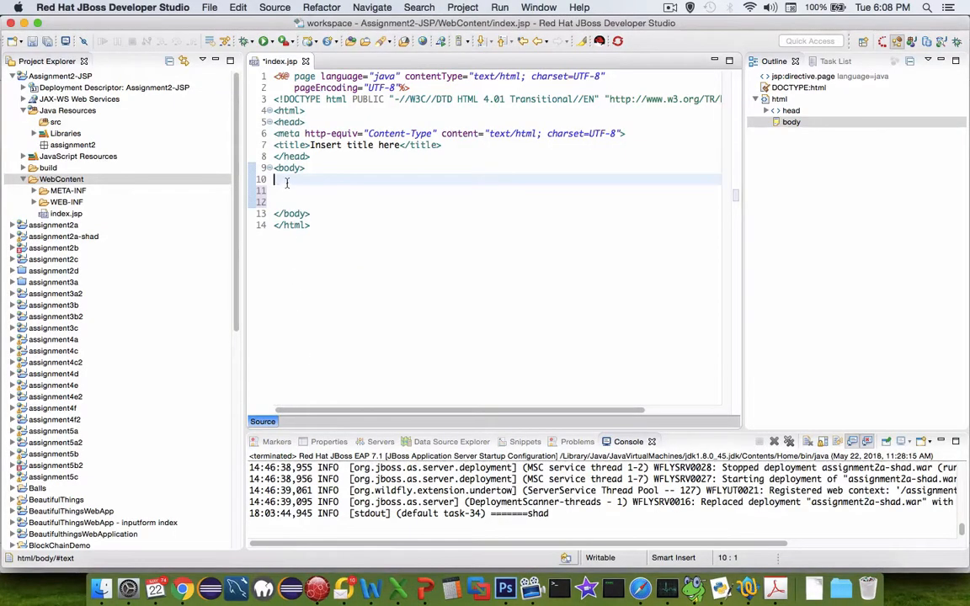
pyautogui.rightClick(286, 178)
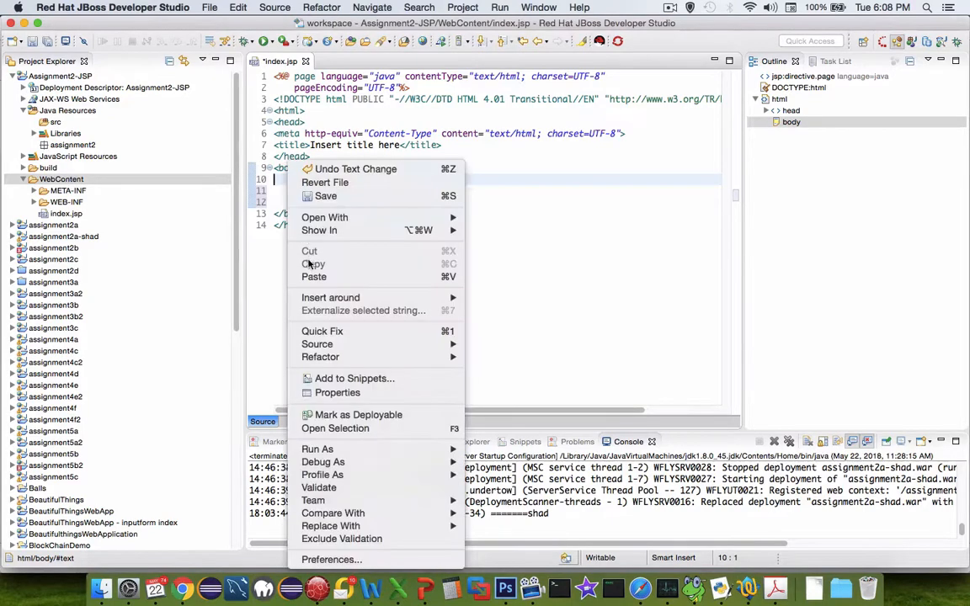
pyautogui.click(313, 277)
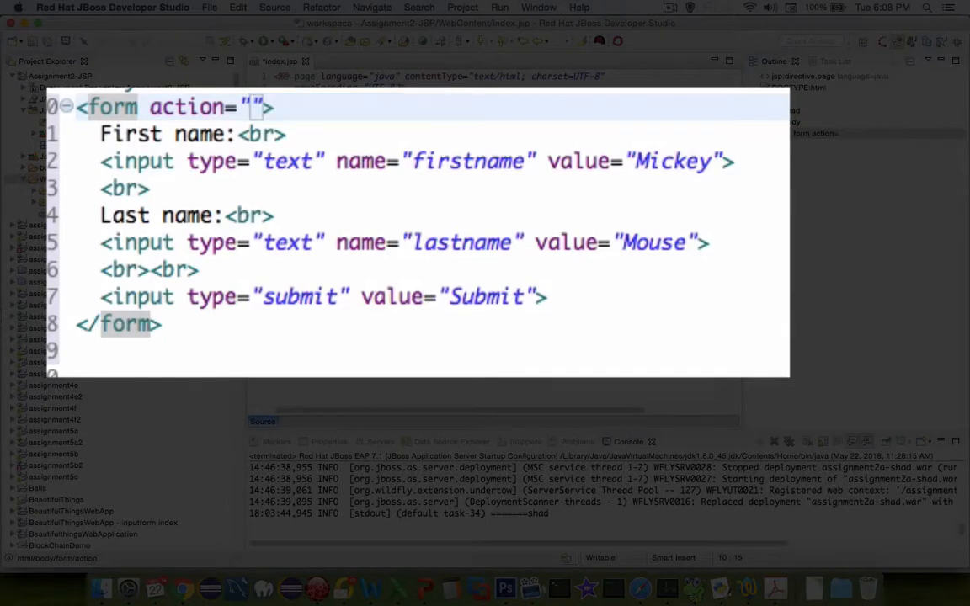
pyautogui.moveTo(287, 160)
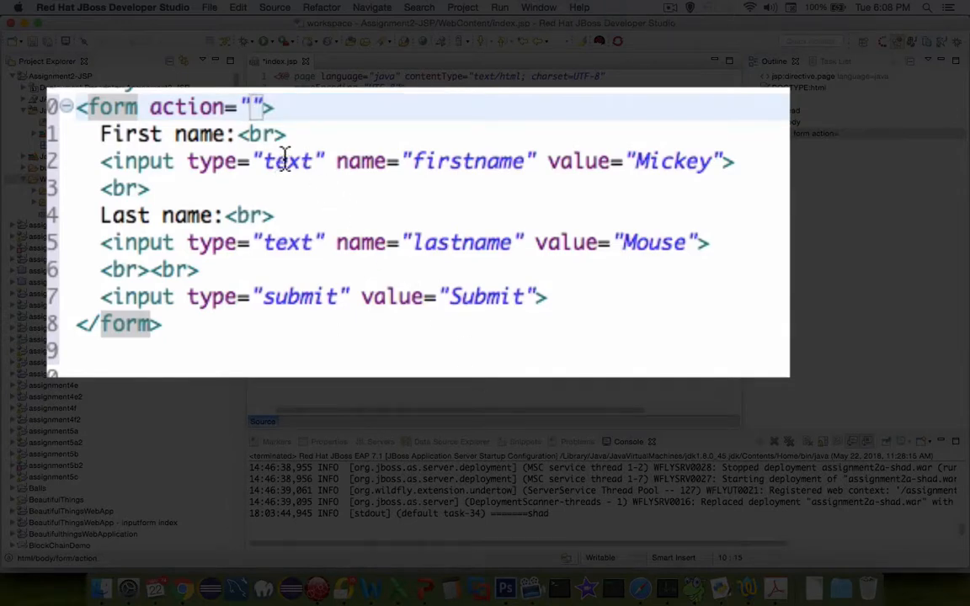
pyautogui.click(667, 162)
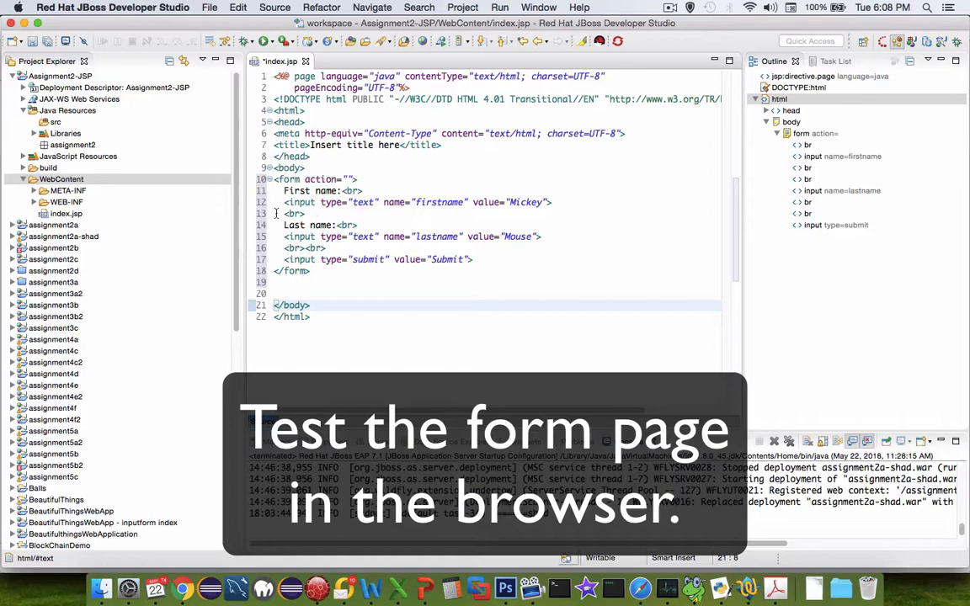
# Run index.jsp on the JBoss EAP server and submit the form with the Mickey Mouse names
pyautogui.click(222, 7)
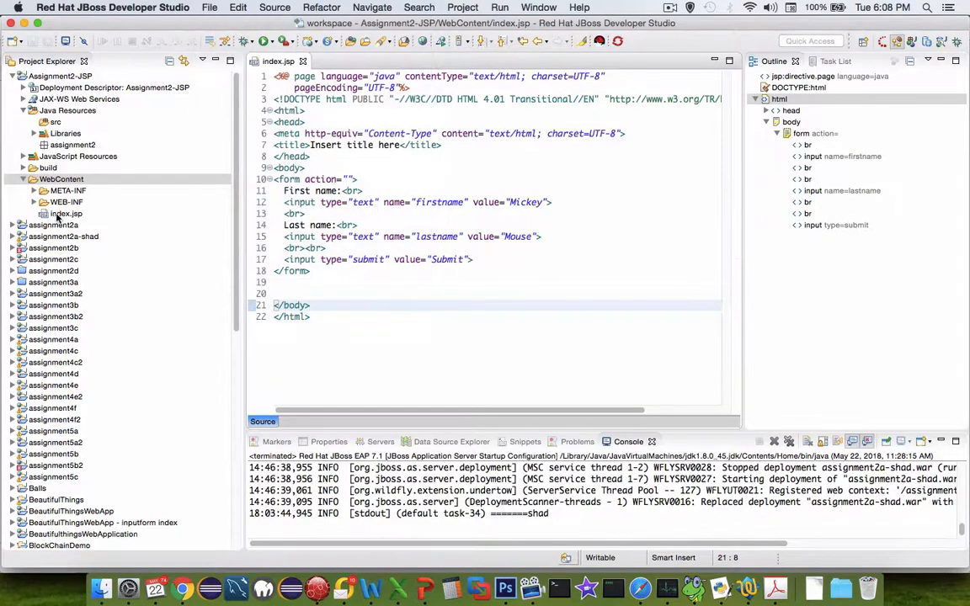
pyautogui.rightClick(66, 212)
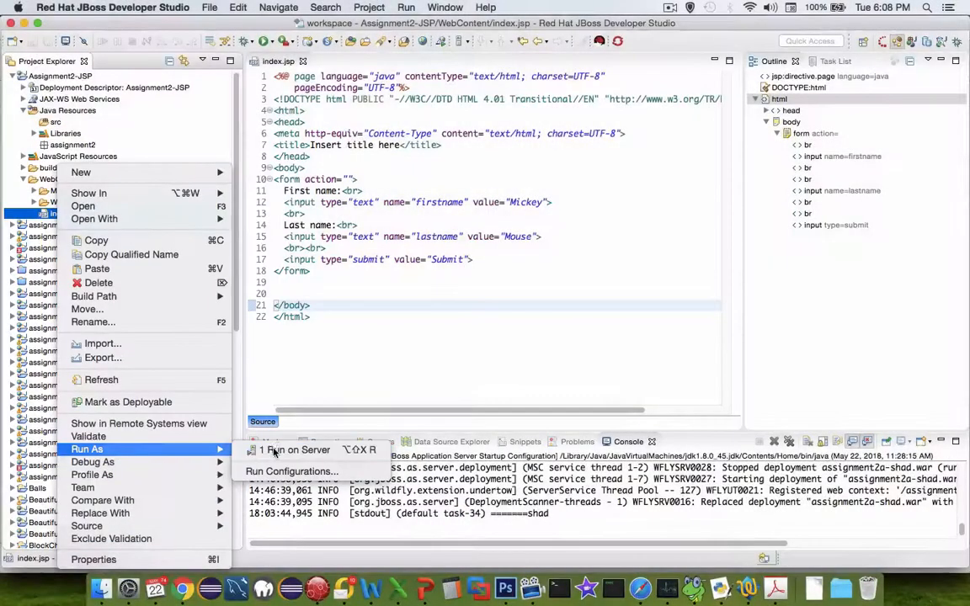
pyautogui.click(296, 449)
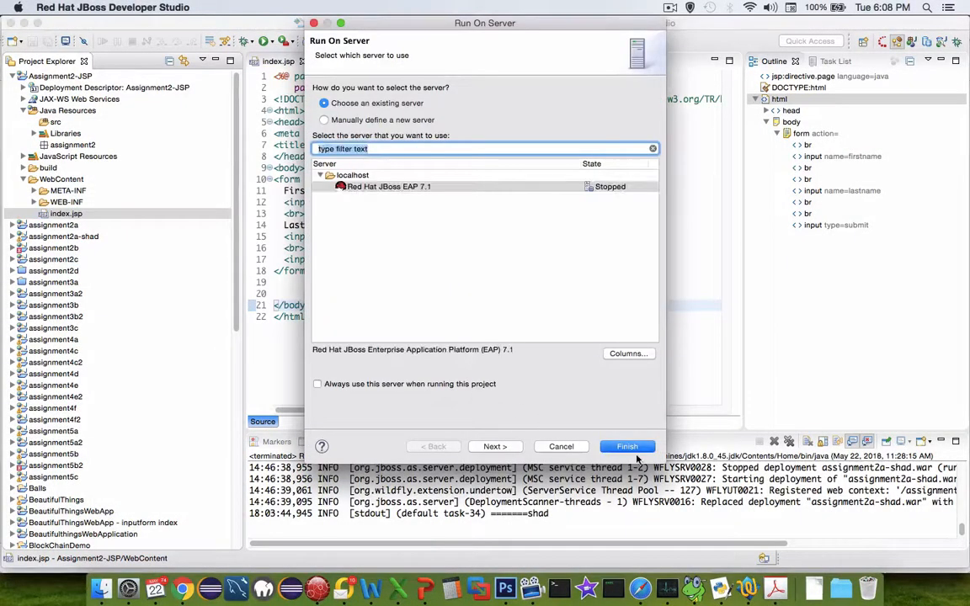
pyautogui.click(626, 447)
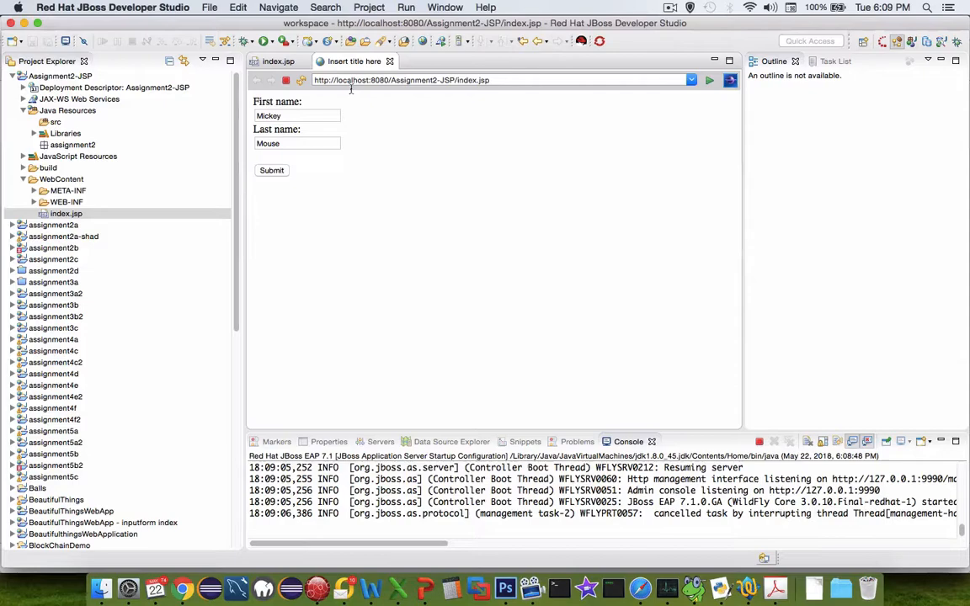
pyautogui.click(297, 115)
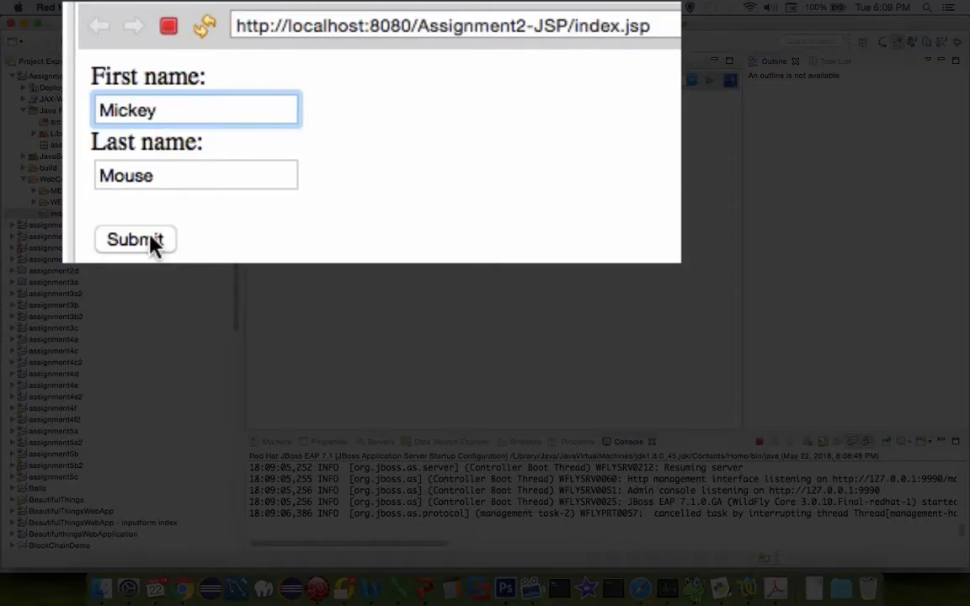
pyautogui.click(135, 239)
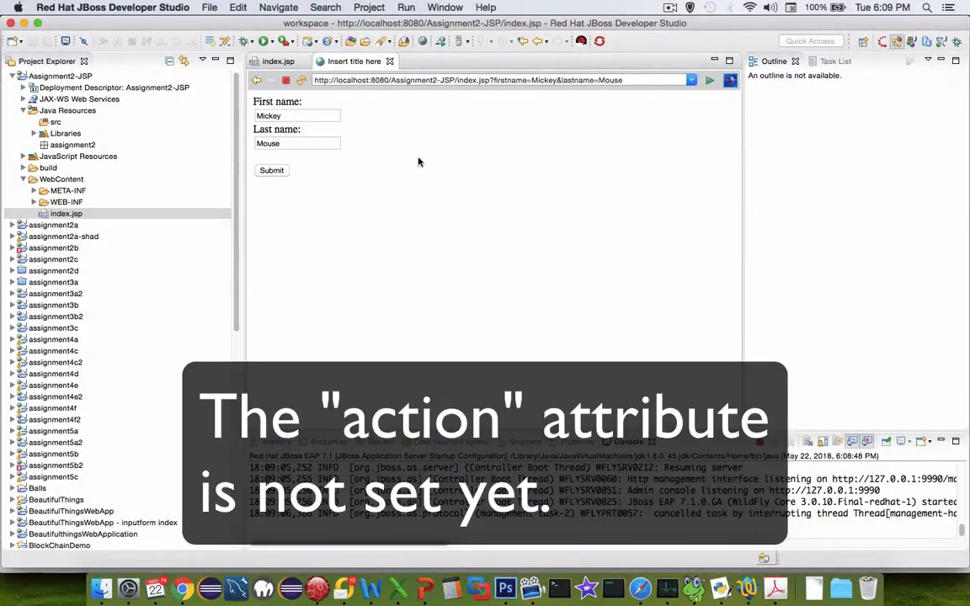
pyautogui.moveTo(401, 182)
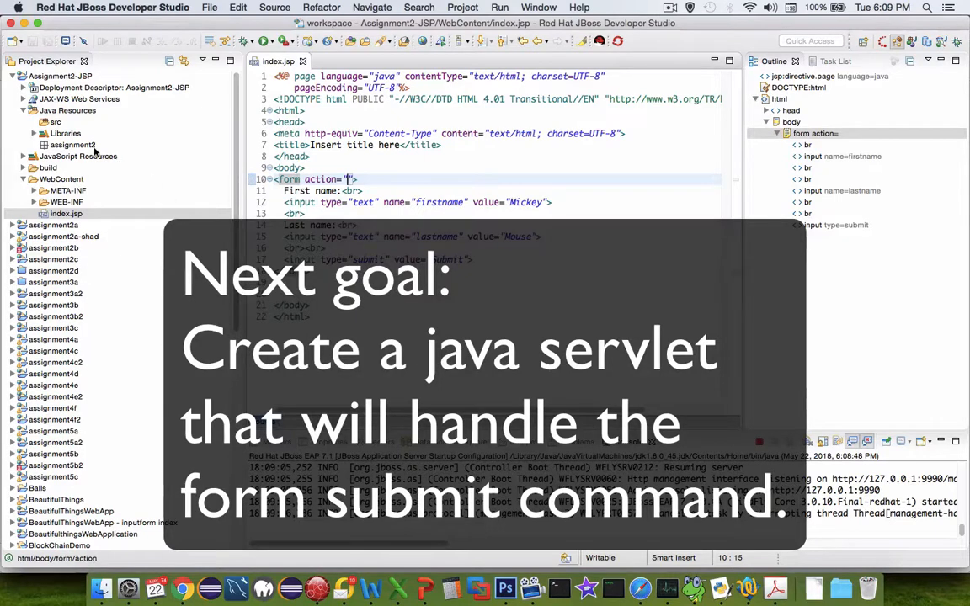
# Create a servlet class HandleFormInput in the assignment2 package
pyautogui.click(71, 145)
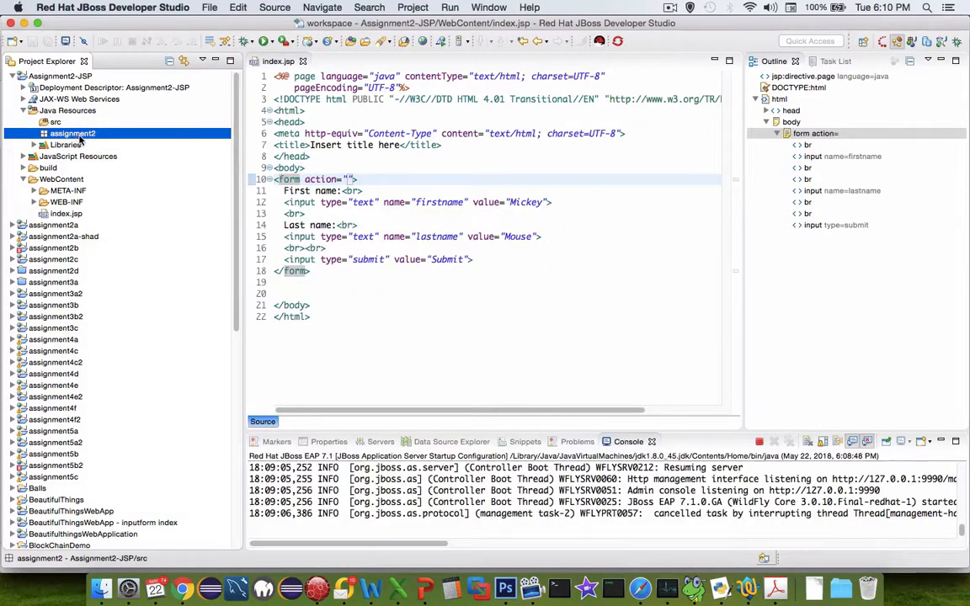
pyautogui.rightClick(70, 133)
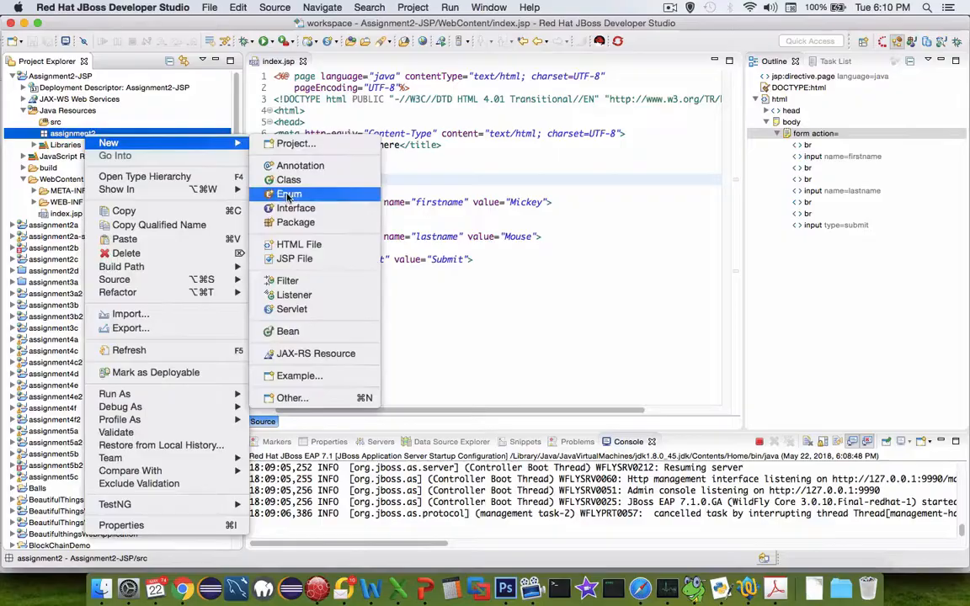
pyautogui.moveTo(293, 310)
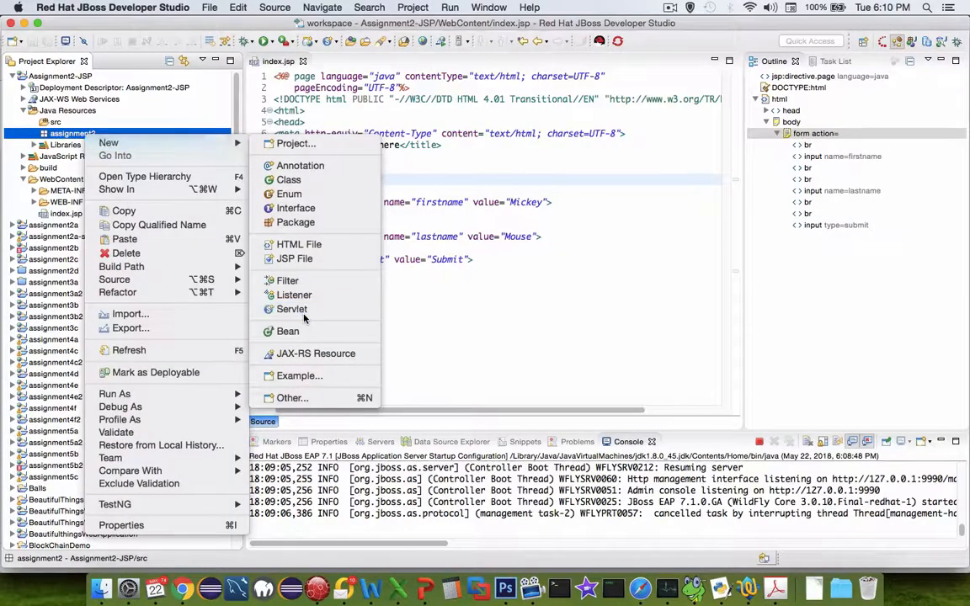
pyautogui.click(291, 310)
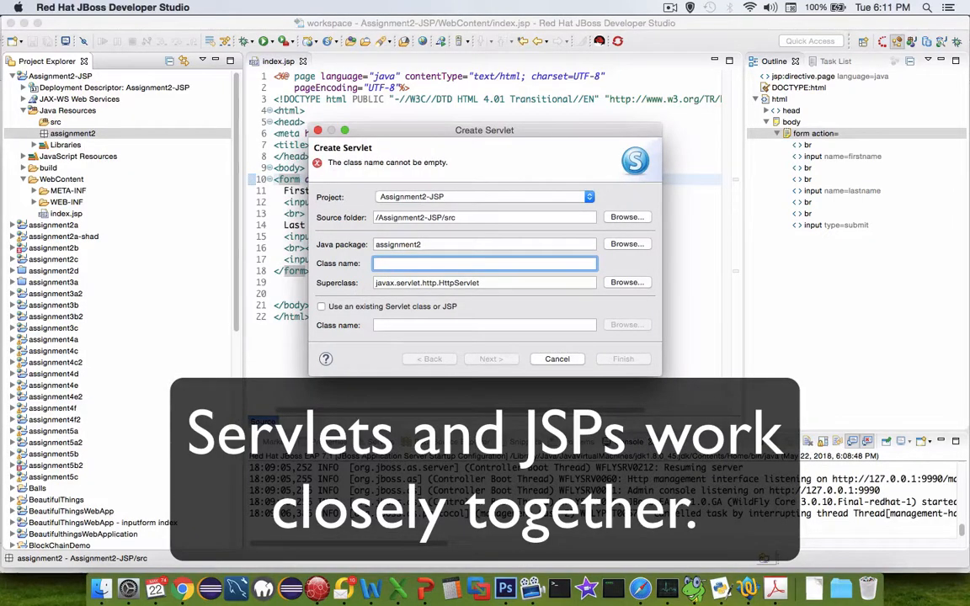
pyautogui.write('Handle')
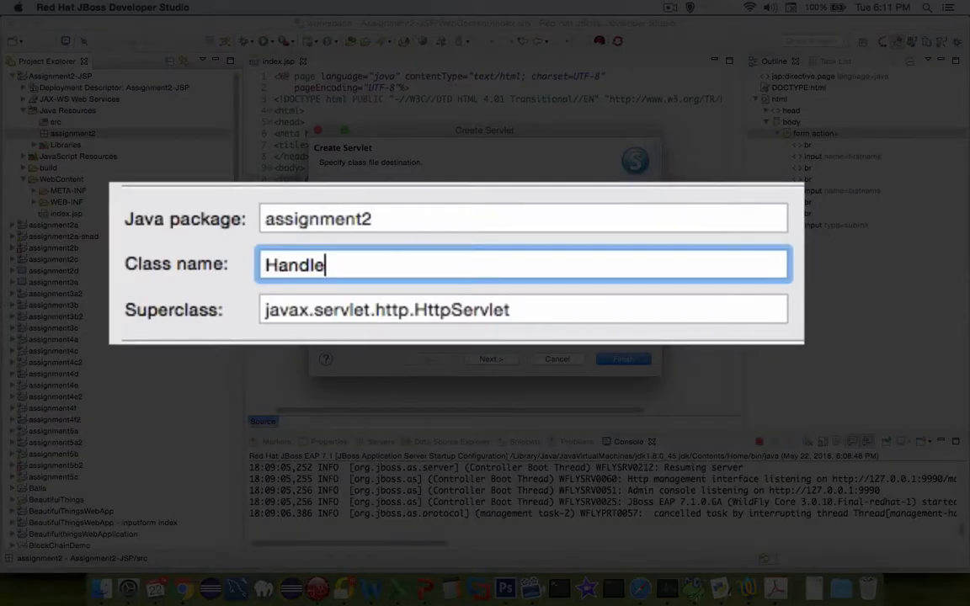
pyautogui.write('FormInput')
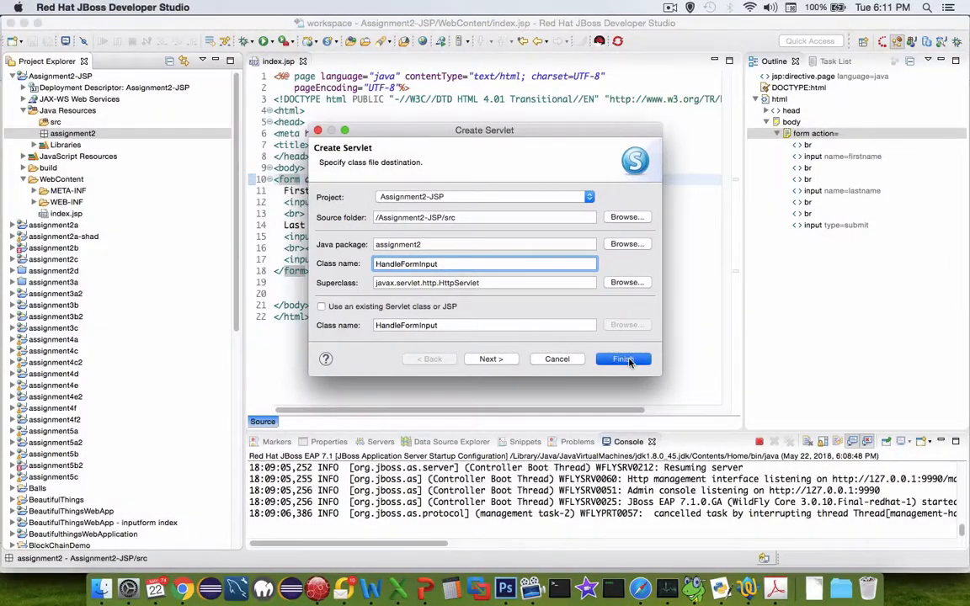
pyautogui.click(623, 358)
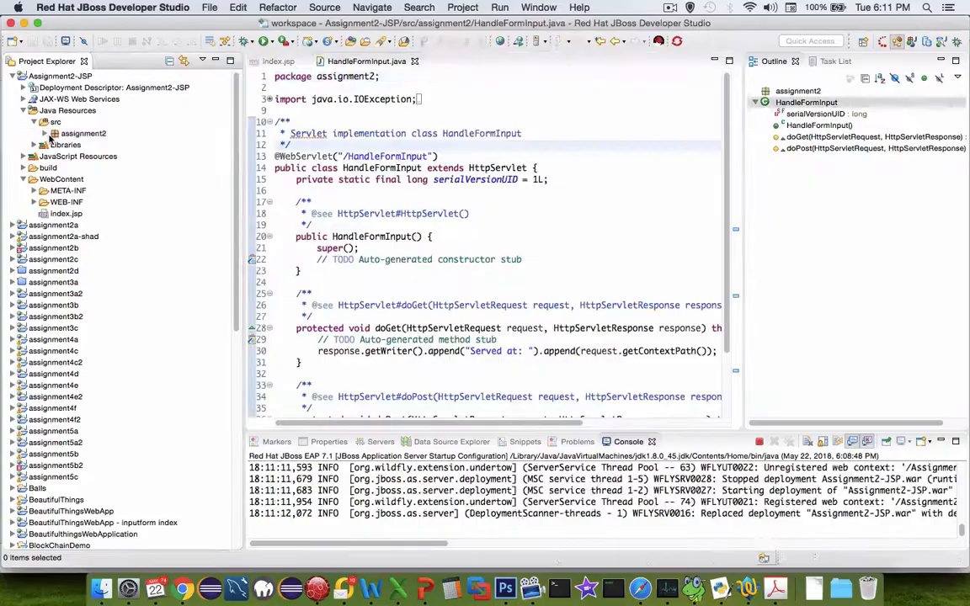
# Reveal HandleFormInput.java under the assignment2 package and point out its doGet method
pyautogui.click(81, 133)
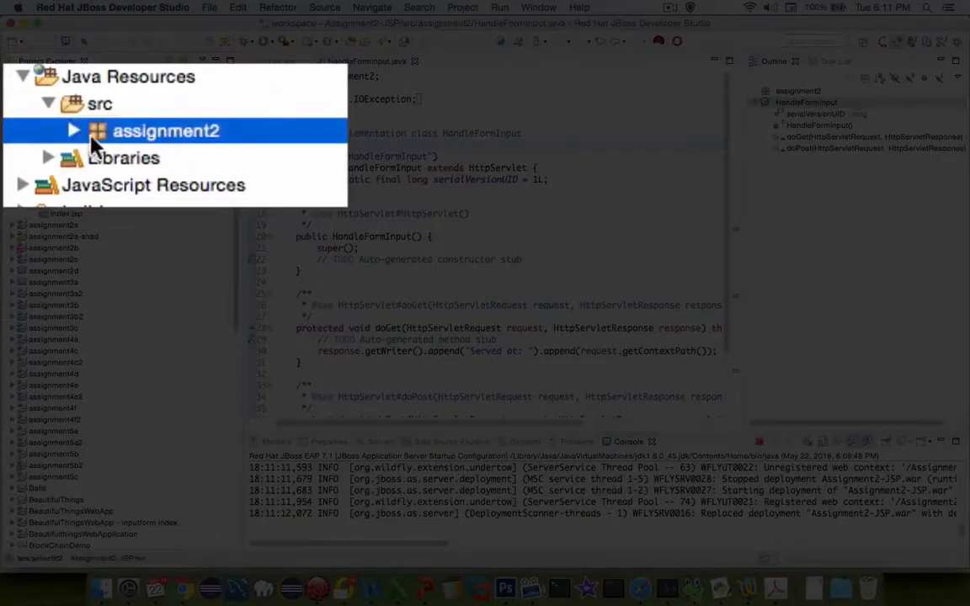
pyautogui.click(71, 132)
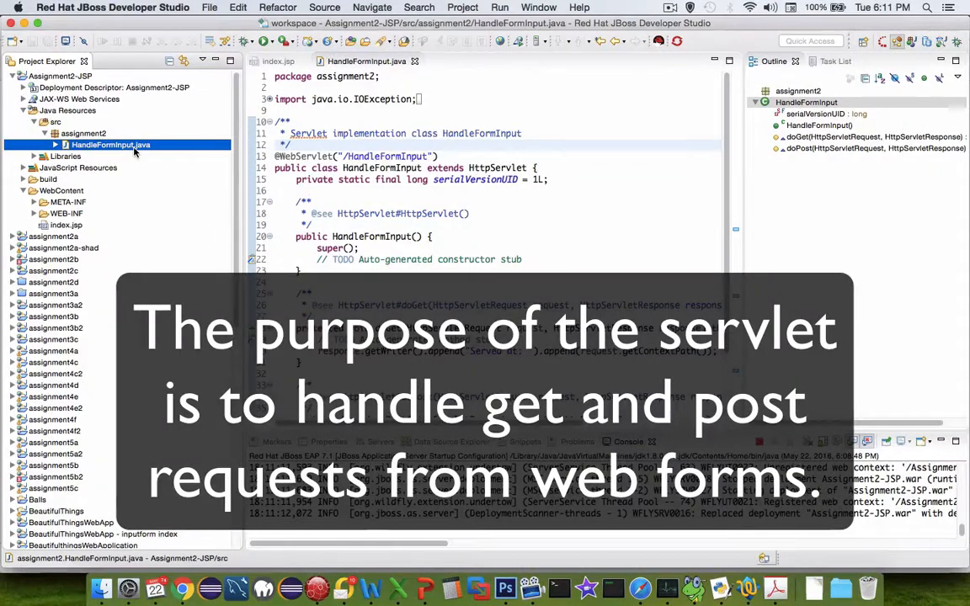
pyautogui.click(308, 133)
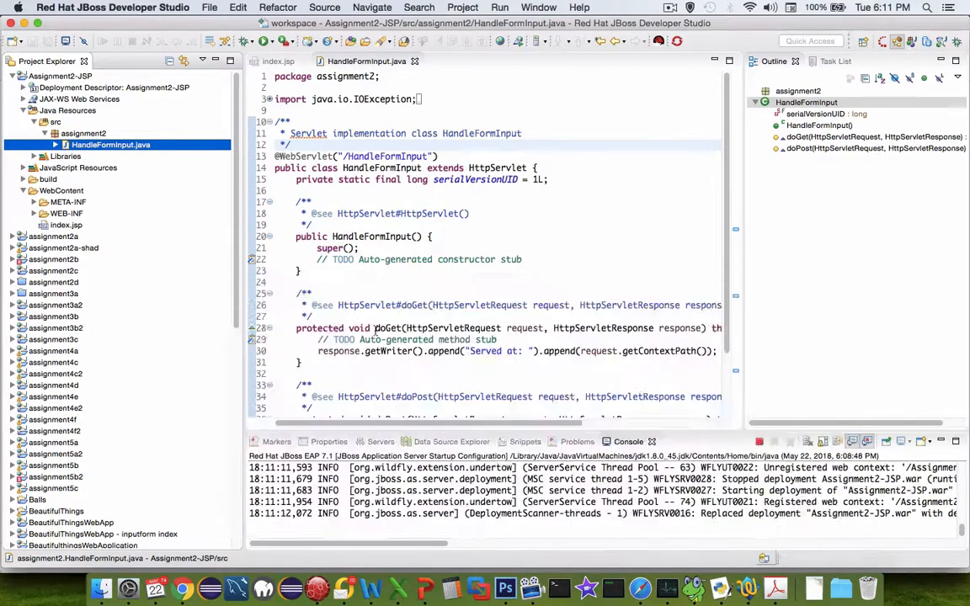
pyautogui.click(388, 327)
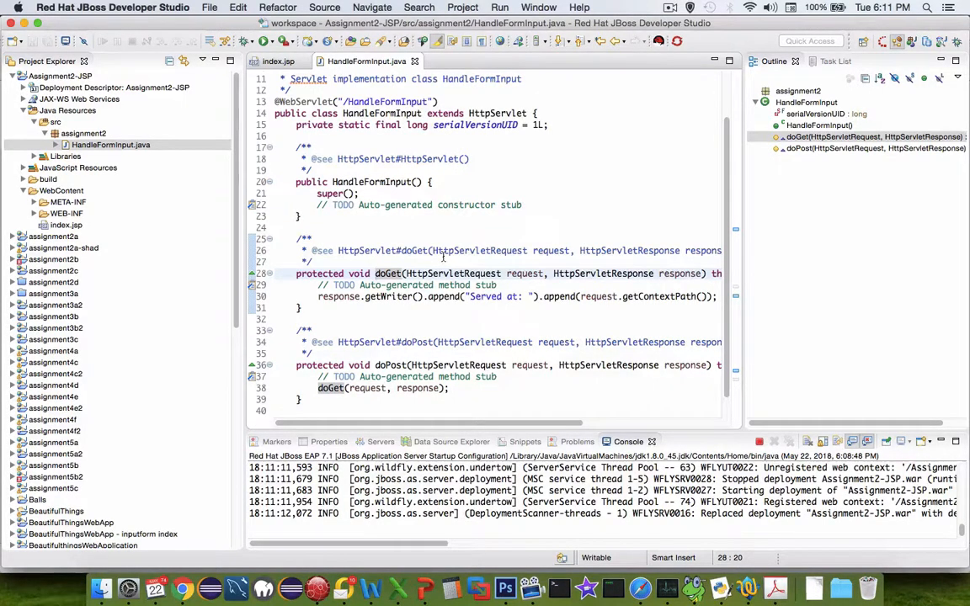
pyautogui.doubleClick(388, 273)
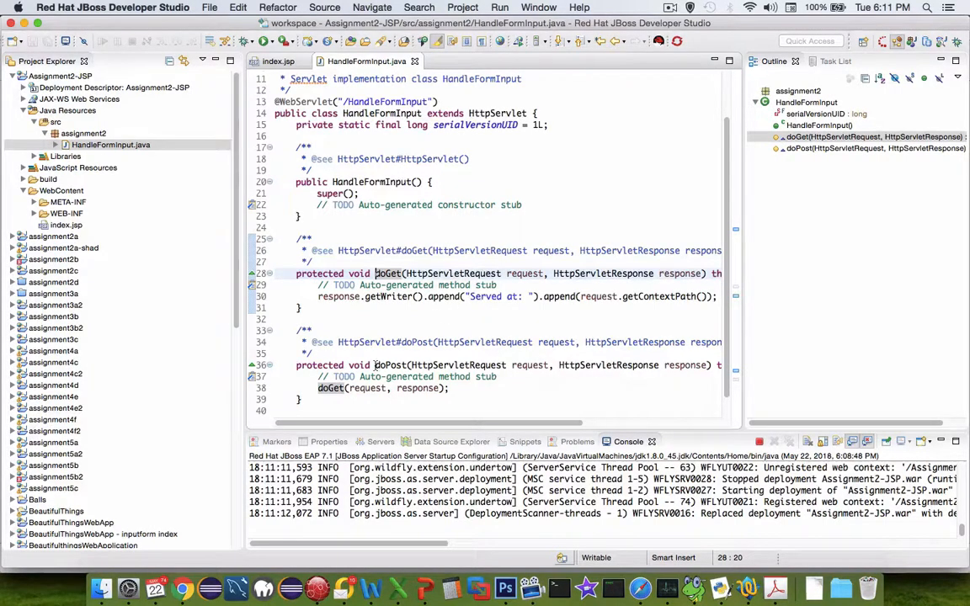
pyautogui.moveTo(389, 366)
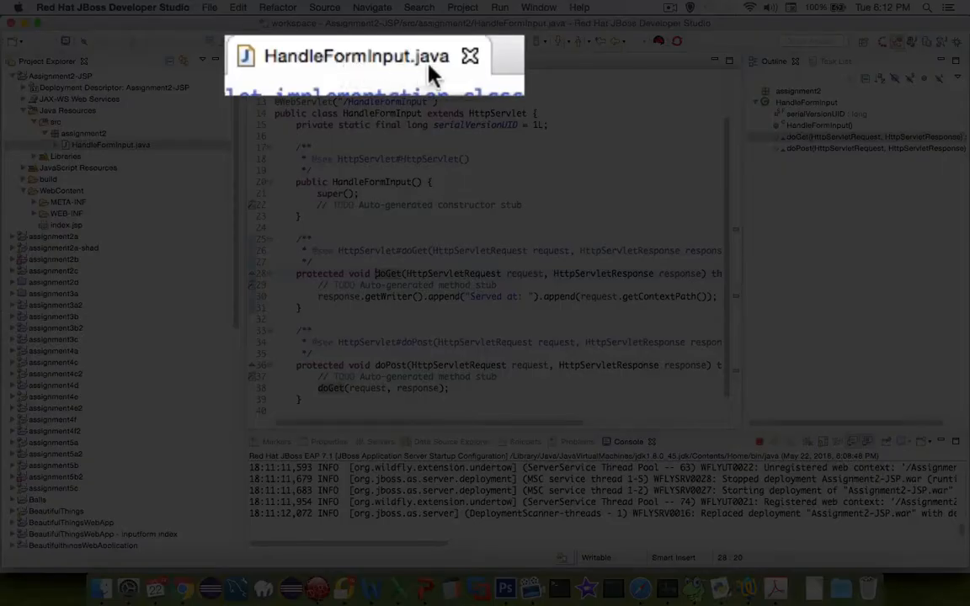
pyautogui.click(470, 56)
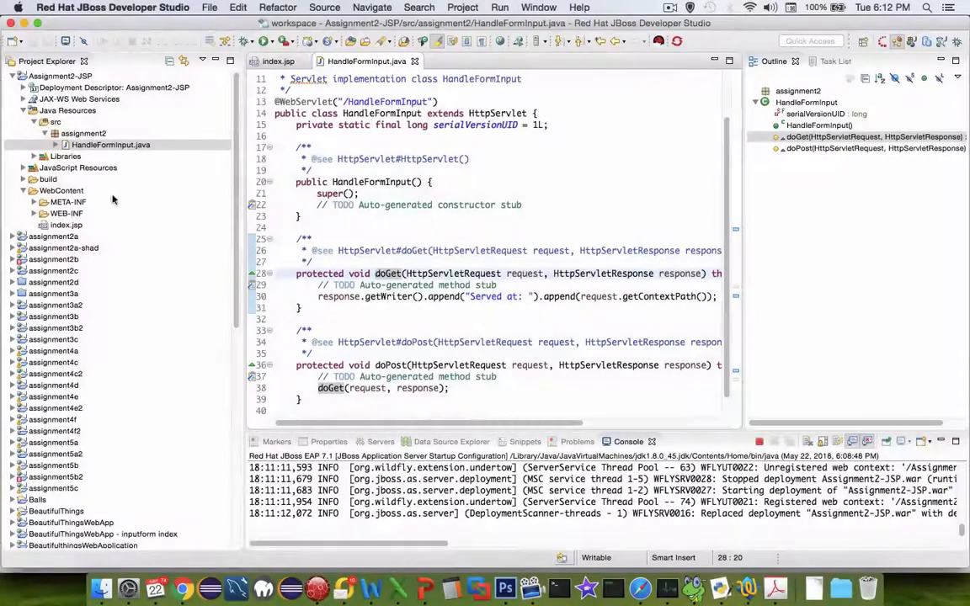
# Make the index.jsp form submit to action="HandleFormInput" with method="get"
pyautogui.click(280, 61)
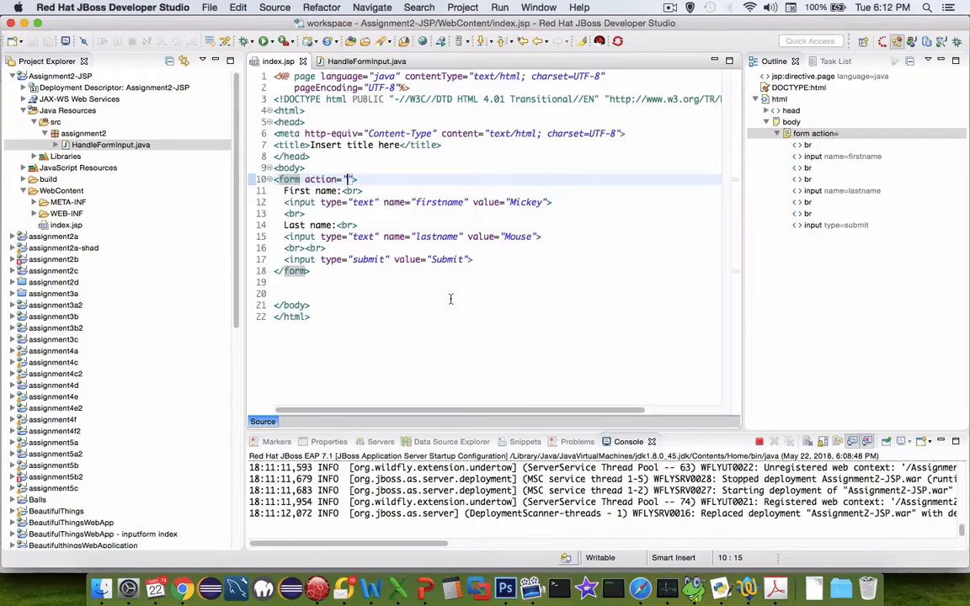
pyautogui.write('Handle')
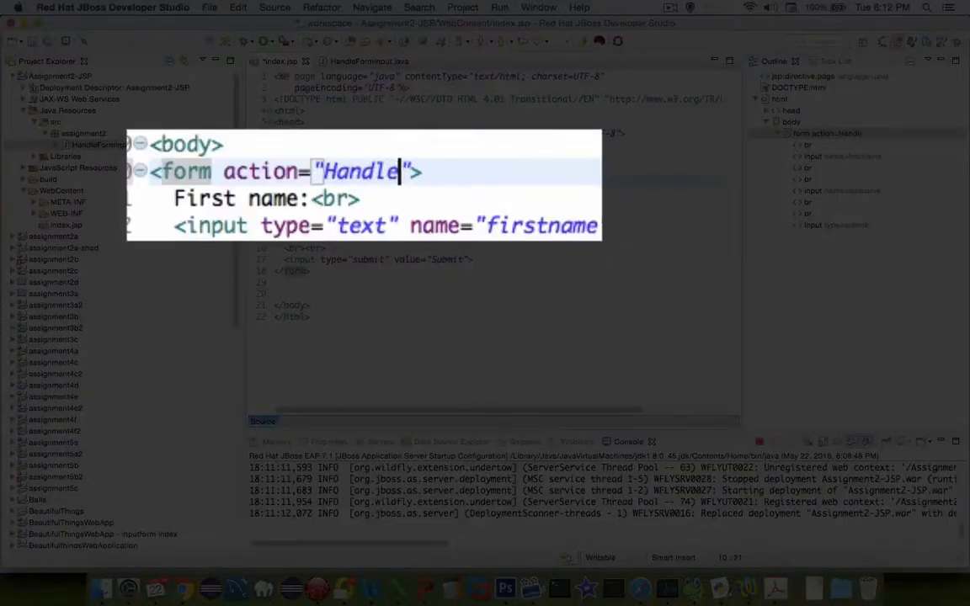
pyautogui.write('FormInput')
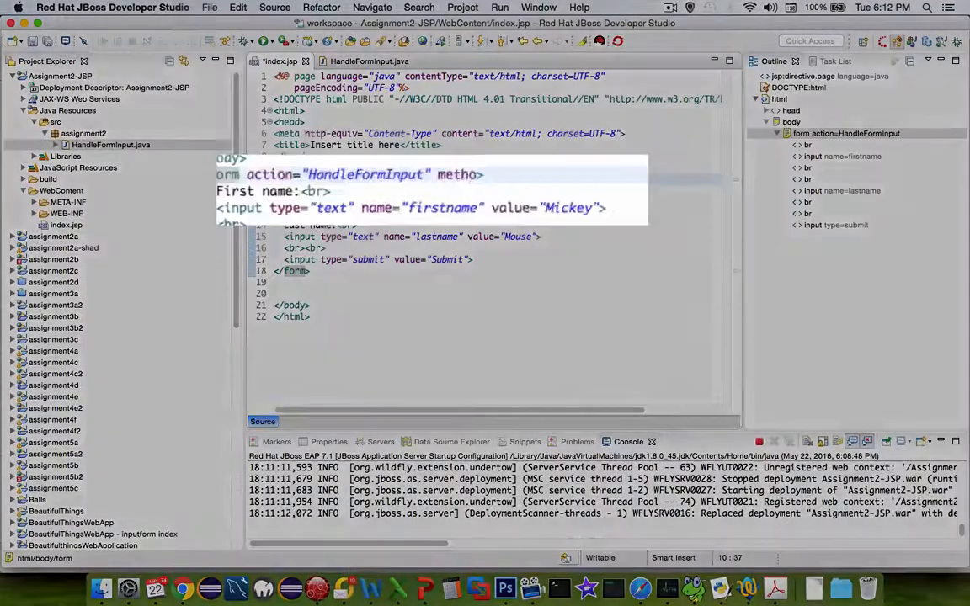
pyautogui.write('method="')
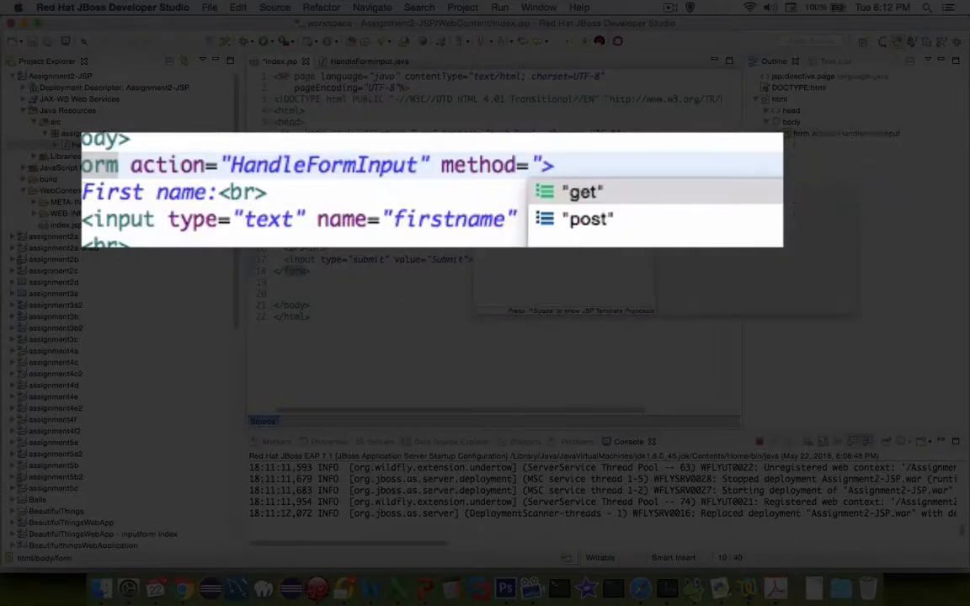
pyautogui.click(579, 192)
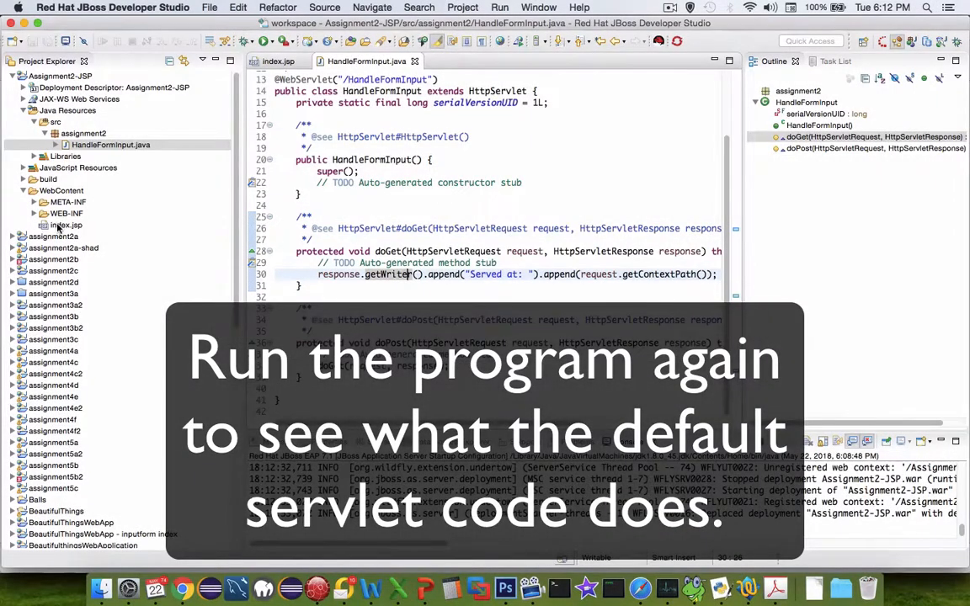
# Run index.jsp on the server, submit Mickey Mouse, highlight the 'Served at' reply, then close the browser
pyautogui.rightClick(64, 226)
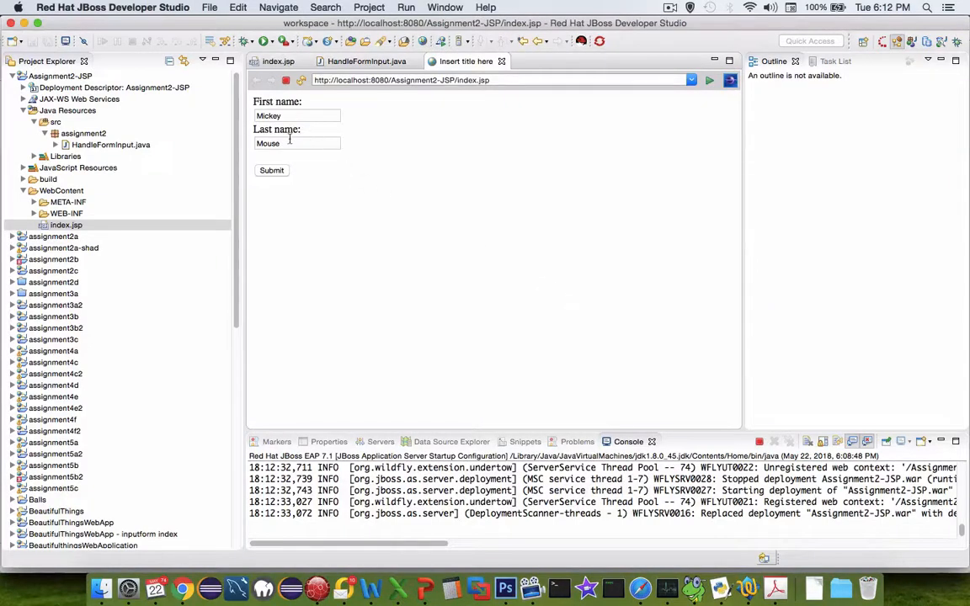
pyautogui.click(272, 170)
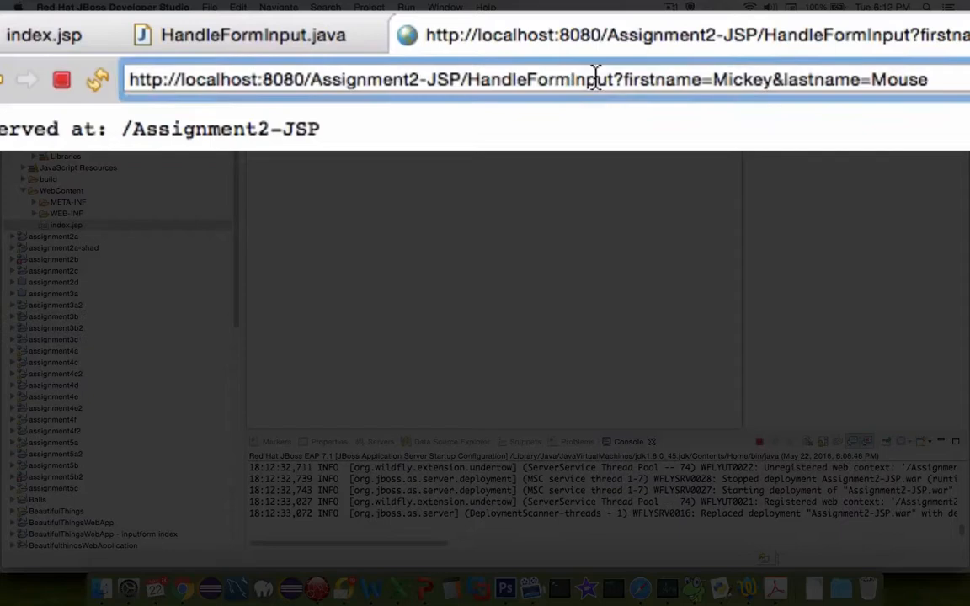
pyautogui.click(582, 81)
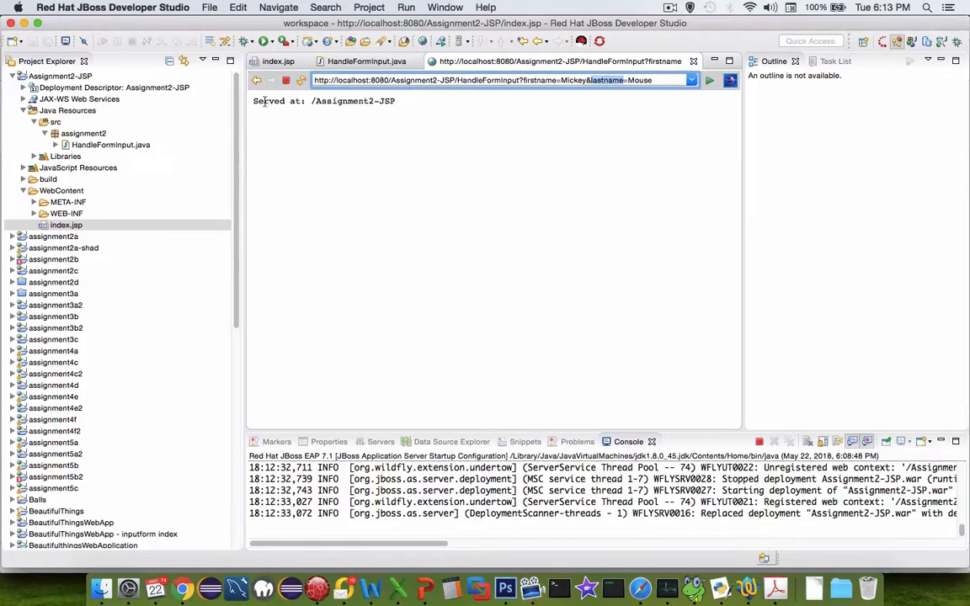
pyautogui.moveTo(252, 101); pyautogui.dragTo(396, 101)
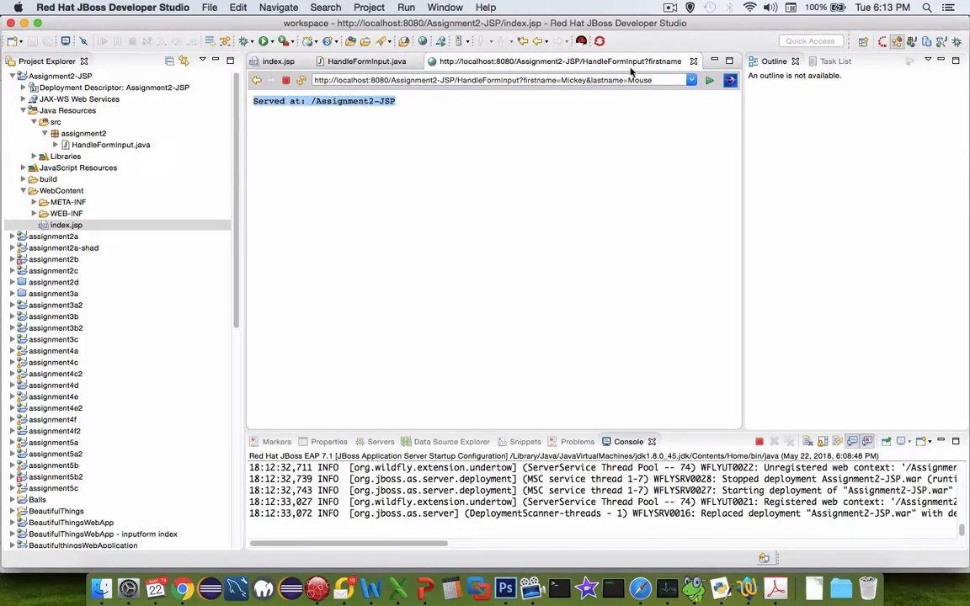
pyautogui.moveTo(321, 135)
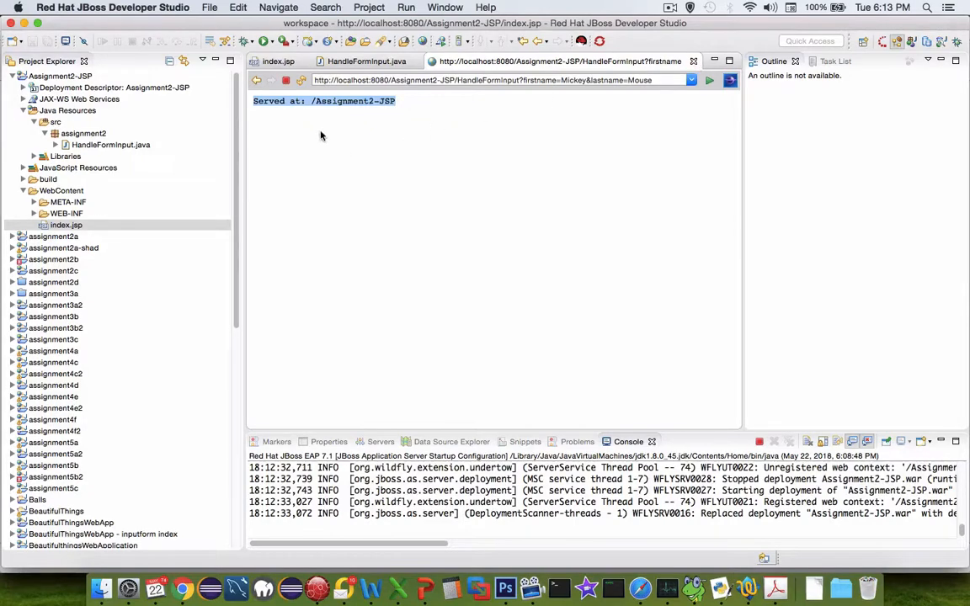
pyautogui.moveTo(696, 61)
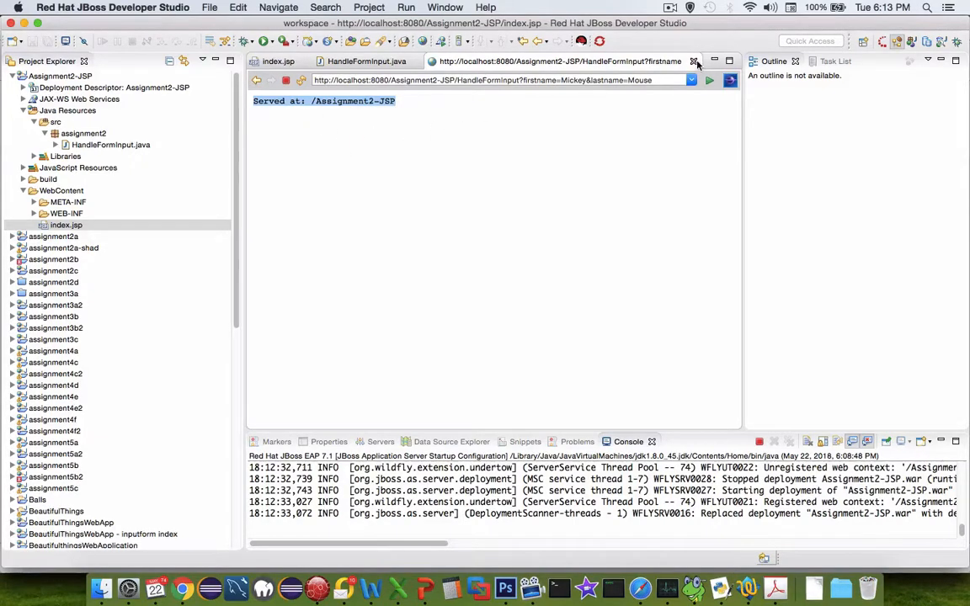
pyautogui.click(694, 60)
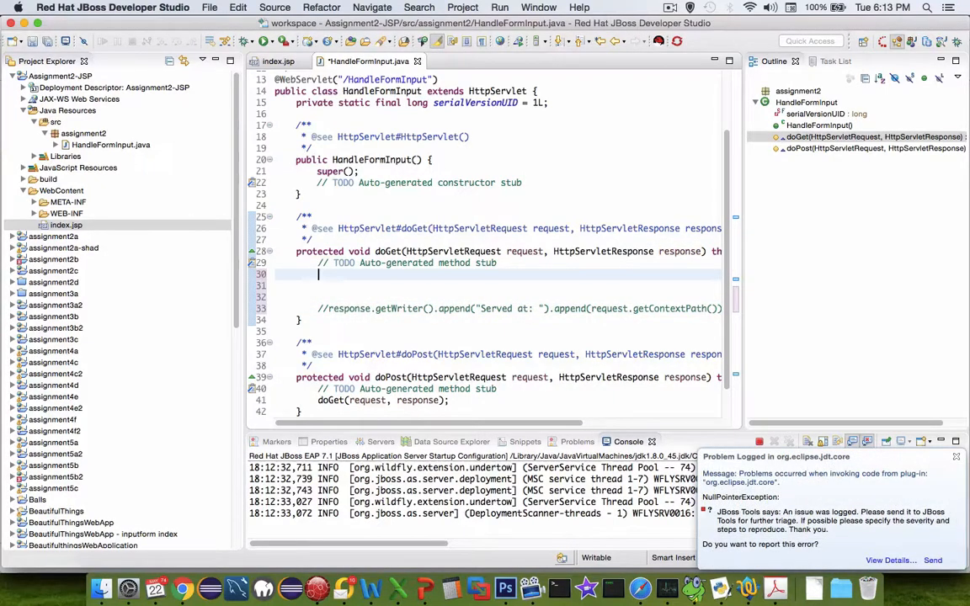
# Declare String firstName and lastName in doGet and begin the request.getParameter call
pyautogui.write('String fir')
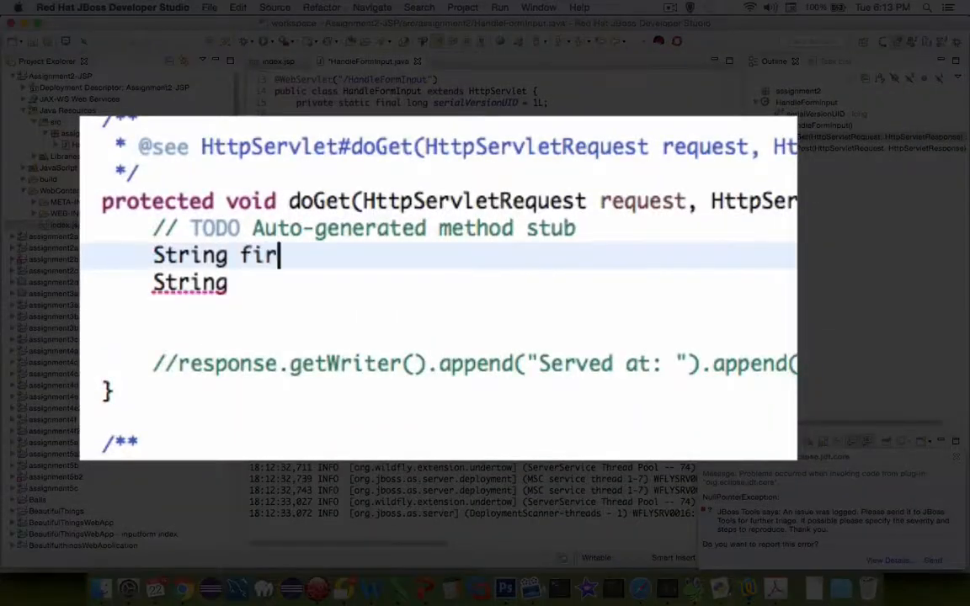
pyautogui.write('stName')
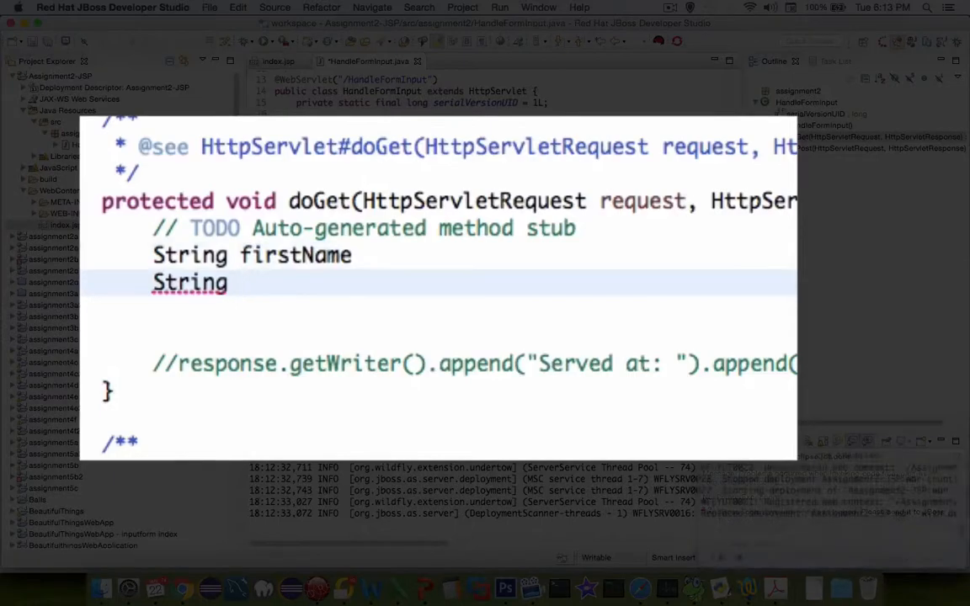
pyautogui.write('lastName')
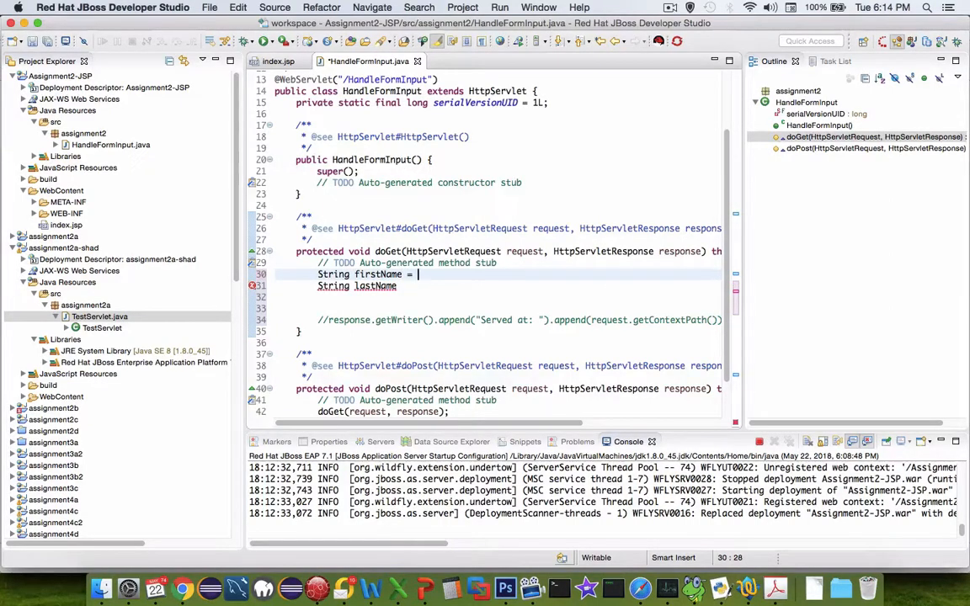
pyautogui.write('request.')
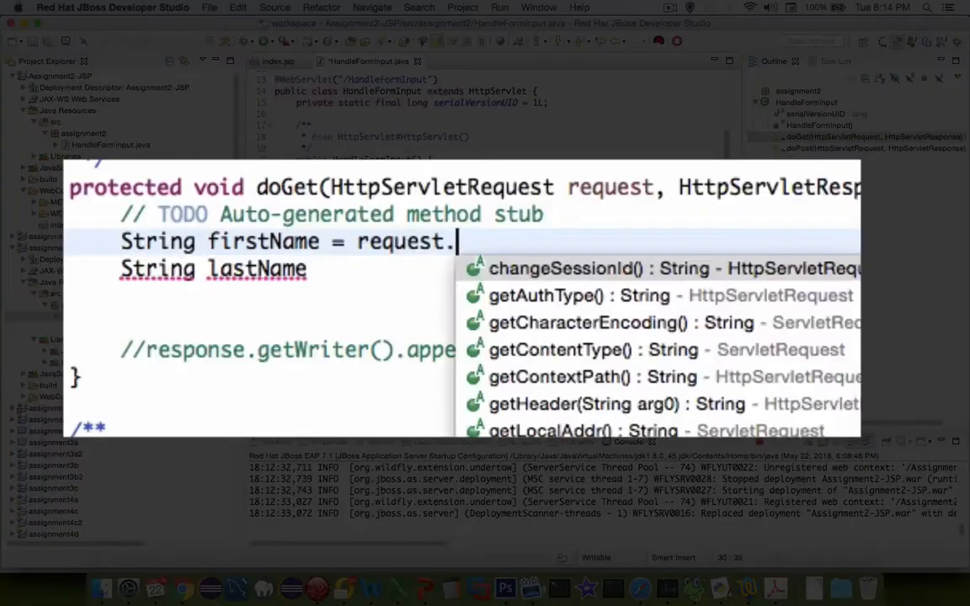
pyautogui.write('g')
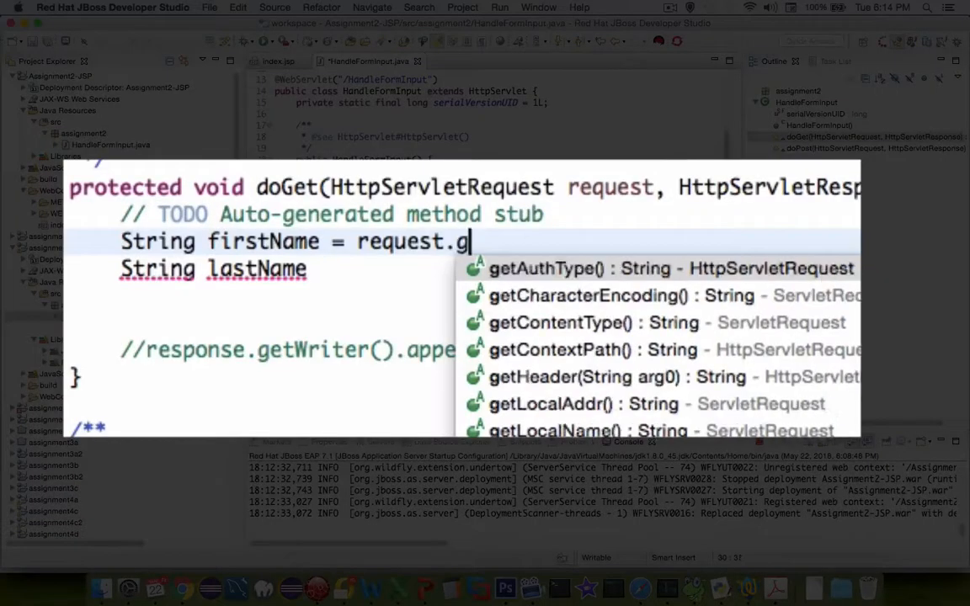
pyautogui.write('etPar')
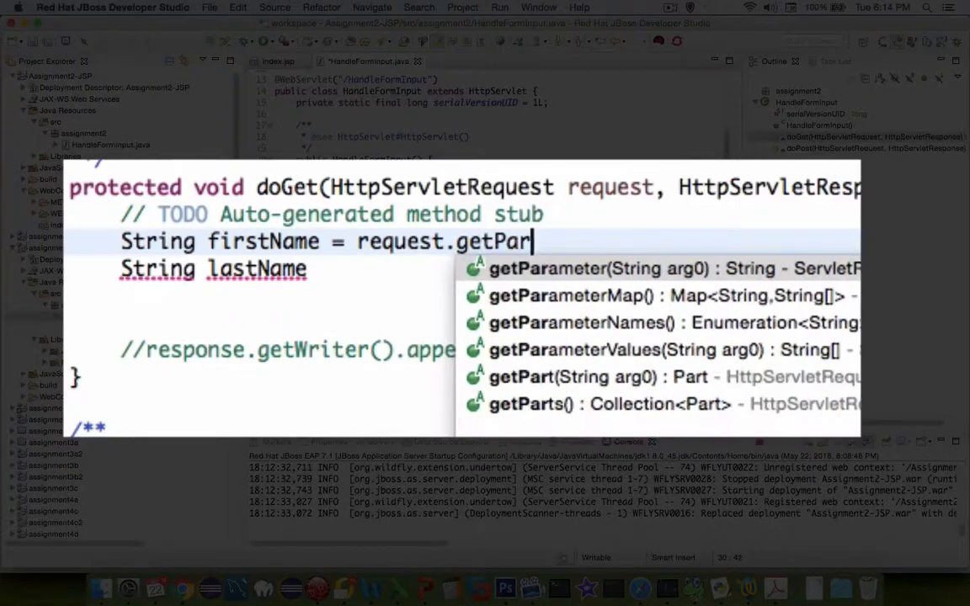
pyautogui.moveTo(559, 296)
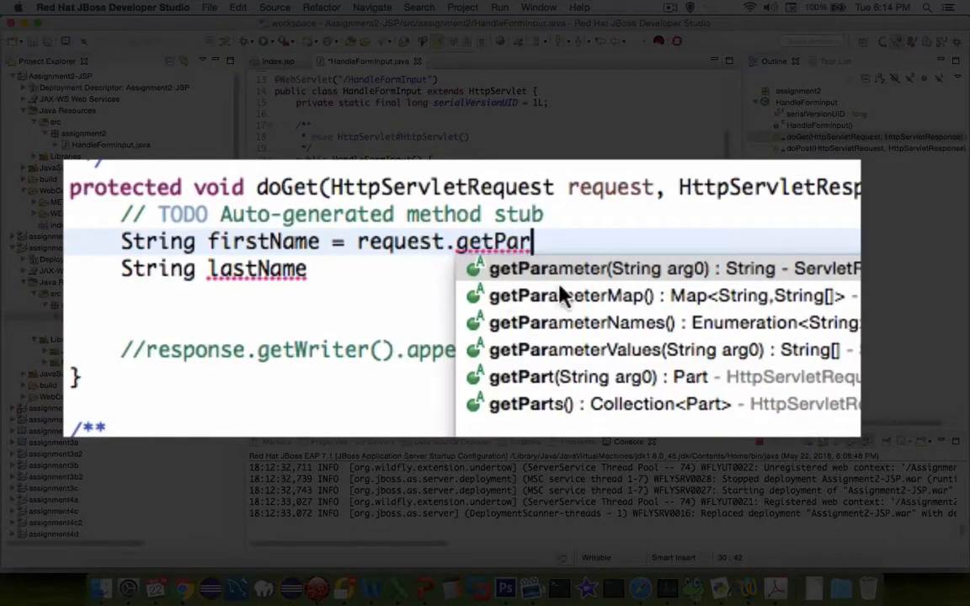
# Assign firstName from request.getParameter("firstname"); and check the form's field names
pyautogui.click(547, 268)
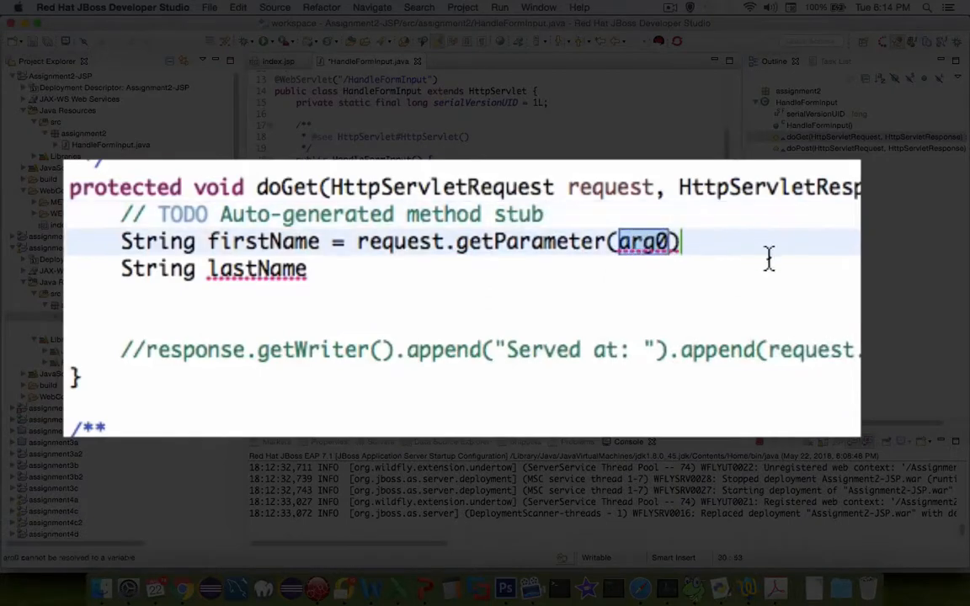
pyautogui.write('""')
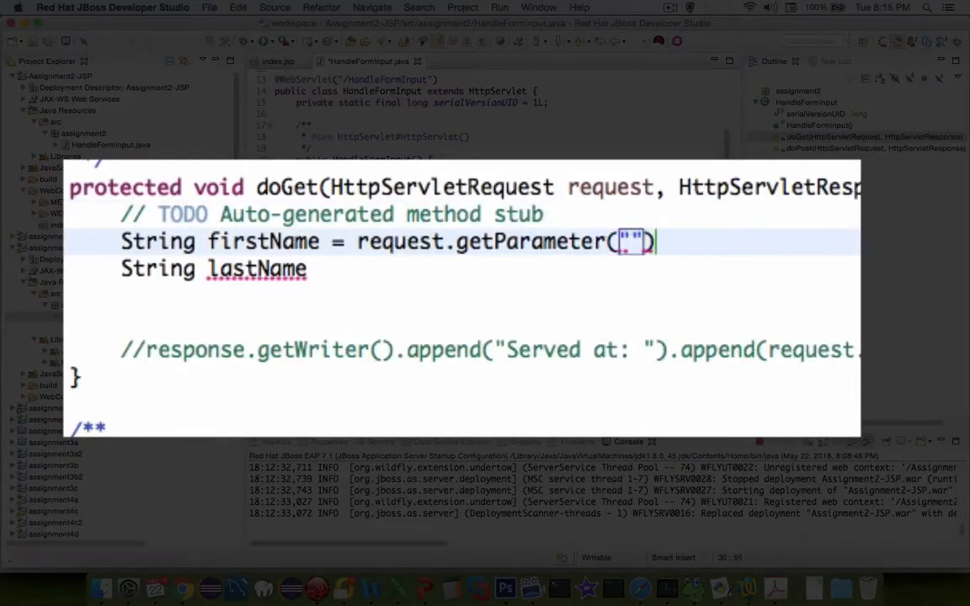
pyautogui.write('firstname')
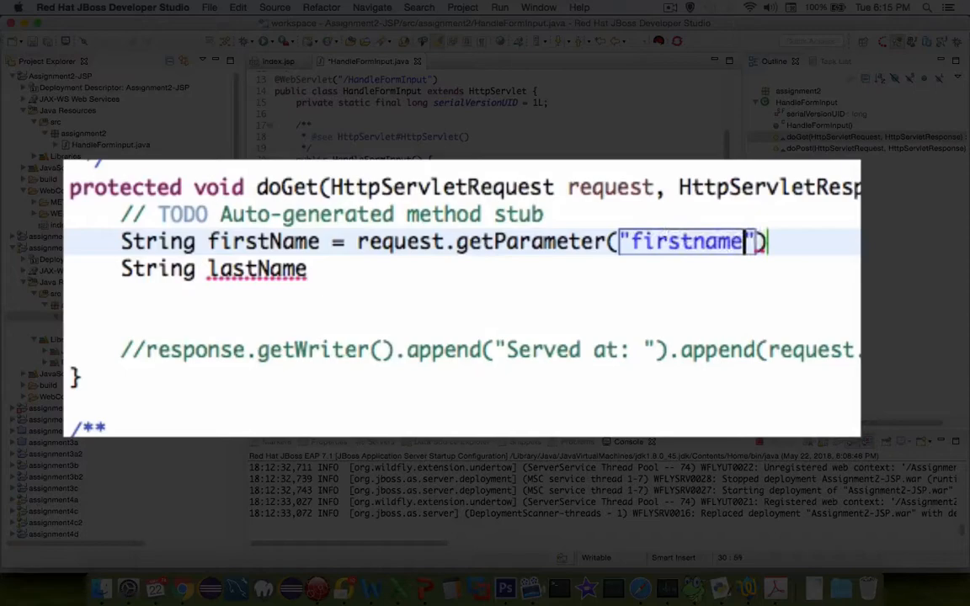
pyautogui.write(';')
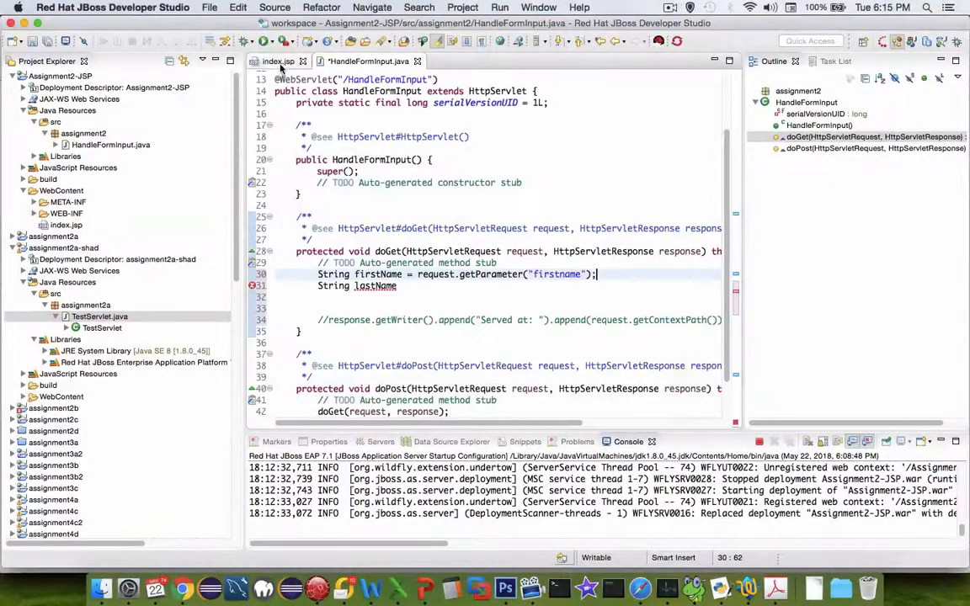
pyautogui.click(280, 61)
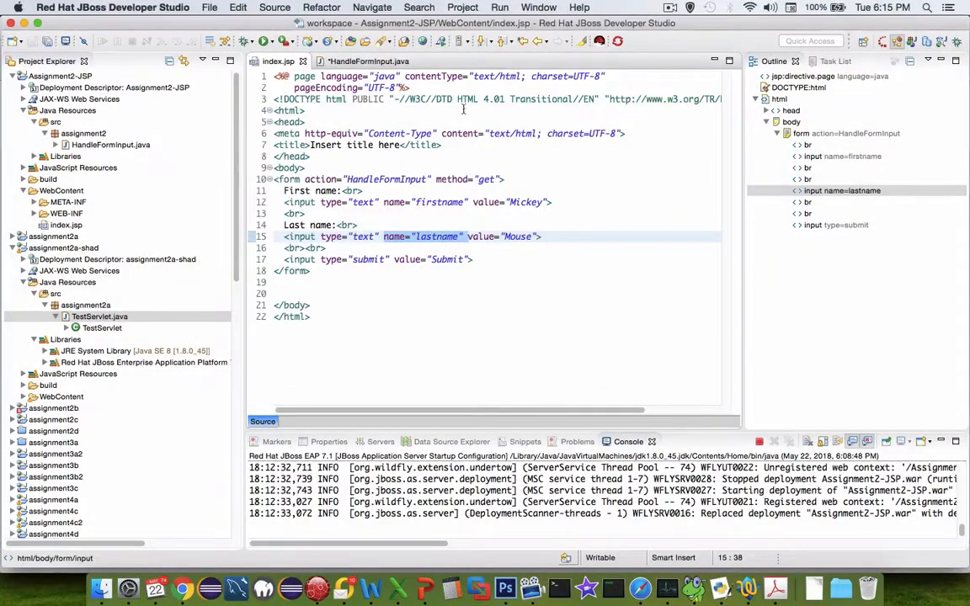
# Assign lastName from request.getParameter("lastname"); below the firstName line
pyautogui.click(374, 61)
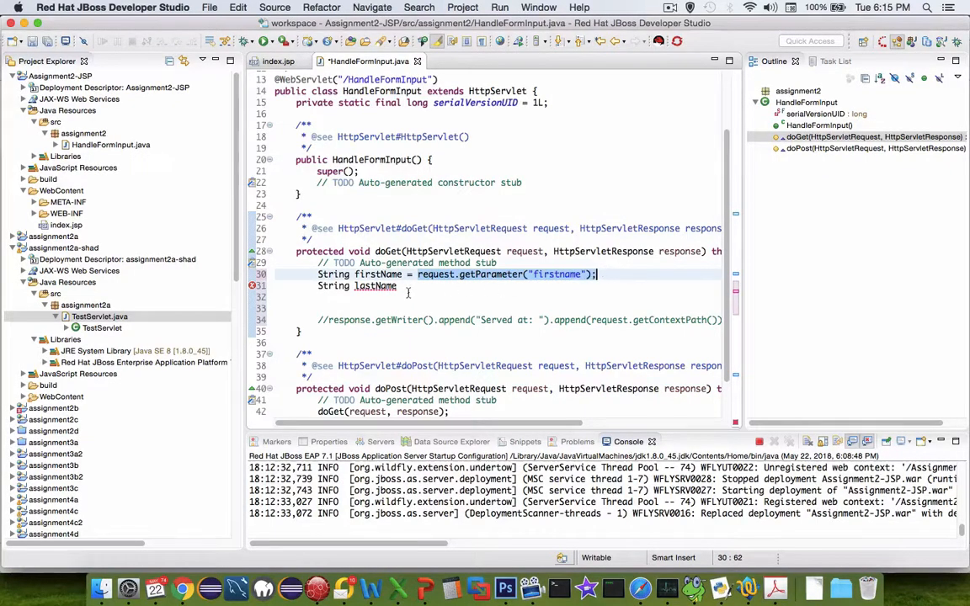
pyautogui.write('= request.getParameter("firstname");')
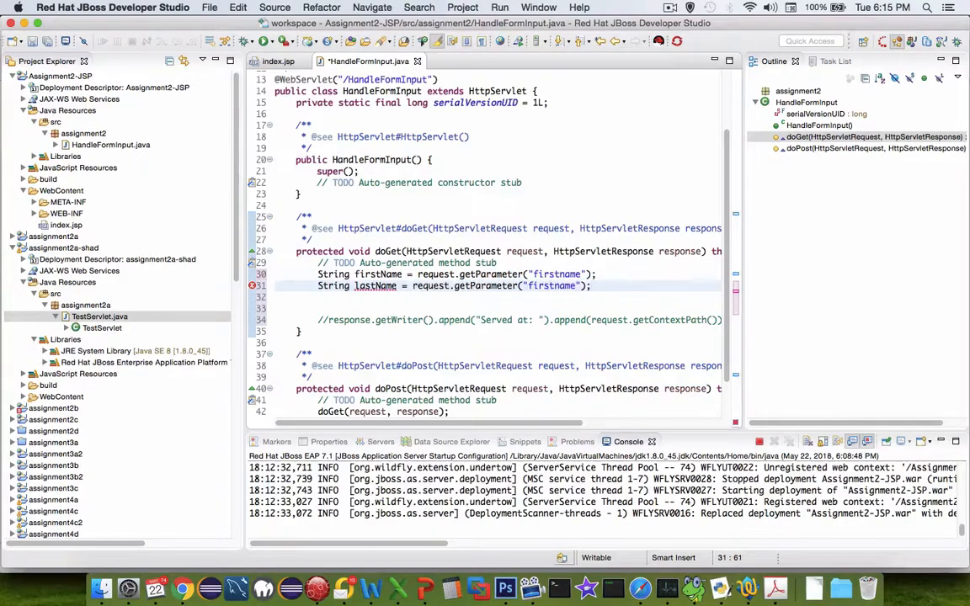
pyautogui.doubleClick(552, 287)
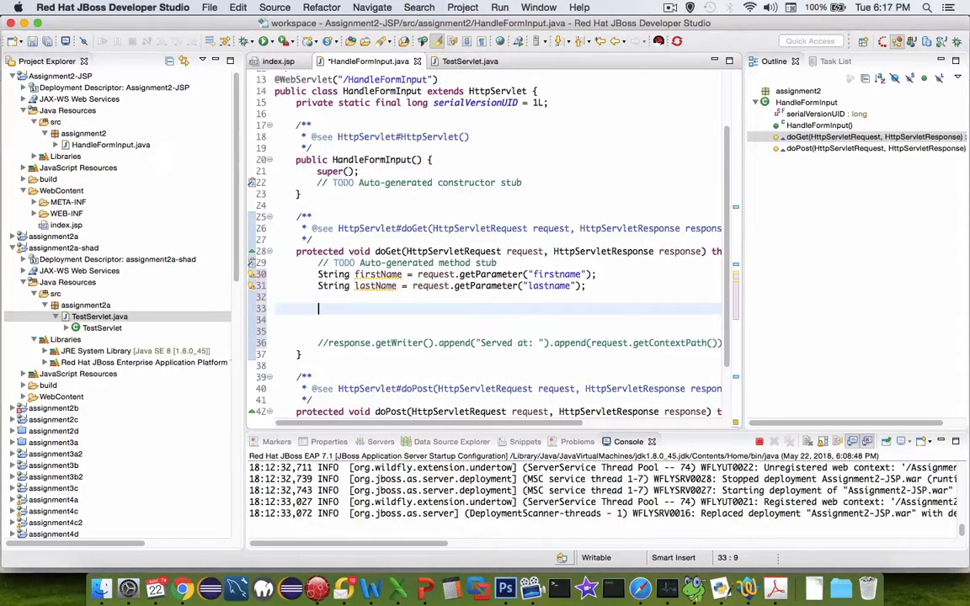
pyautogui.write('reque')
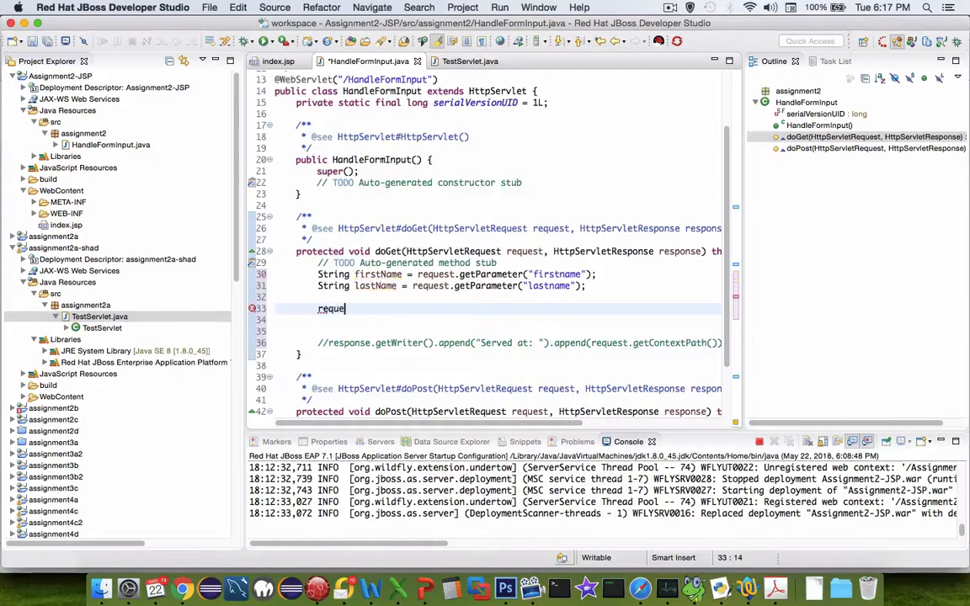
# Add request.getRequestDispatcher("ResponsePage.jsp").forward(request, response); and make room above it
pyautogui.write('s')
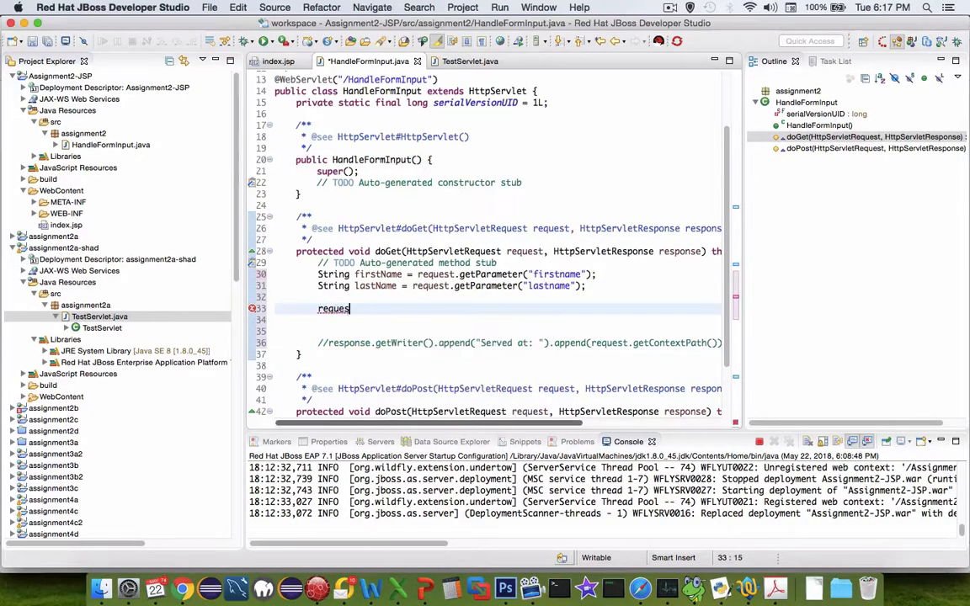
pyautogui.write('.getR')
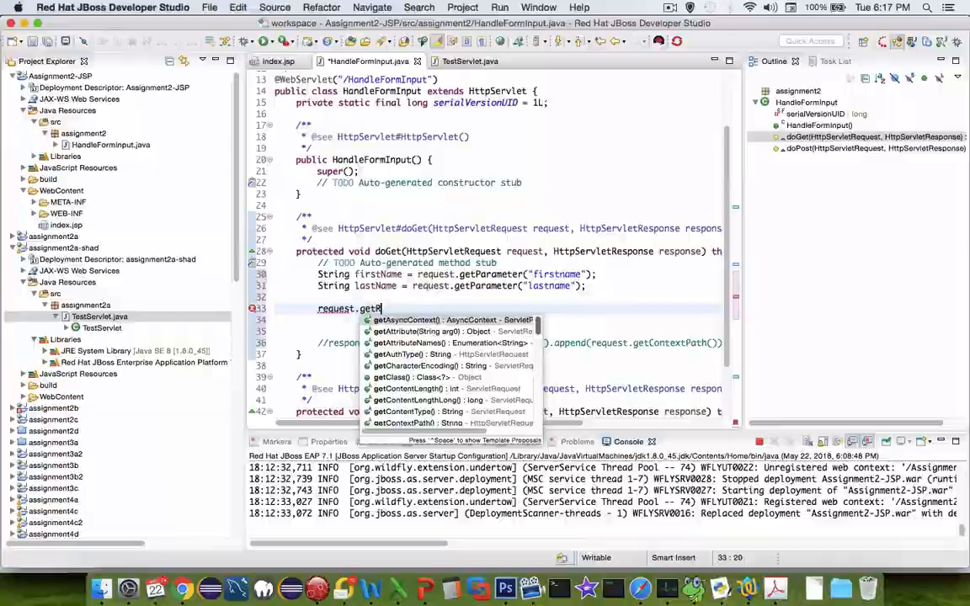
pyautogui.write('equest')
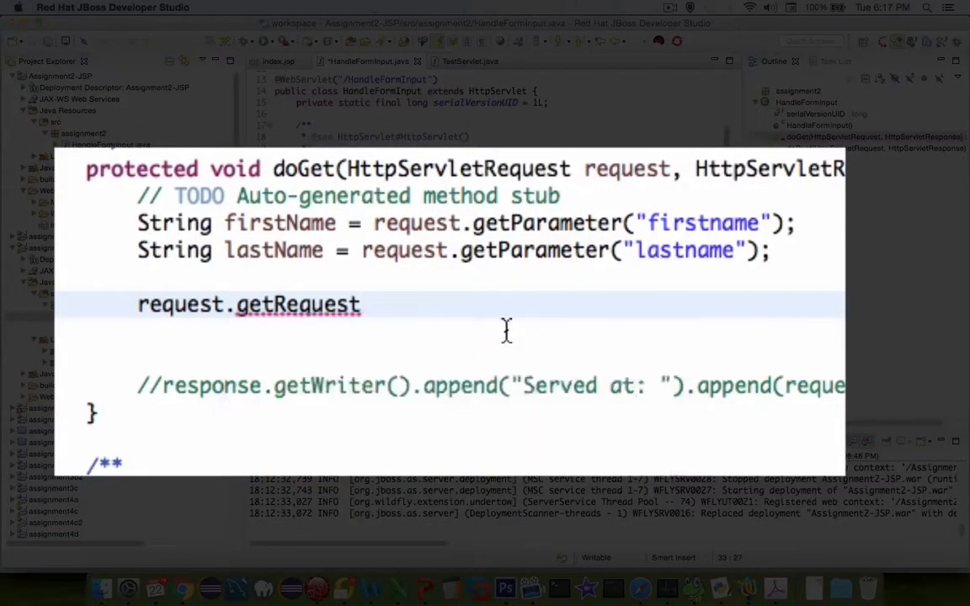
pyautogui.write('Dispatcher()')
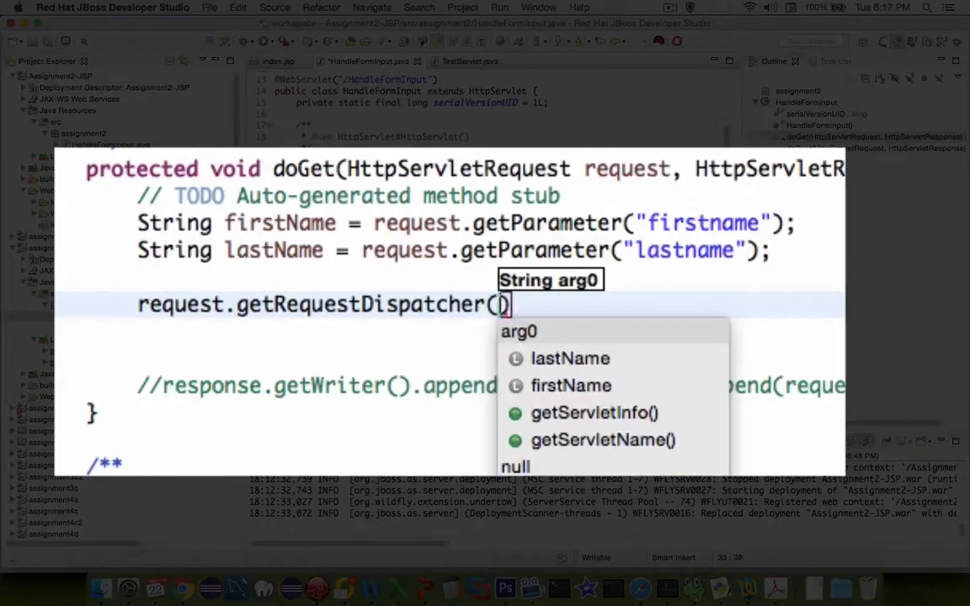
pyautogui.write('""')
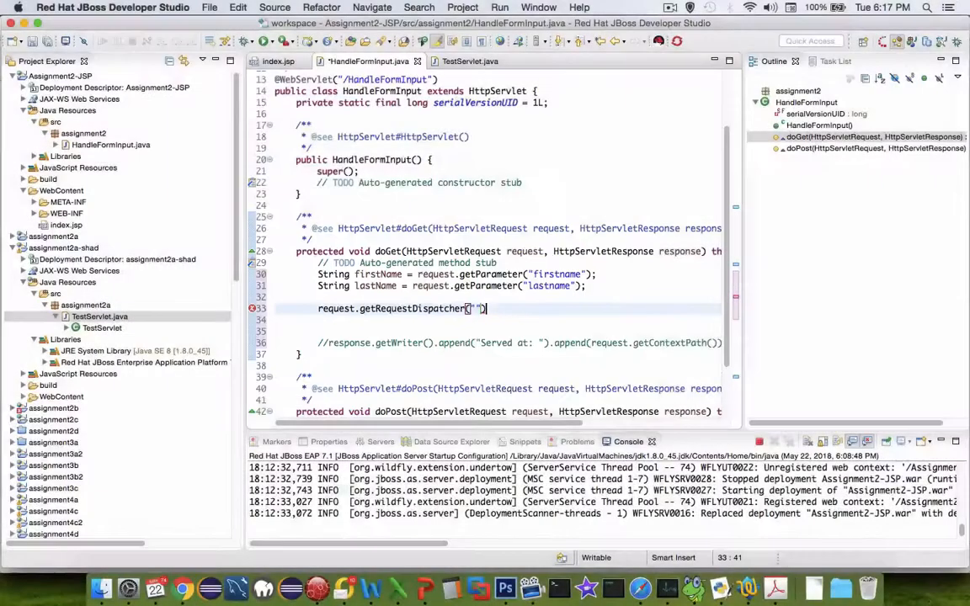
pyautogui.write('.forward(request, response);')
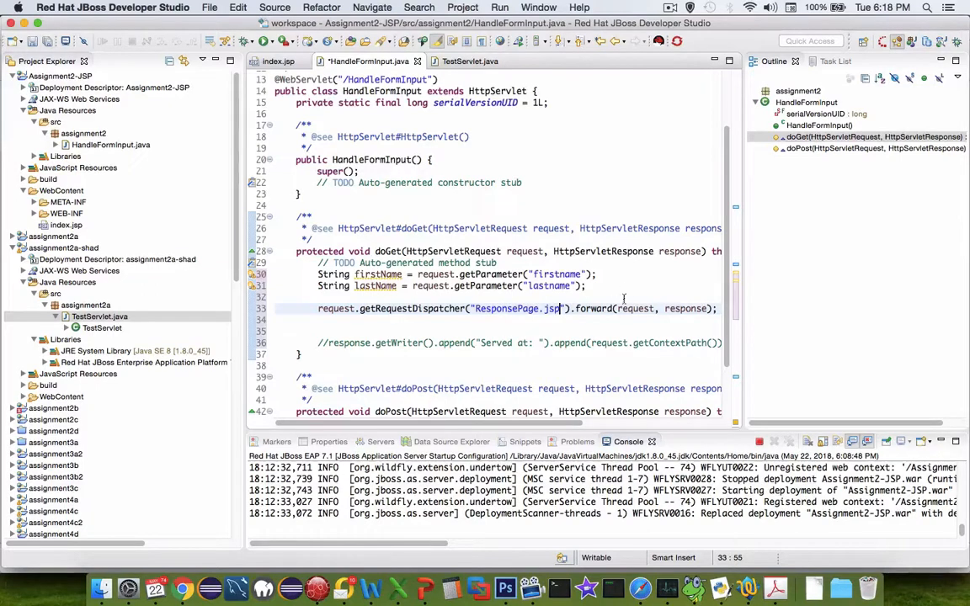
pyautogui.click(623, 297)
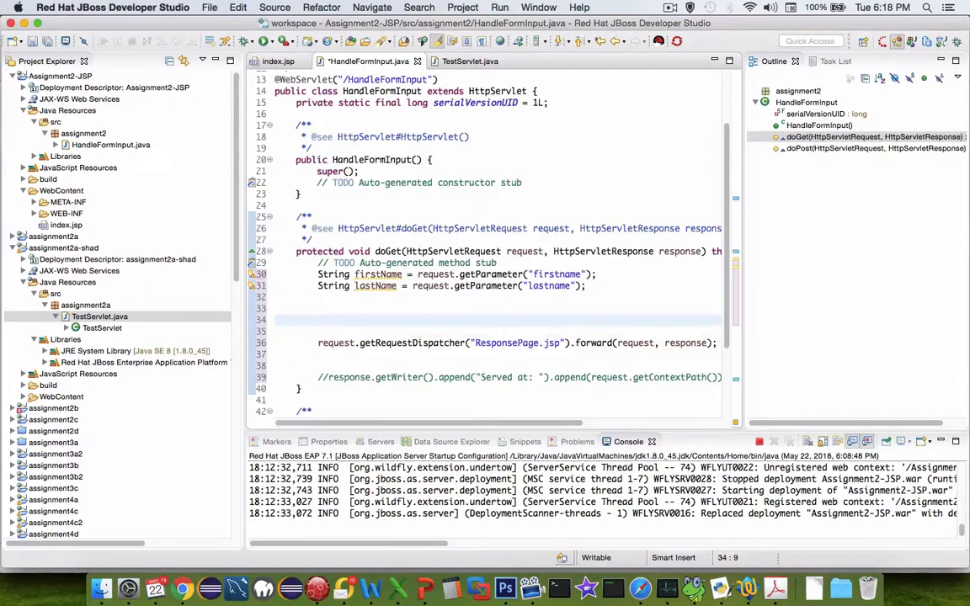
# Add request.setAttribute("firstname", firstName); and request.setAttribute("lastname", lastName); before forwarding
pyautogui.write('request.se')
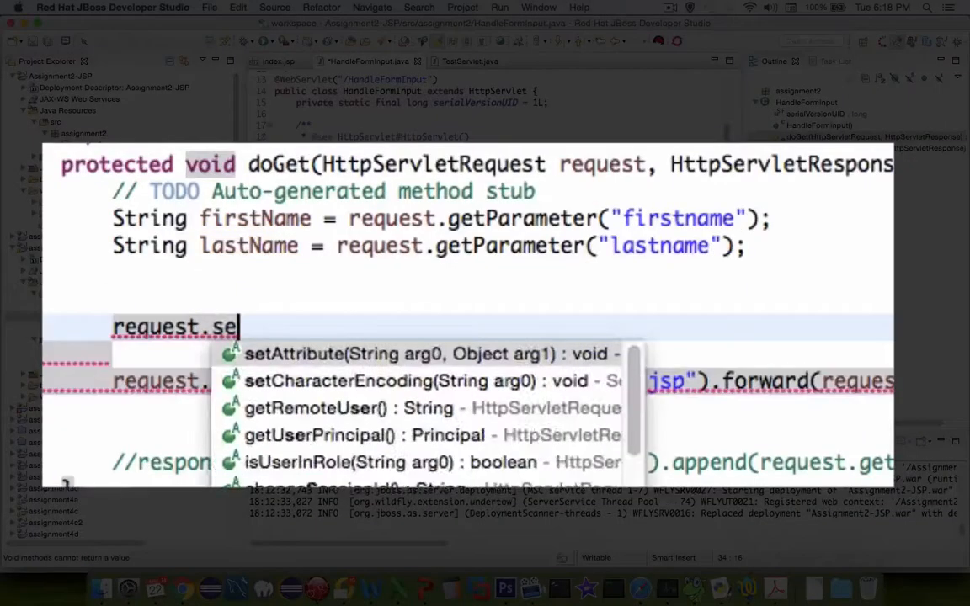
pyautogui.write('t')
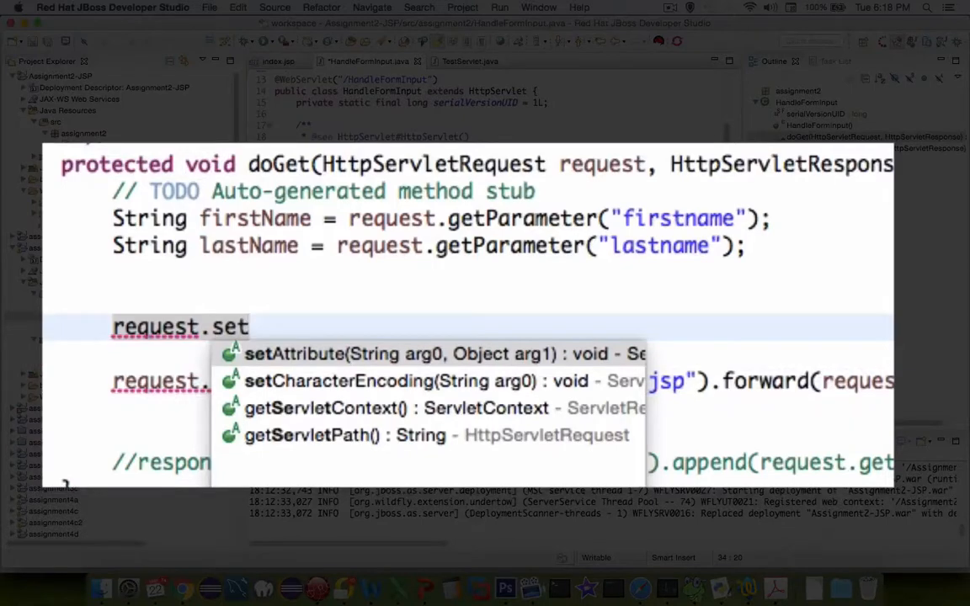
pyautogui.moveTo(694, 305)
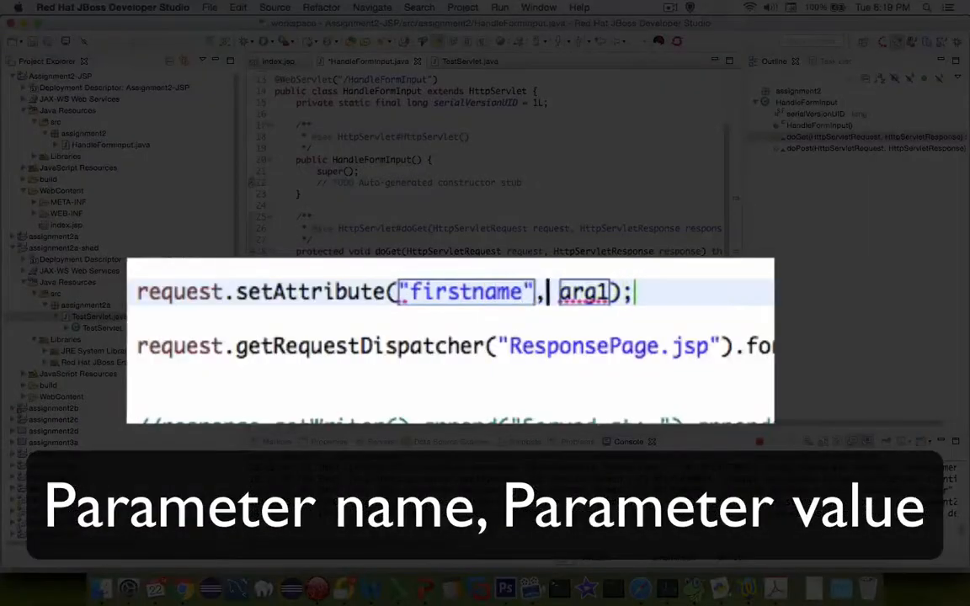
pyautogui.press('Backspace')
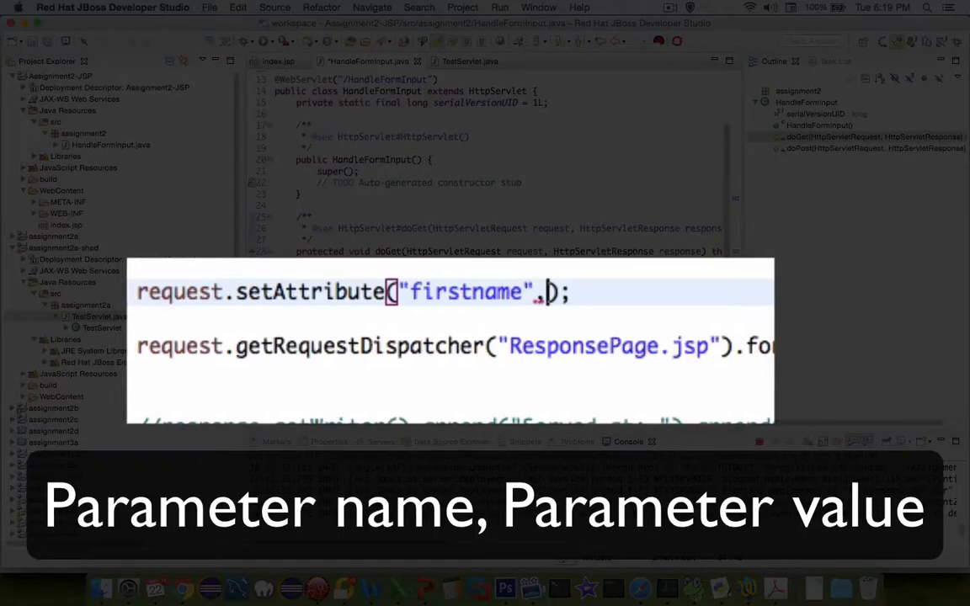
pyautogui.write('firstName')
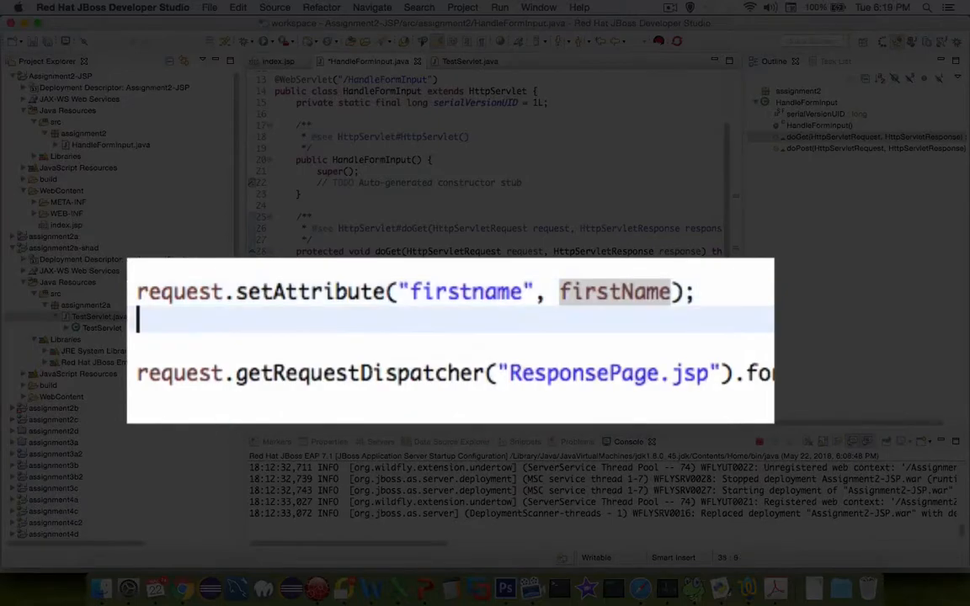
pyautogui.write('re')
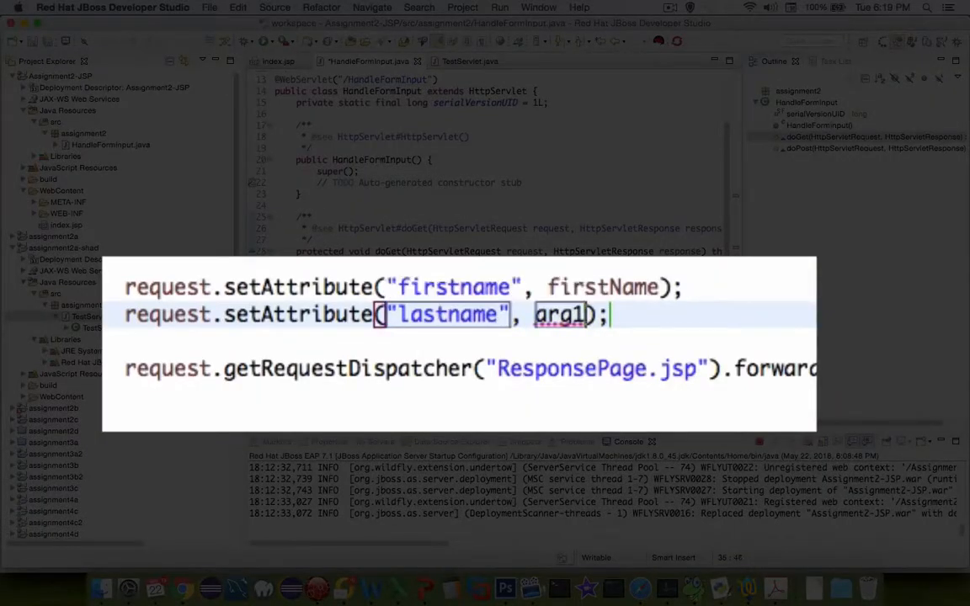
pyautogui.write('La')
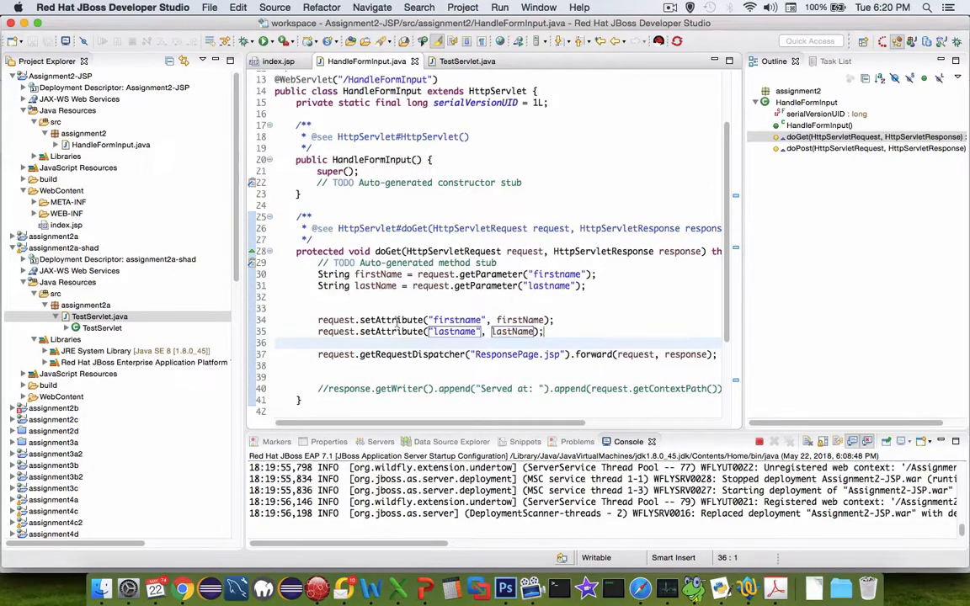
pyautogui.moveTo(145, 145)
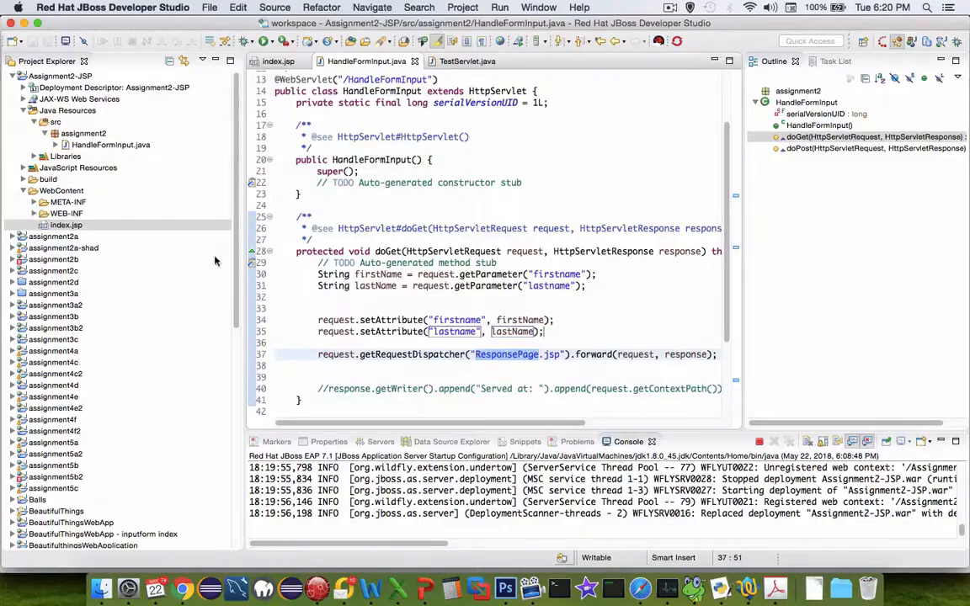
# Create a new JSP file named ResponsePage.jsp in the WebContent folder
pyautogui.click(60, 191)
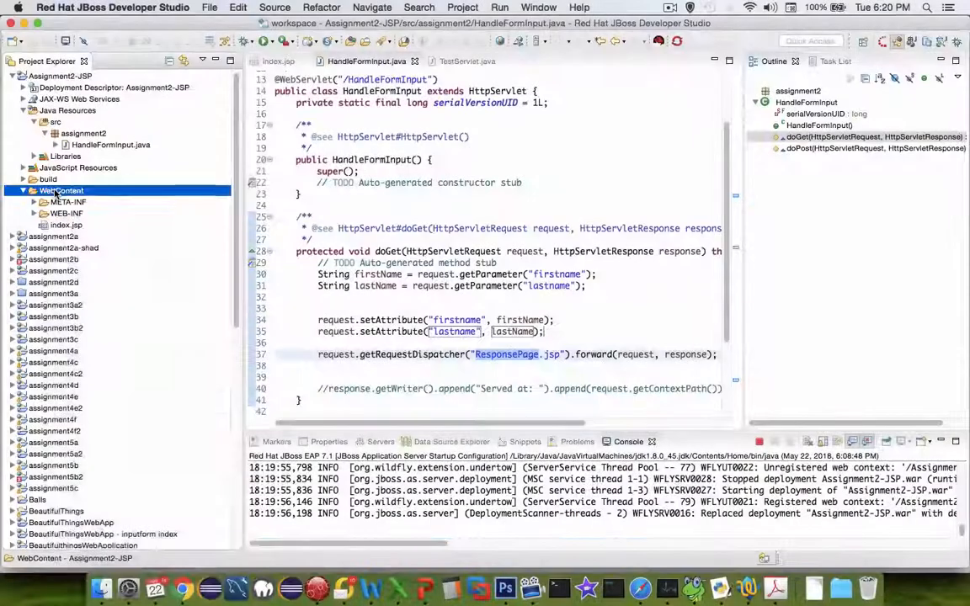
pyautogui.rightClick(62, 191)
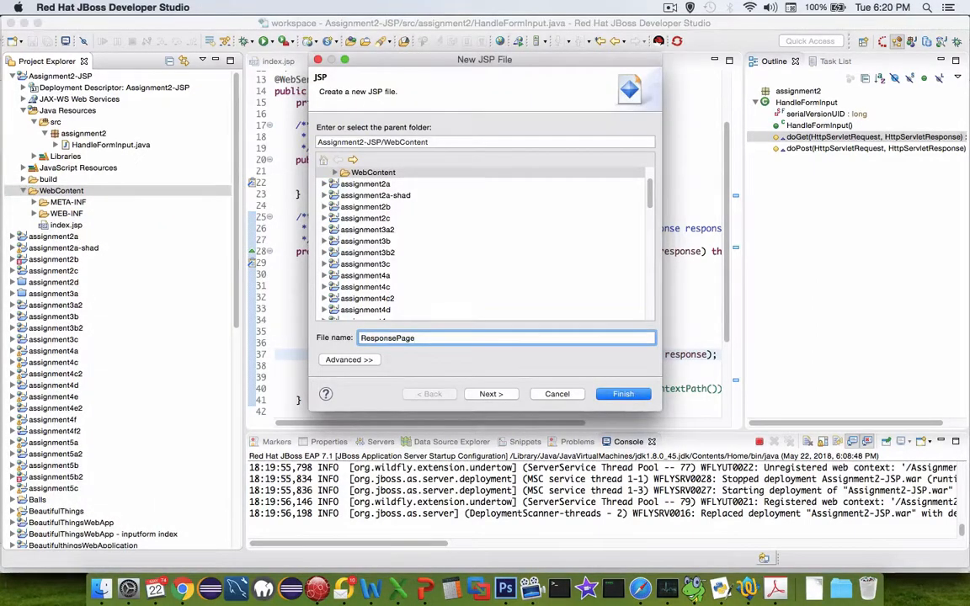
pyautogui.write('.js')
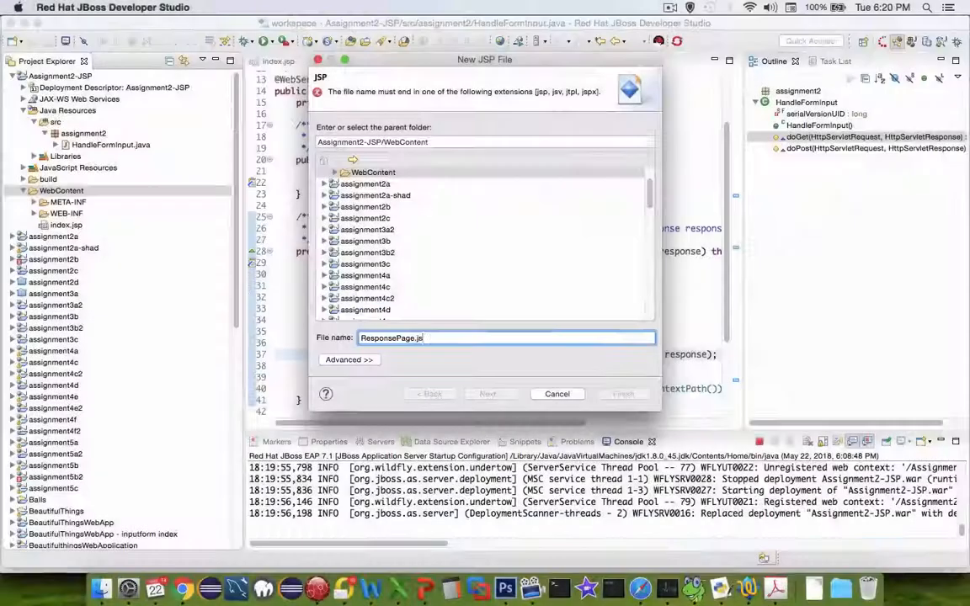
pyautogui.click(623, 394)
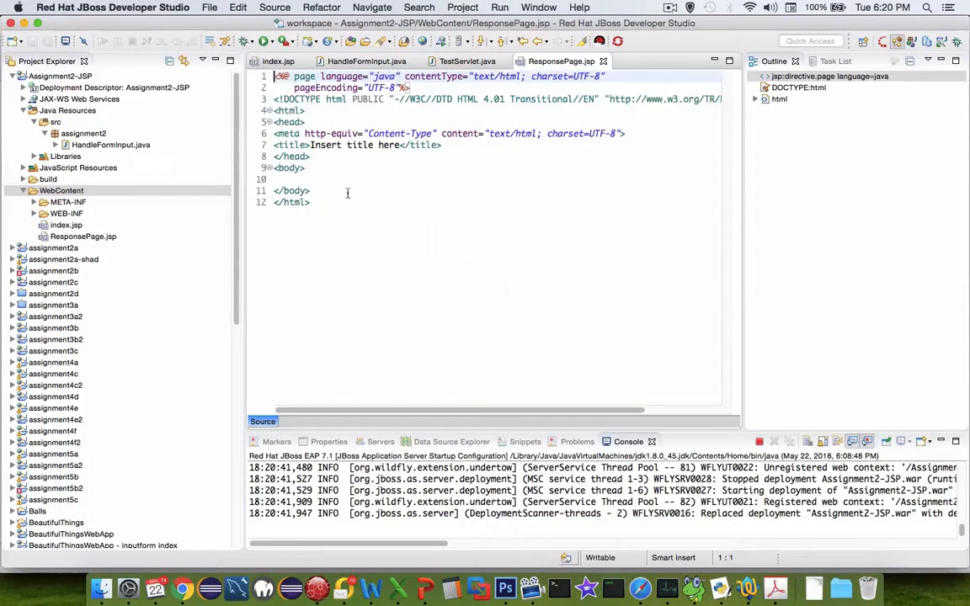
# Write Hello <% %> and 'It appears that your last name is <% %>' in ResponsePage.jsp's body
pyautogui.click(319, 179)
pyautogui.write('H')
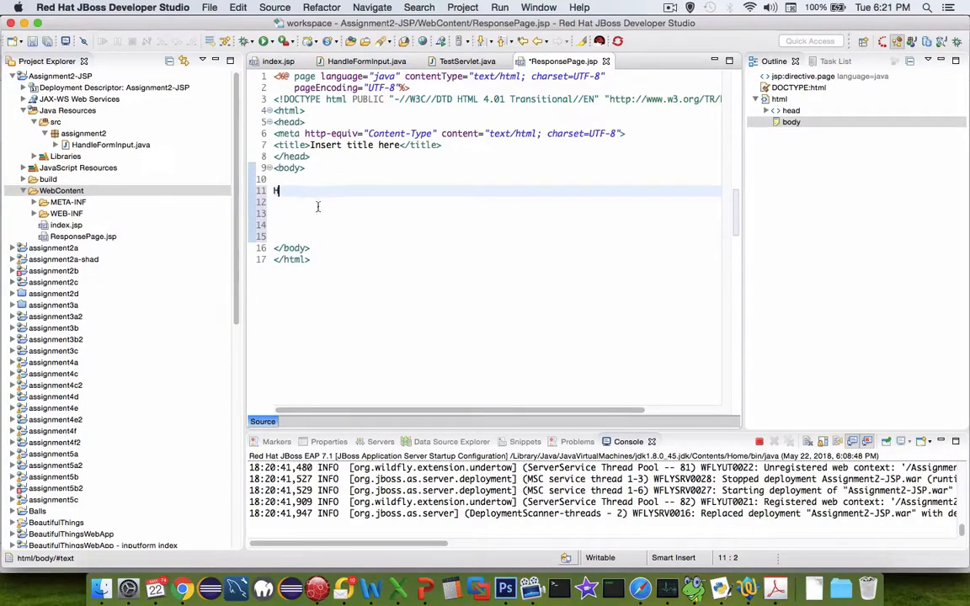
pyautogui.write('ello')
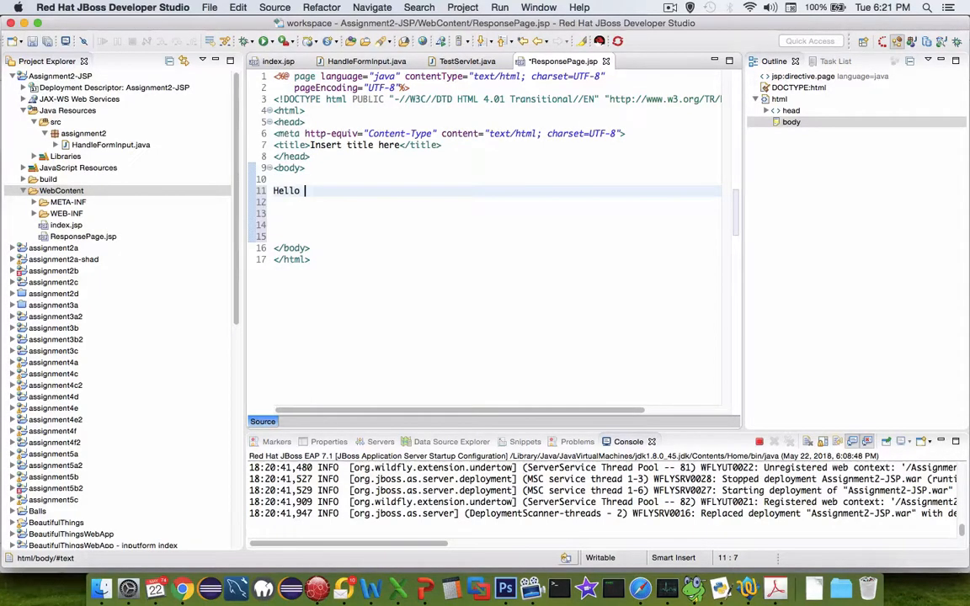
pyautogui.write('<% %>')
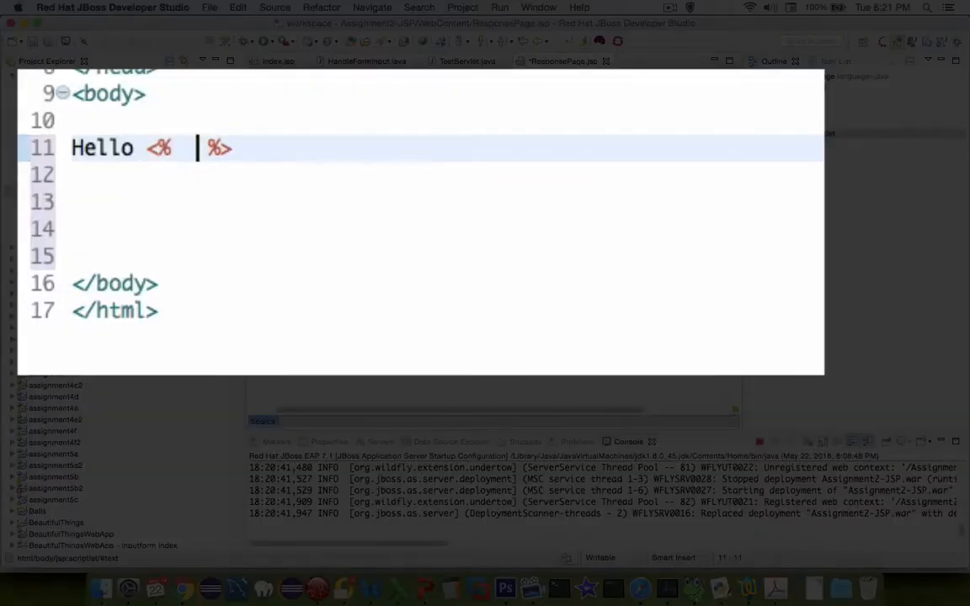
pyautogui.write('first name?')
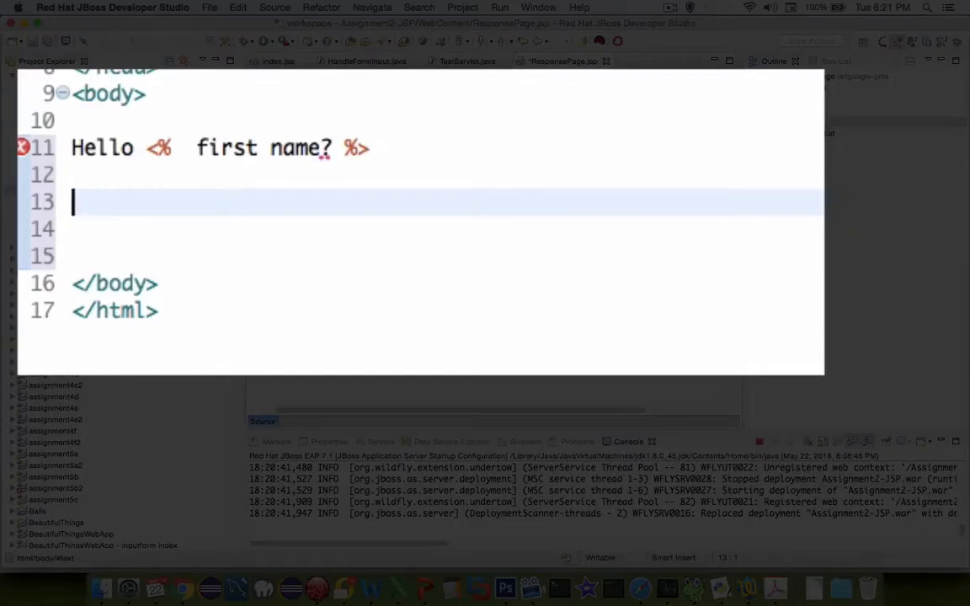
pyautogui.write('It appears')
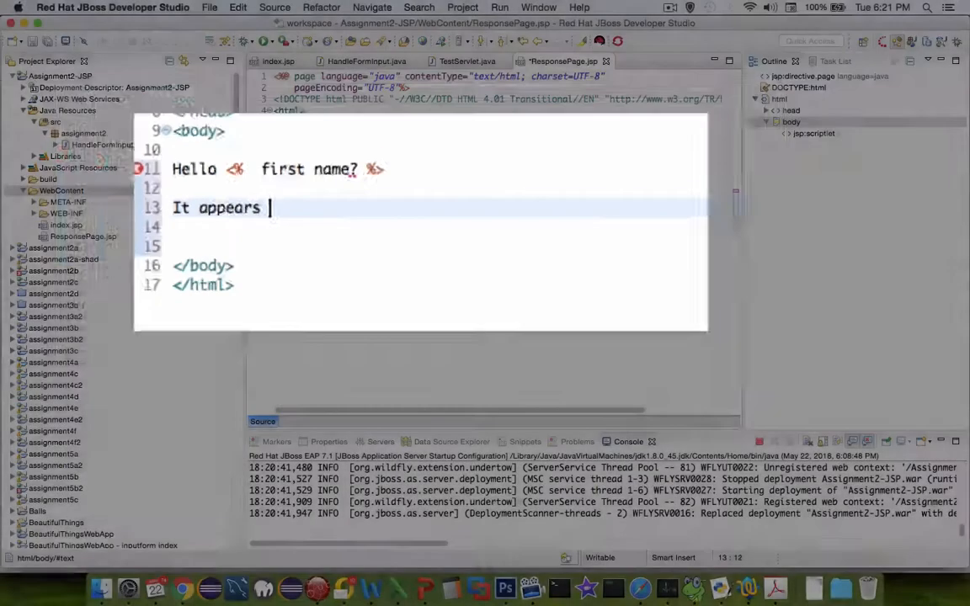
pyautogui.write('that your last name is <% %>')
pyautogui.click(421, 246)
pyautogui.write('I hope you have a nice day.')
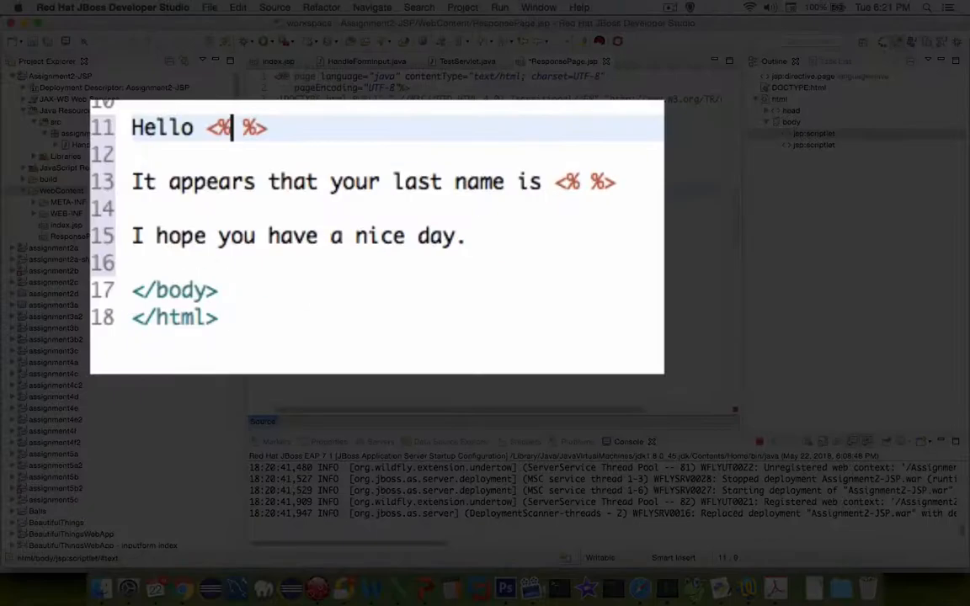
# Output request.getAttribute("firstname") and request.getAttribute("lastname") through <%= %> expression tags
pyautogui.write('=')
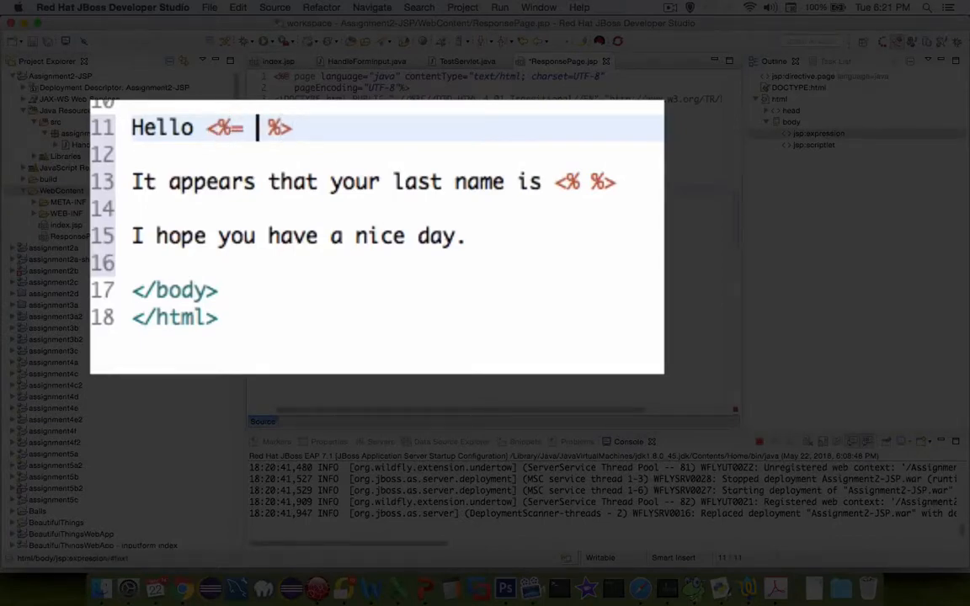
pyautogui.write('req')
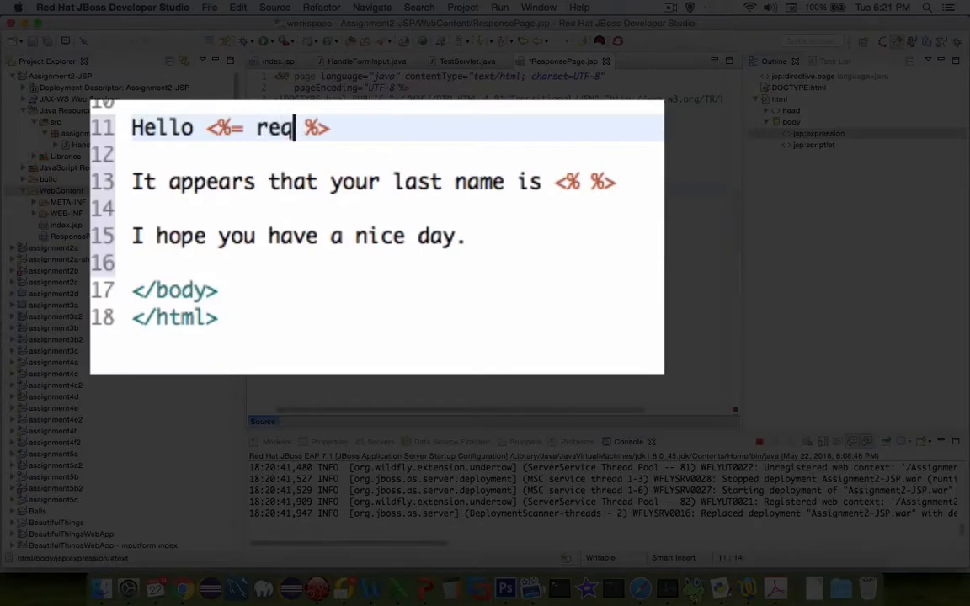
pyautogui.write('uest.g')
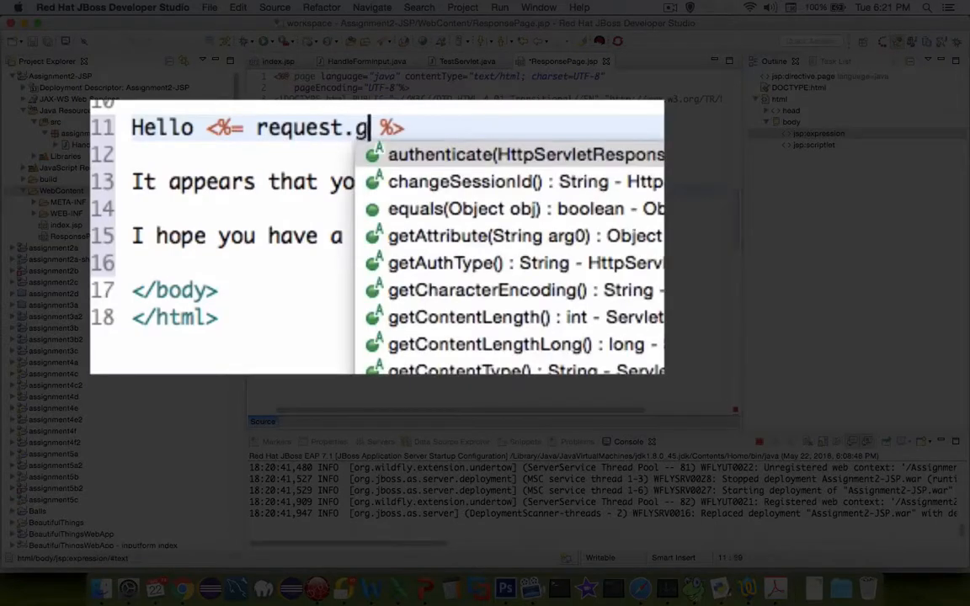
pyautogui.write('etAttribute("firstname')
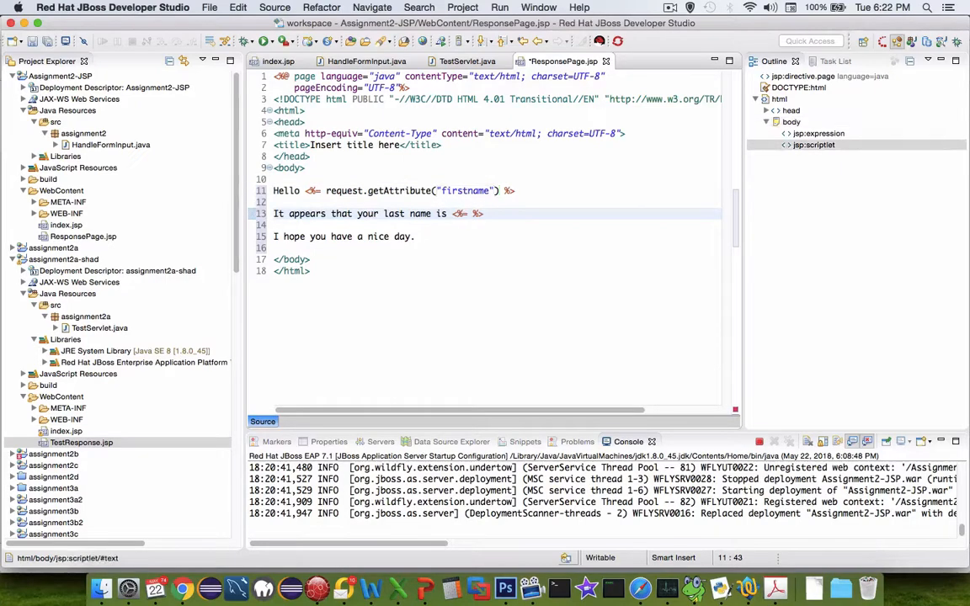
pyautogui.write('request')
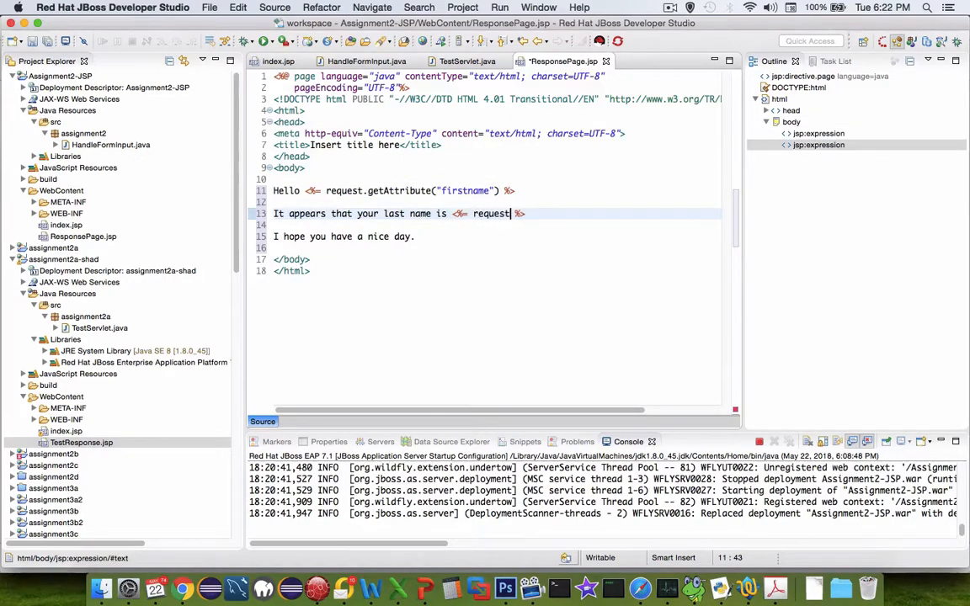
pyautogui.write('.getAttribute("lastname')
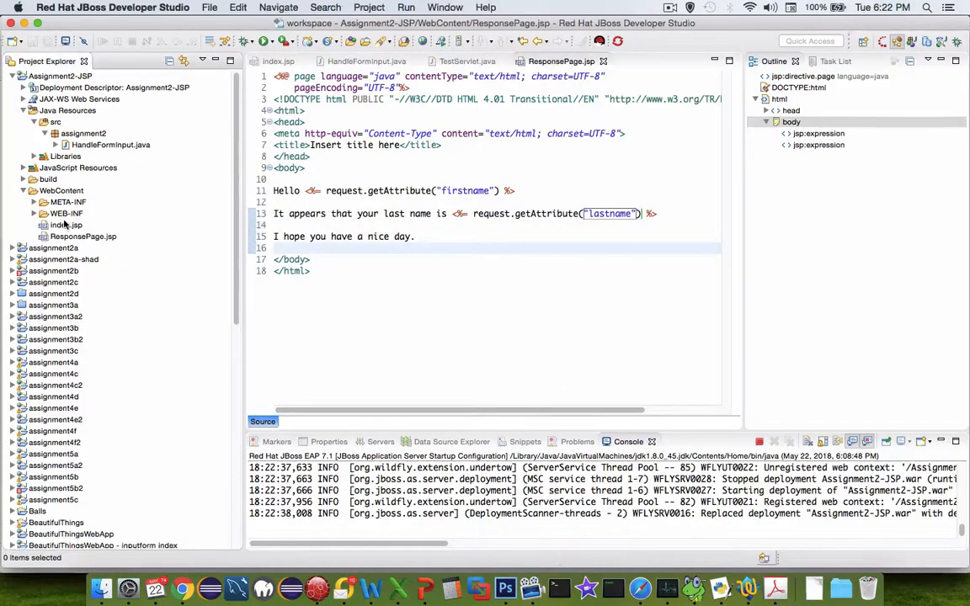
# Run index.jsp on the local server and submit first name shad and last name sluiter
pyautogui.rightClick(65, 226)
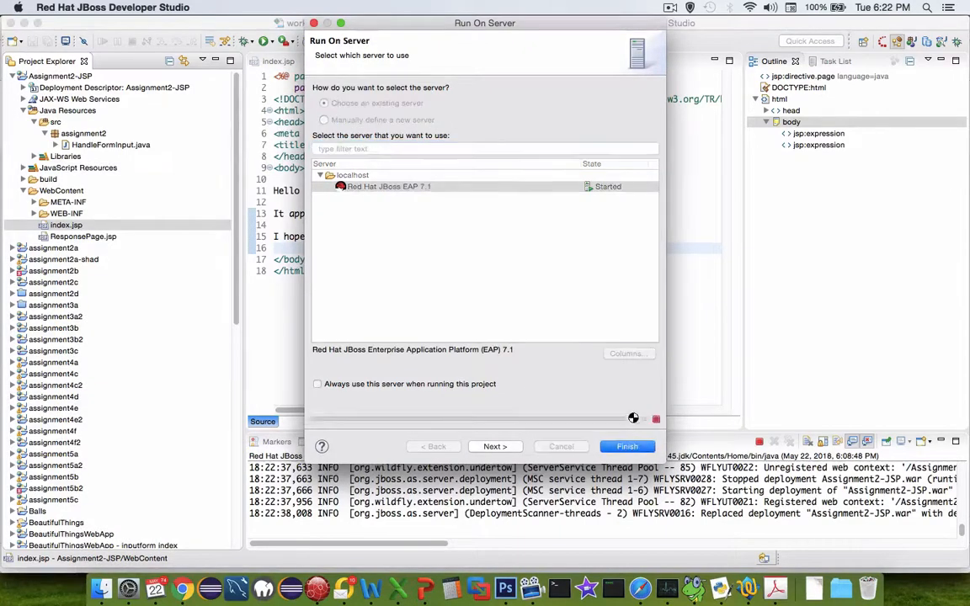
pyautogui.click(627, 445)
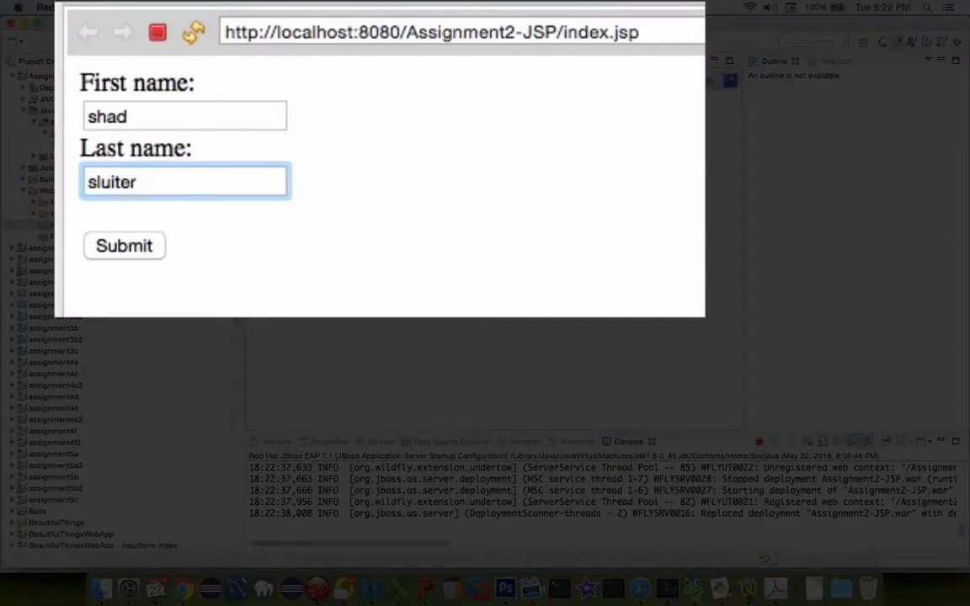
pyautogui.click(125, 246)
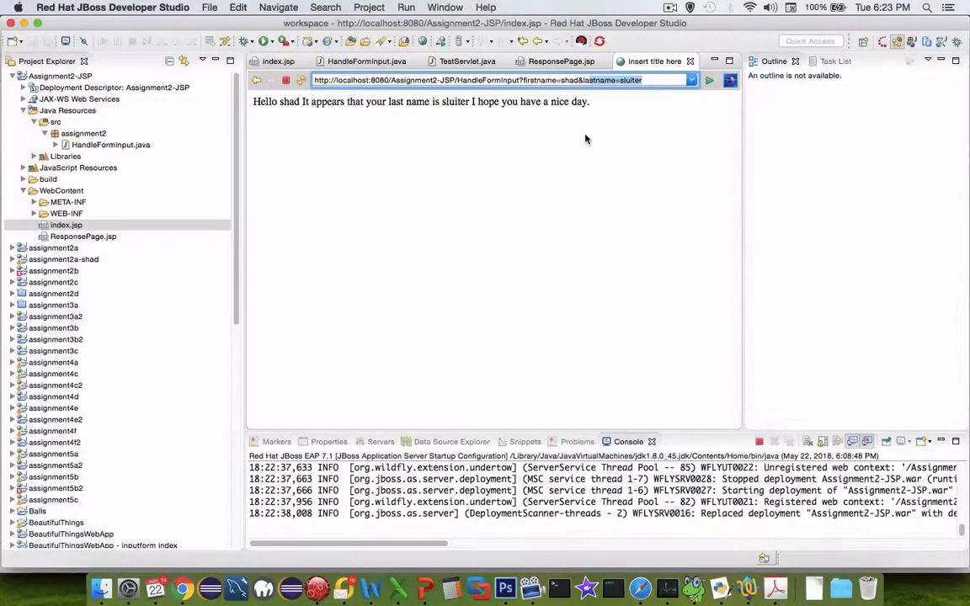
pyautogui.moveTo(104, 235)
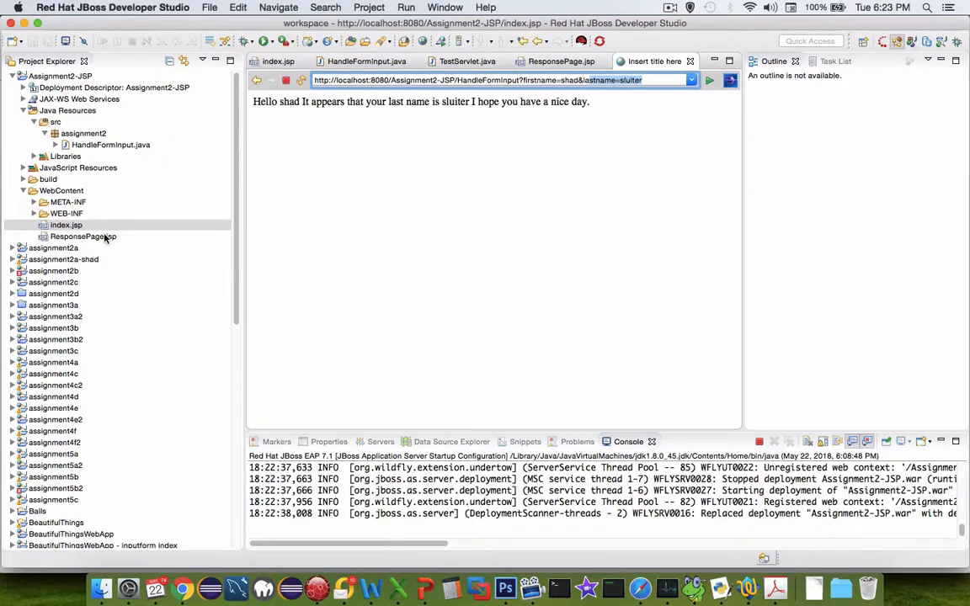
pyautogui.moveTo(273, 223)
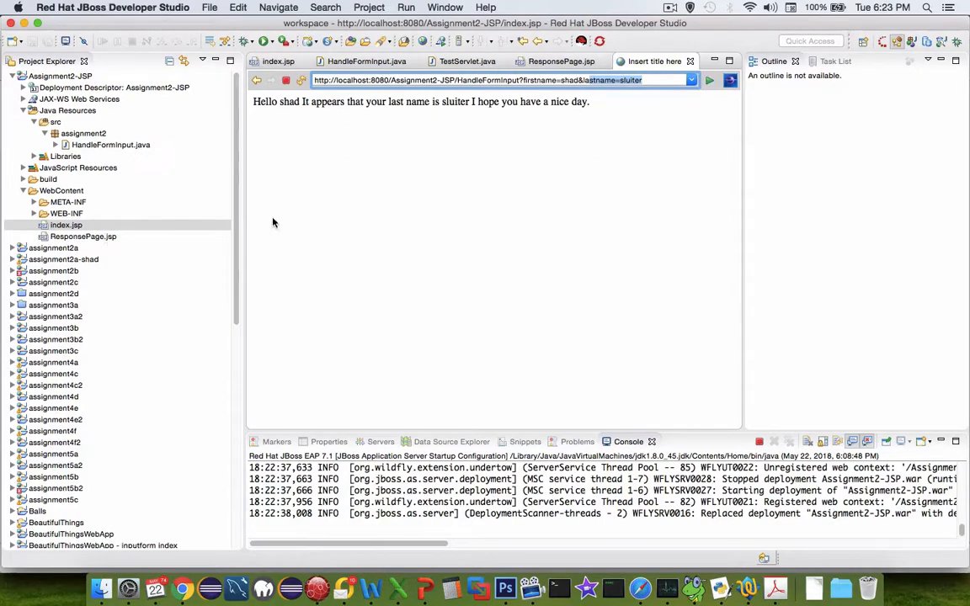
pyautogui.click(83, 235)
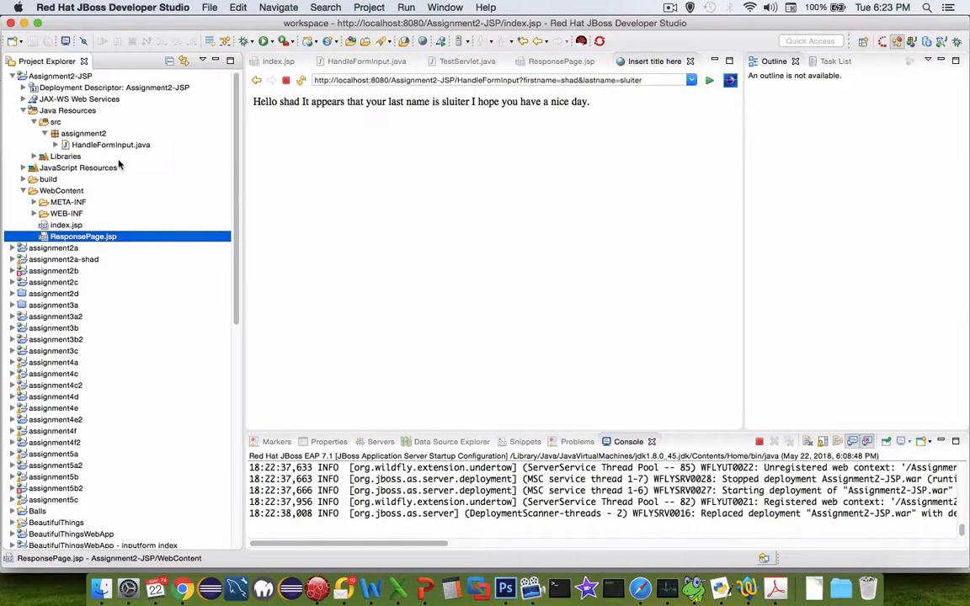
pyautogui.click(111, 144)
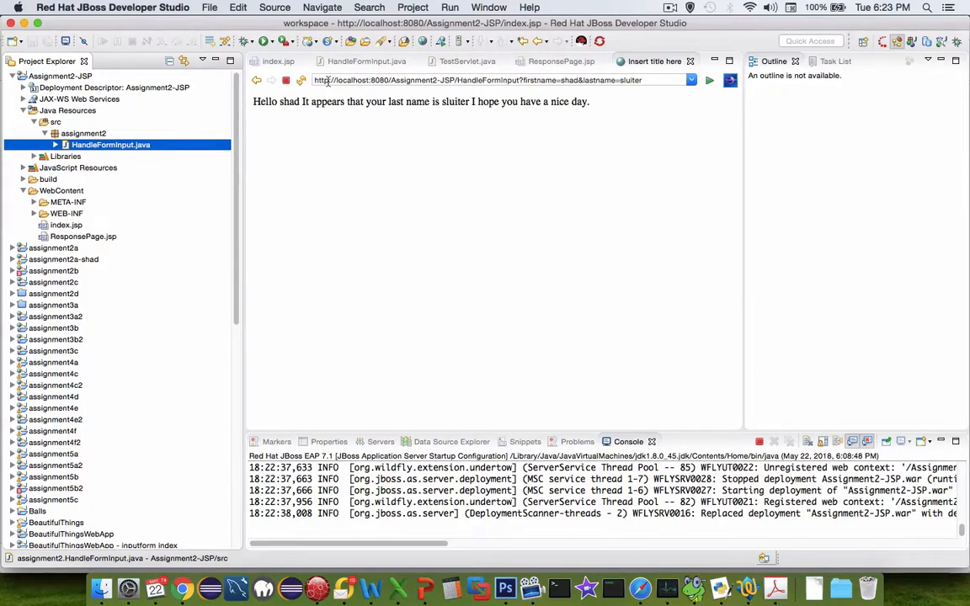
pyautogui.moveTo(882, 441)
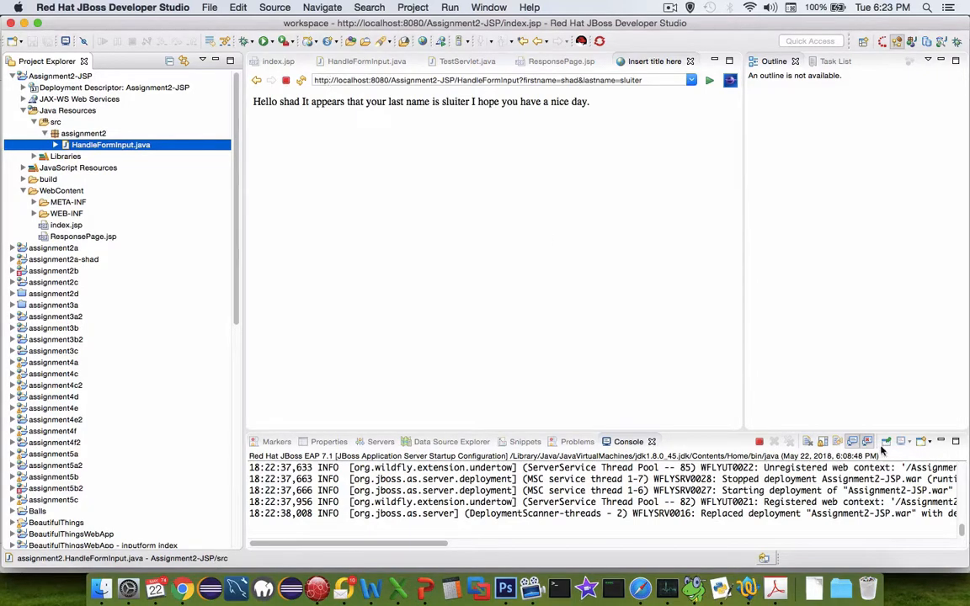
pyautogui.moveTo(697, 112)
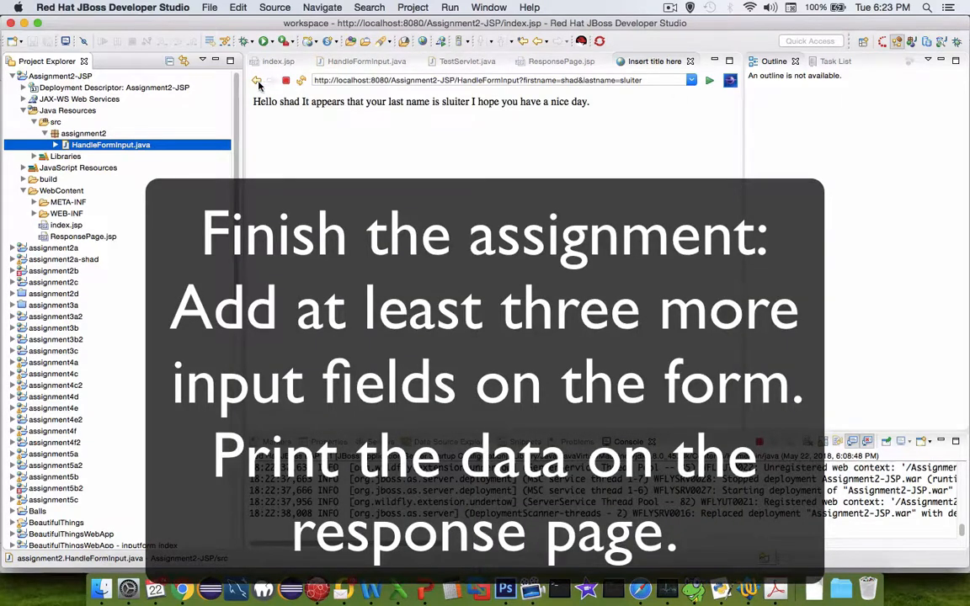
# Navigate back to the index.jsp form with shad and sluiter still entered
pyautogui.click(256, 81)
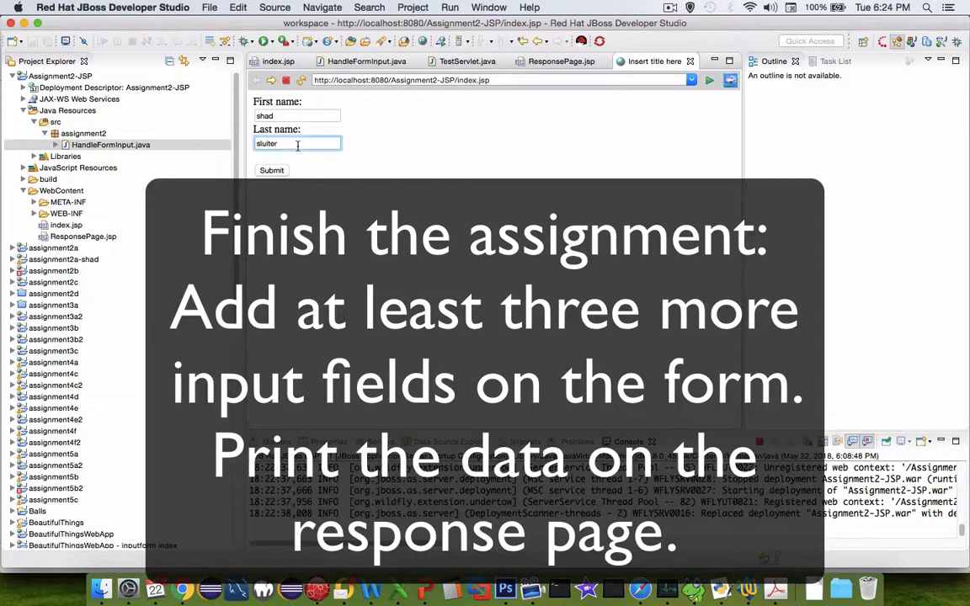
pyautogui.moveTo(297, 168)
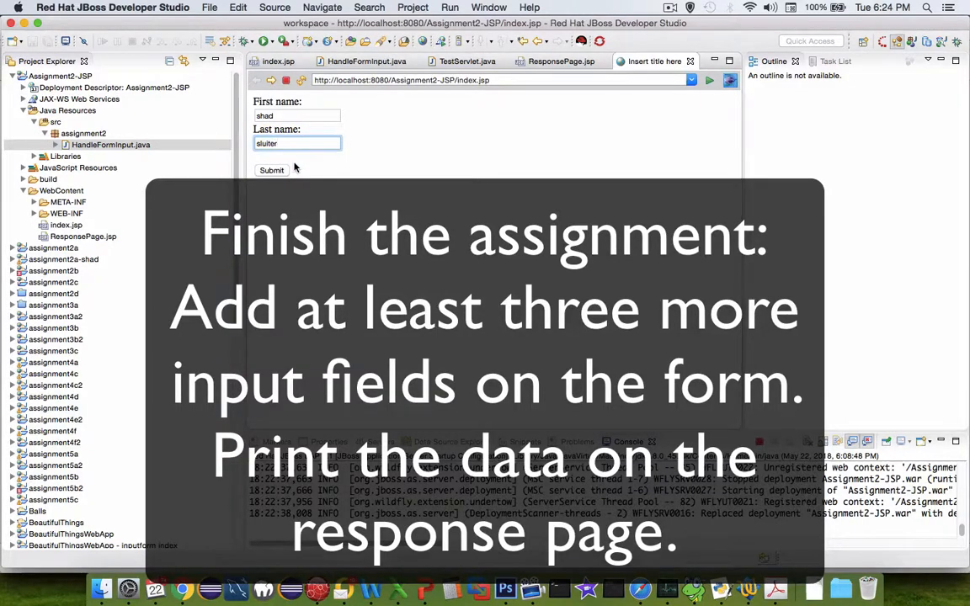
pyautogui.moveTo(307, 262)
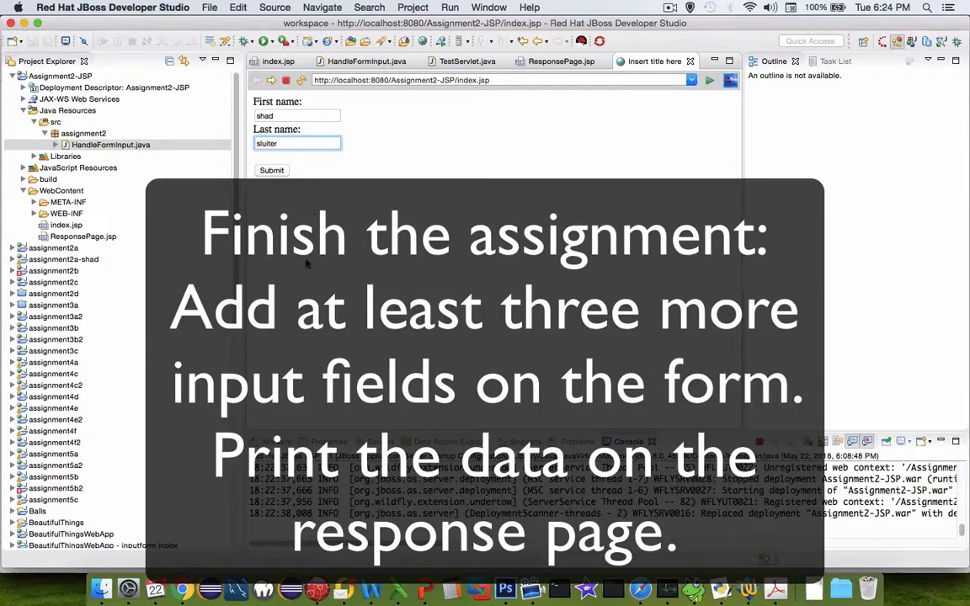